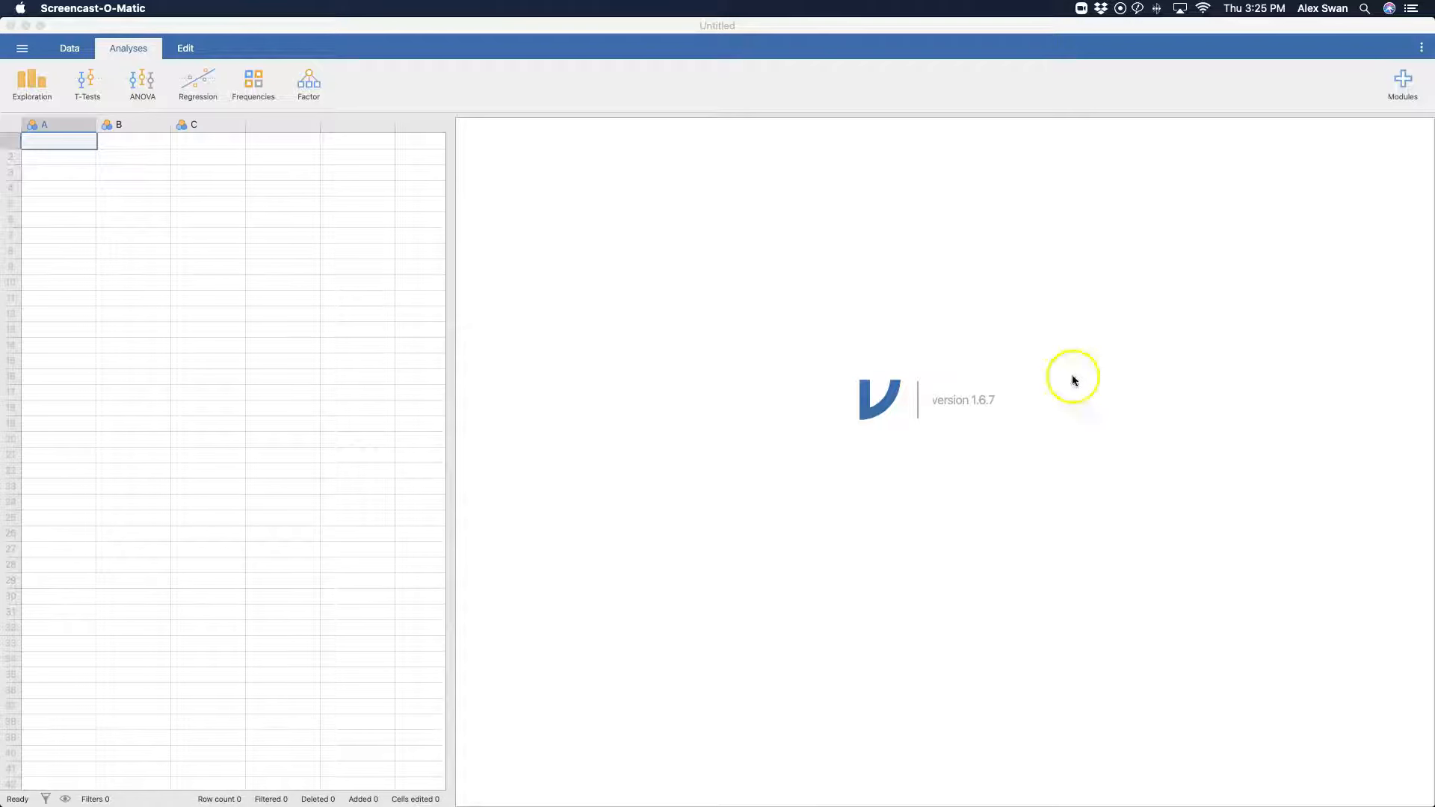
mouse_move(1023, 519)
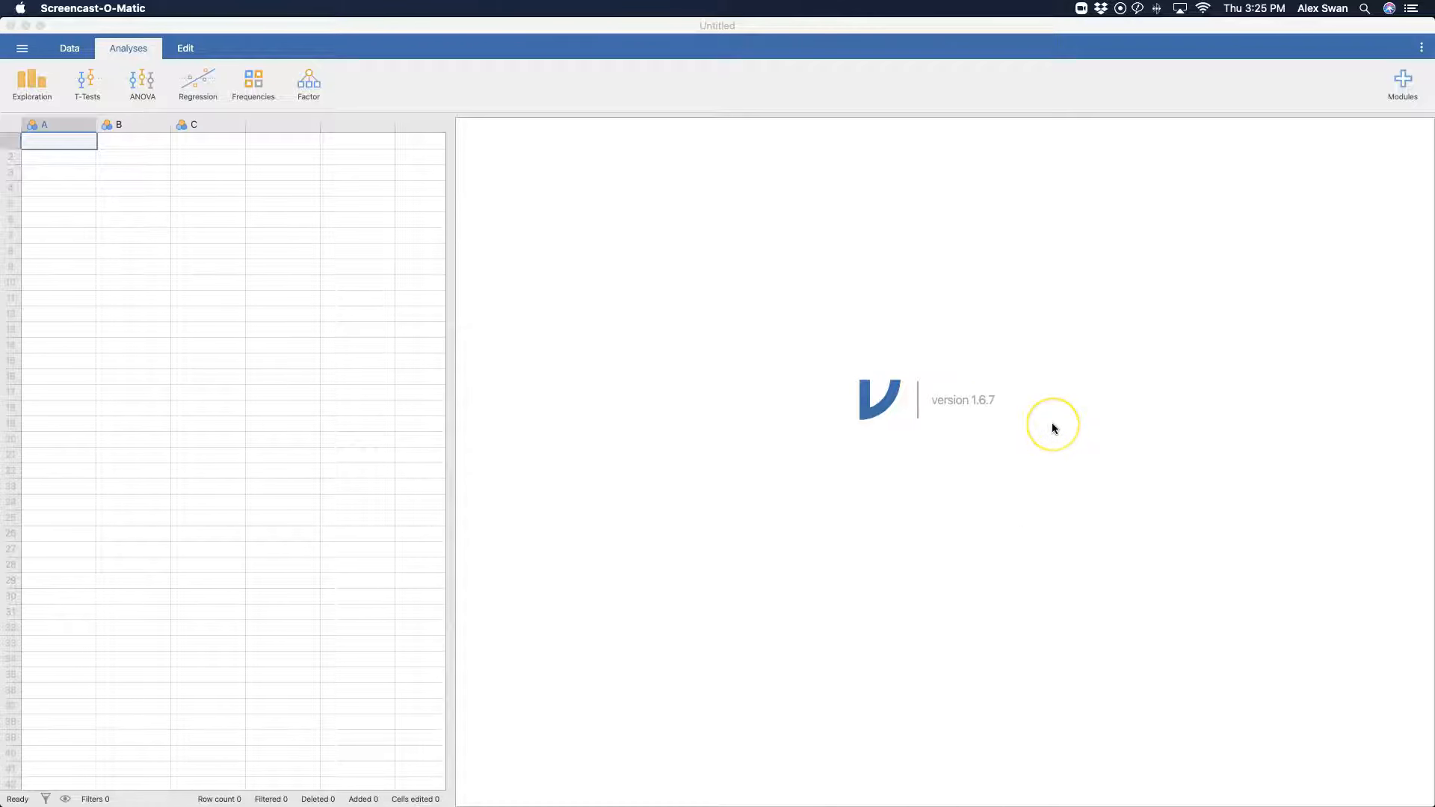
mouse_move(1053, 429)
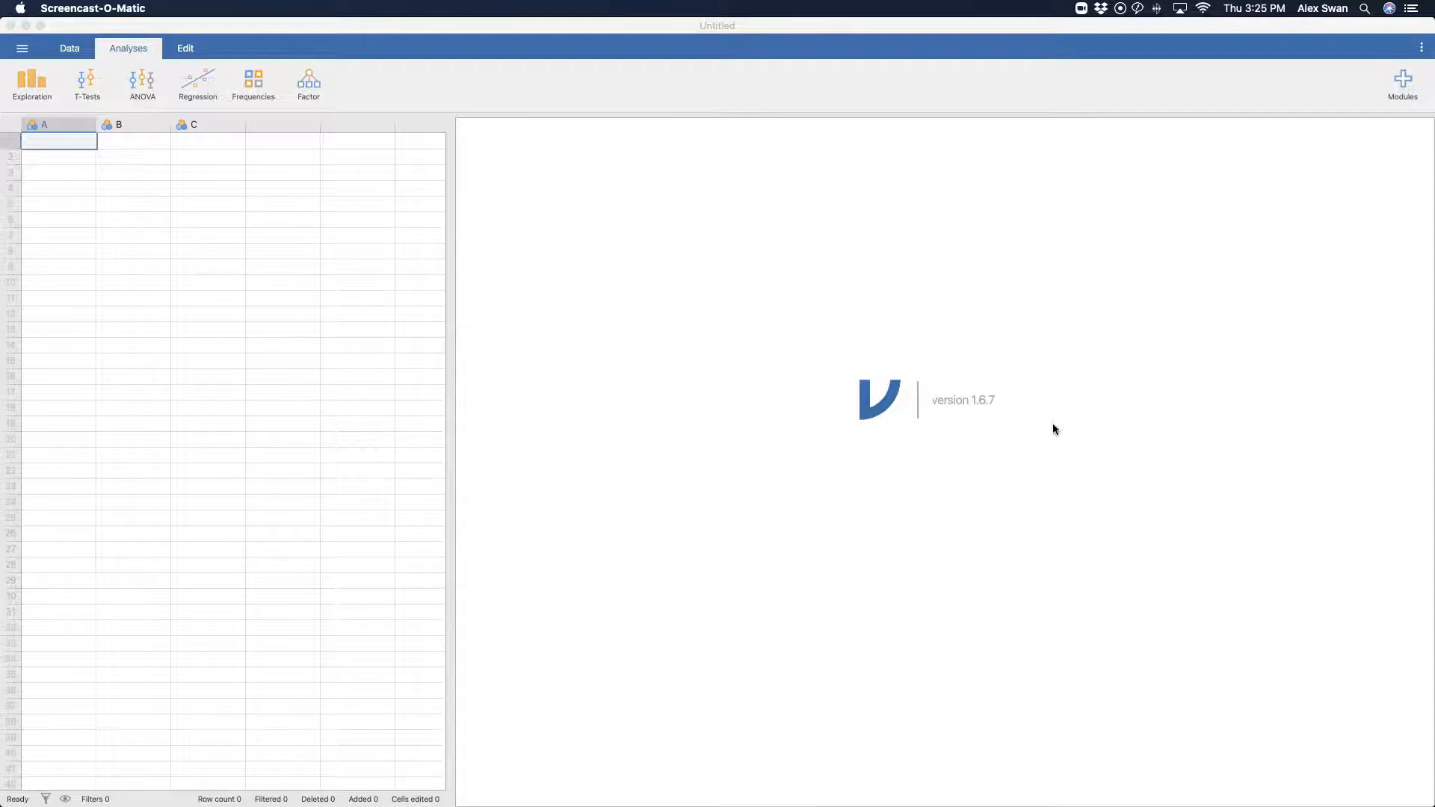
mouse_move(232, 138)
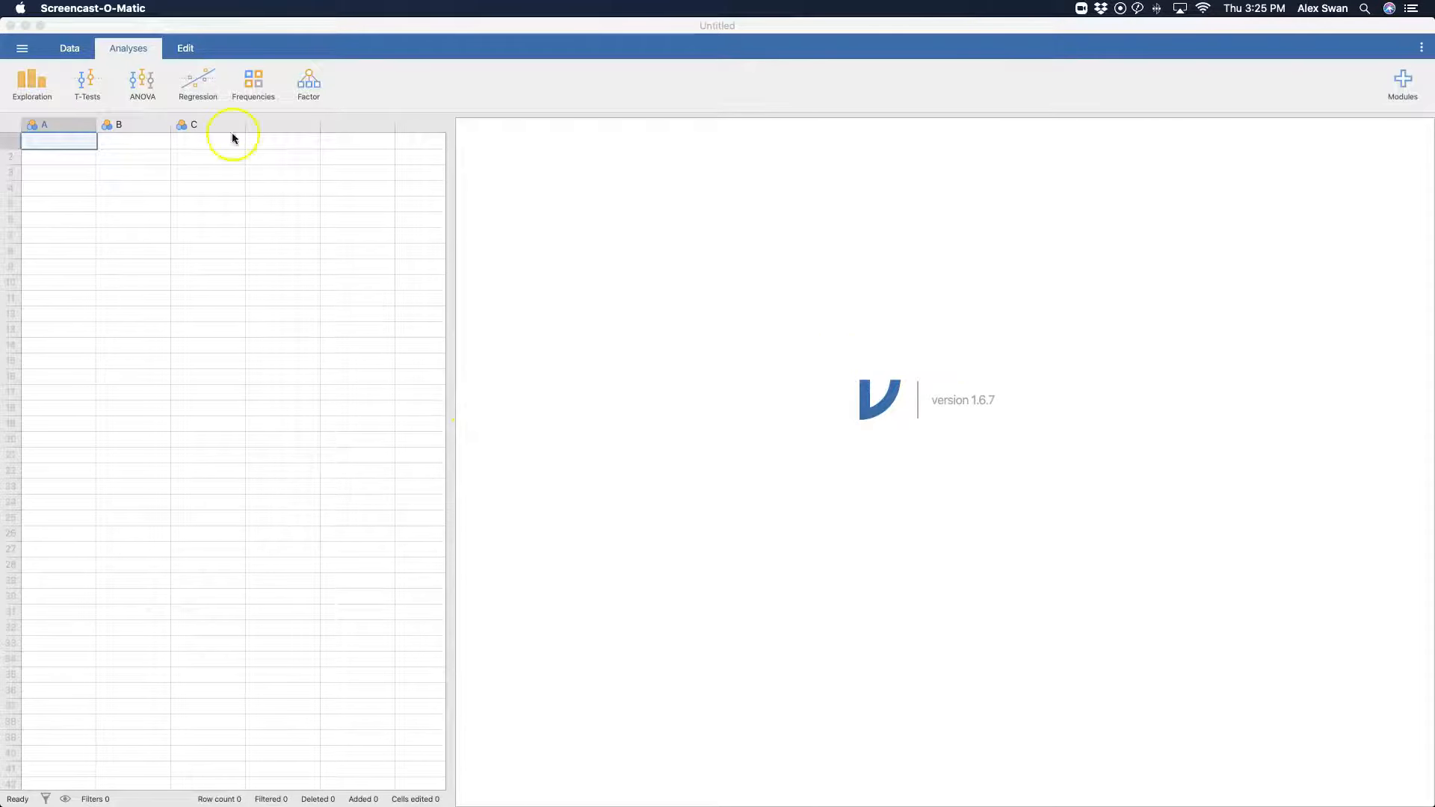
Step: Open the Personality Questionnaire (Ch 15, sample 3) dataset from jamovi's Data Library
left_click(21, 47)
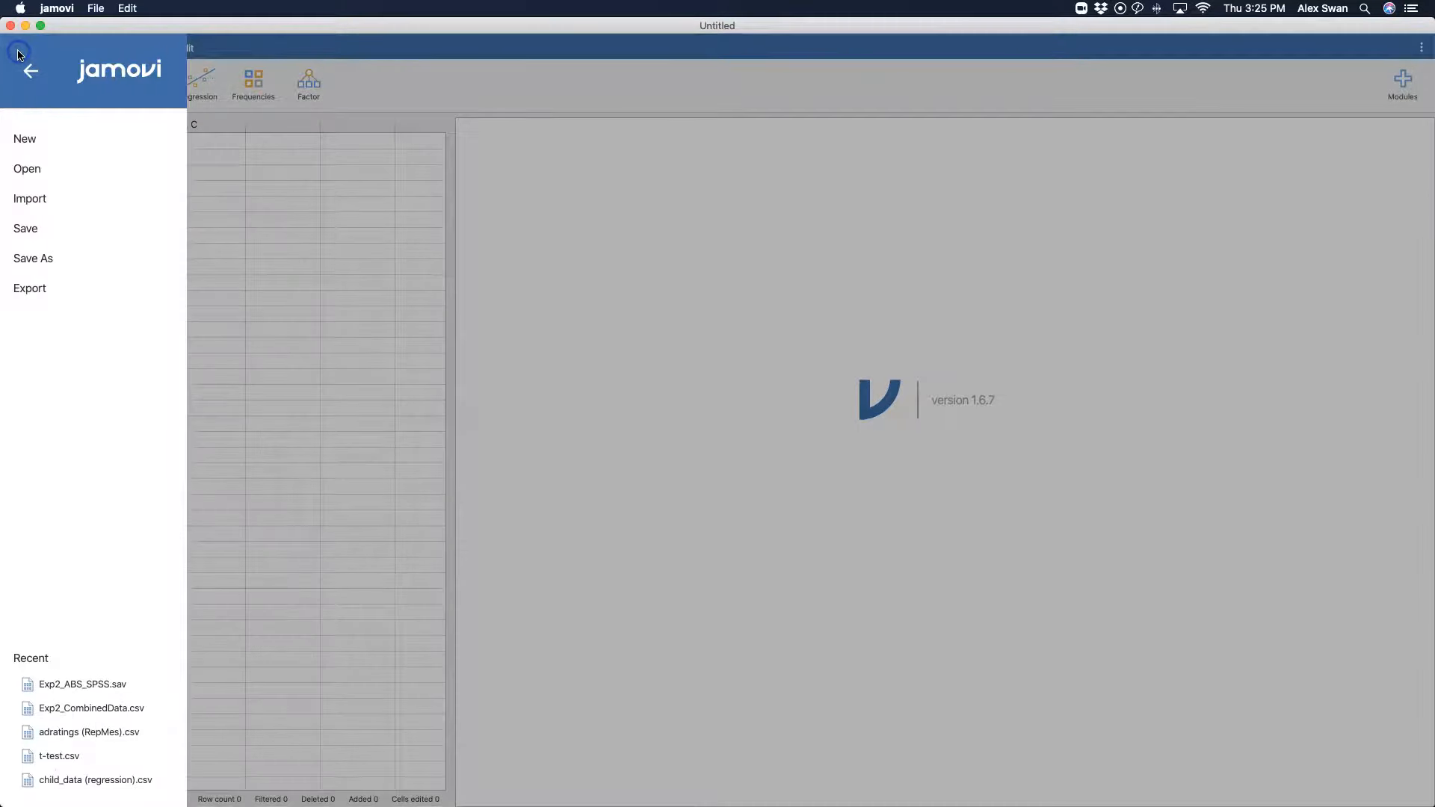
left_click(49, 224)
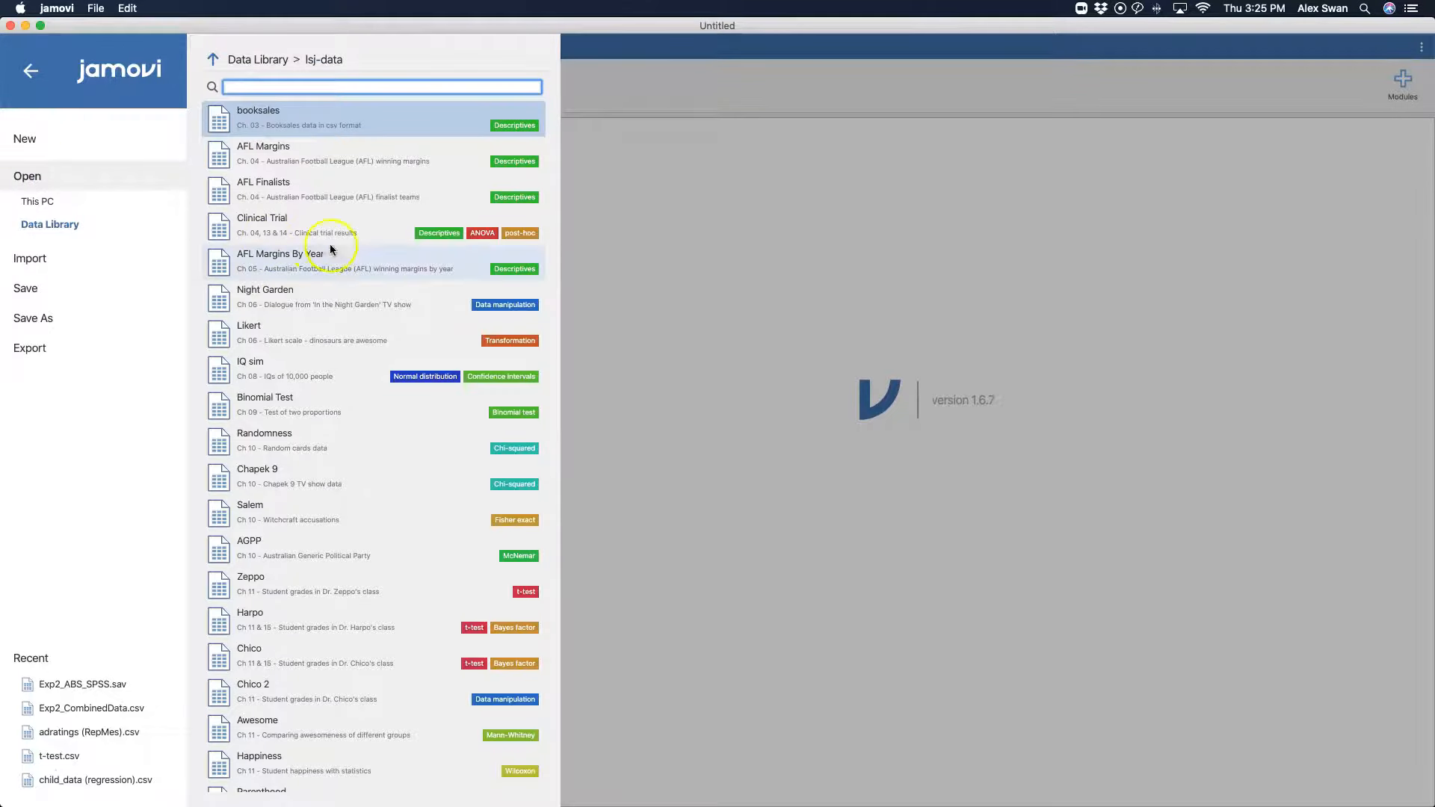
scroll("down", 3)
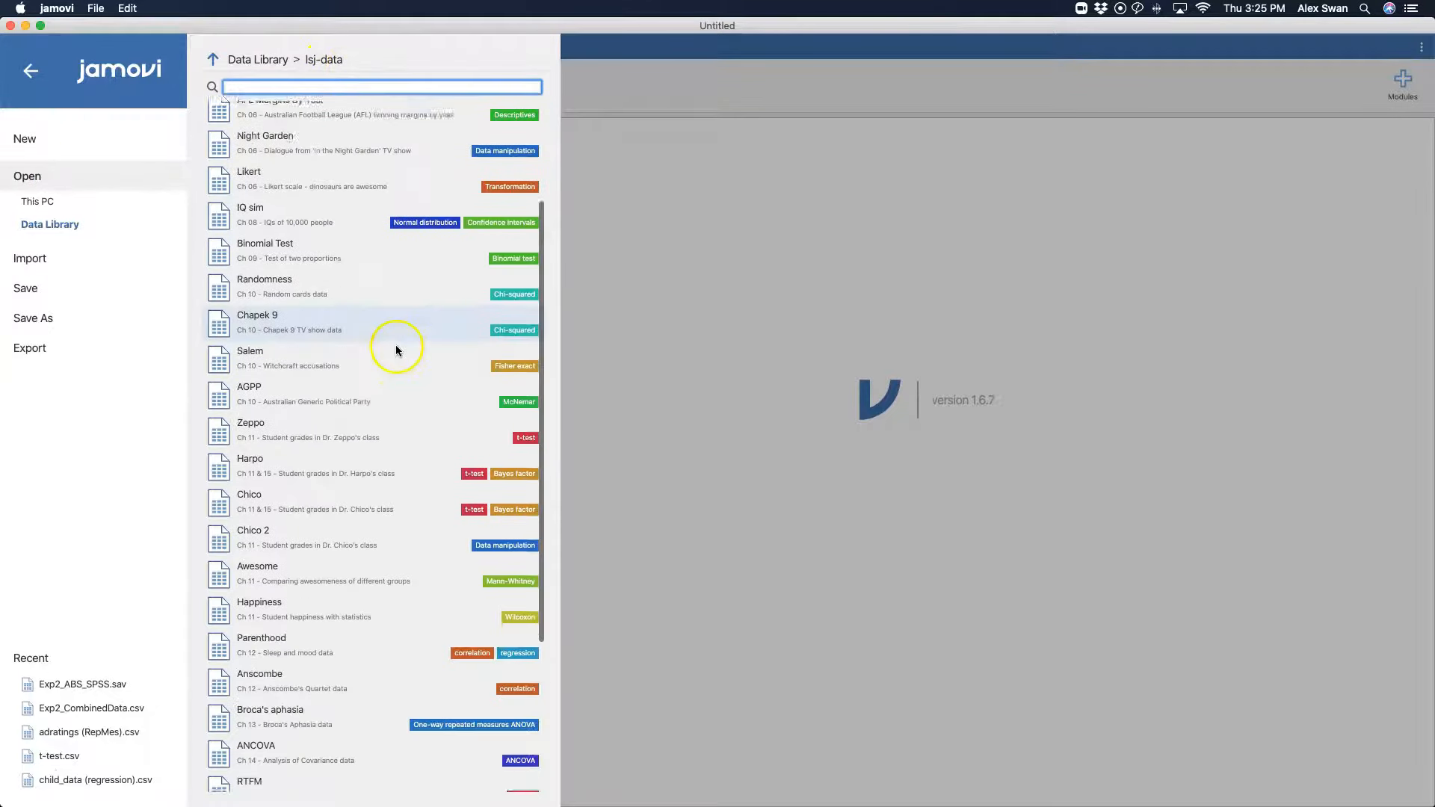
scroll("down", 3)
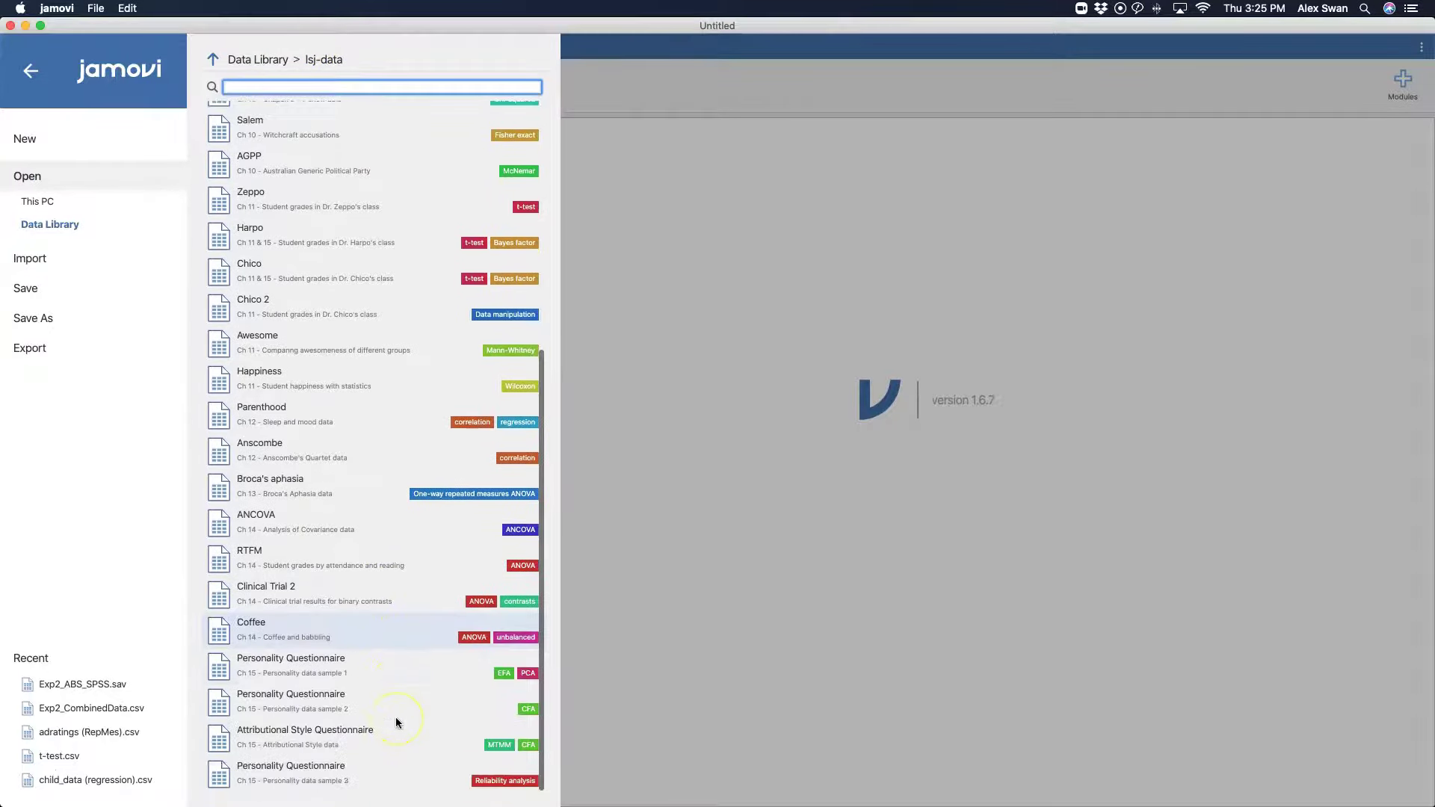
mouse_move(299, 777)
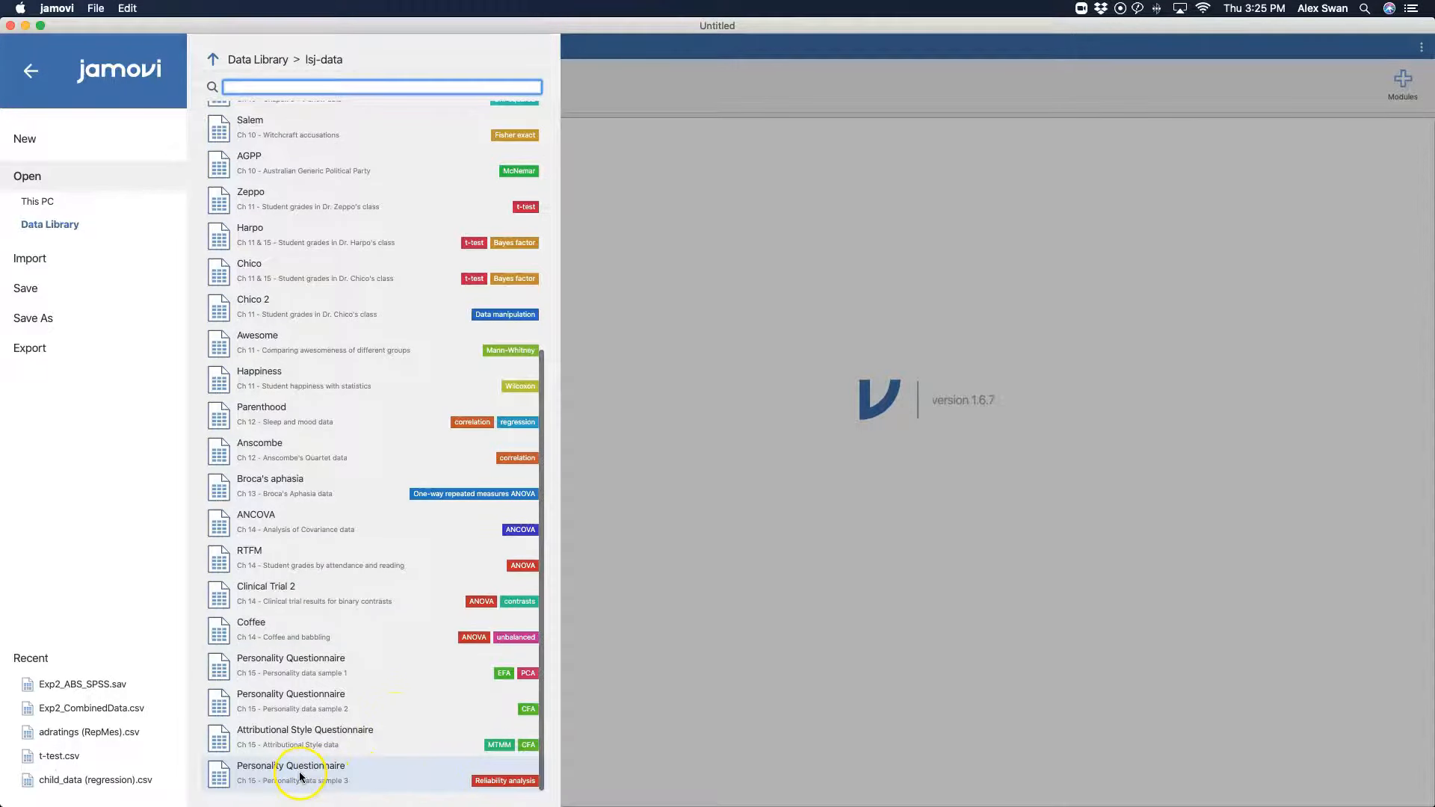
left_click(301, 772)
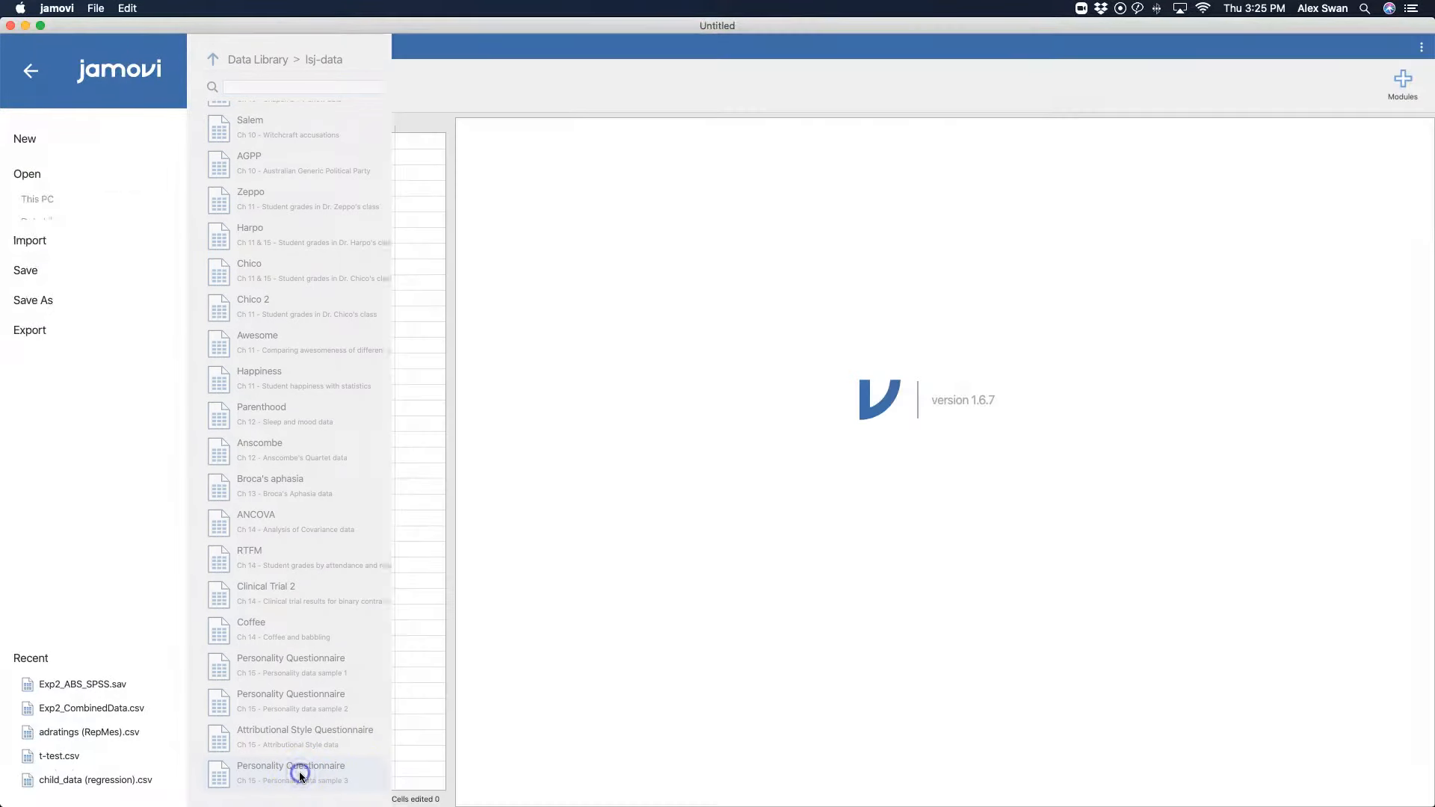
Step: Browse the bfi_sample3 columns across A, C, E, N, O items, gender and age
left_click(291, 772)
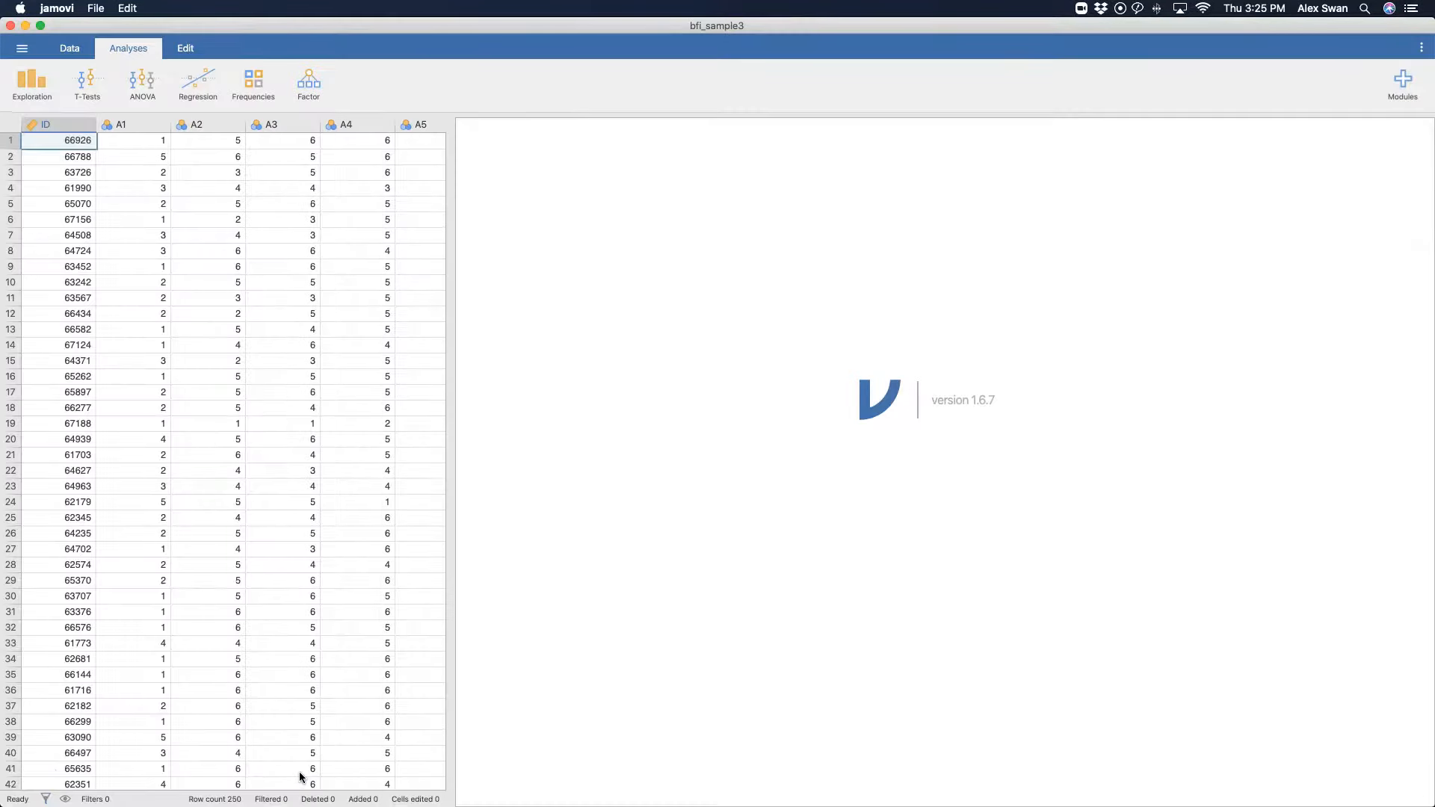
scroll("right", 3)
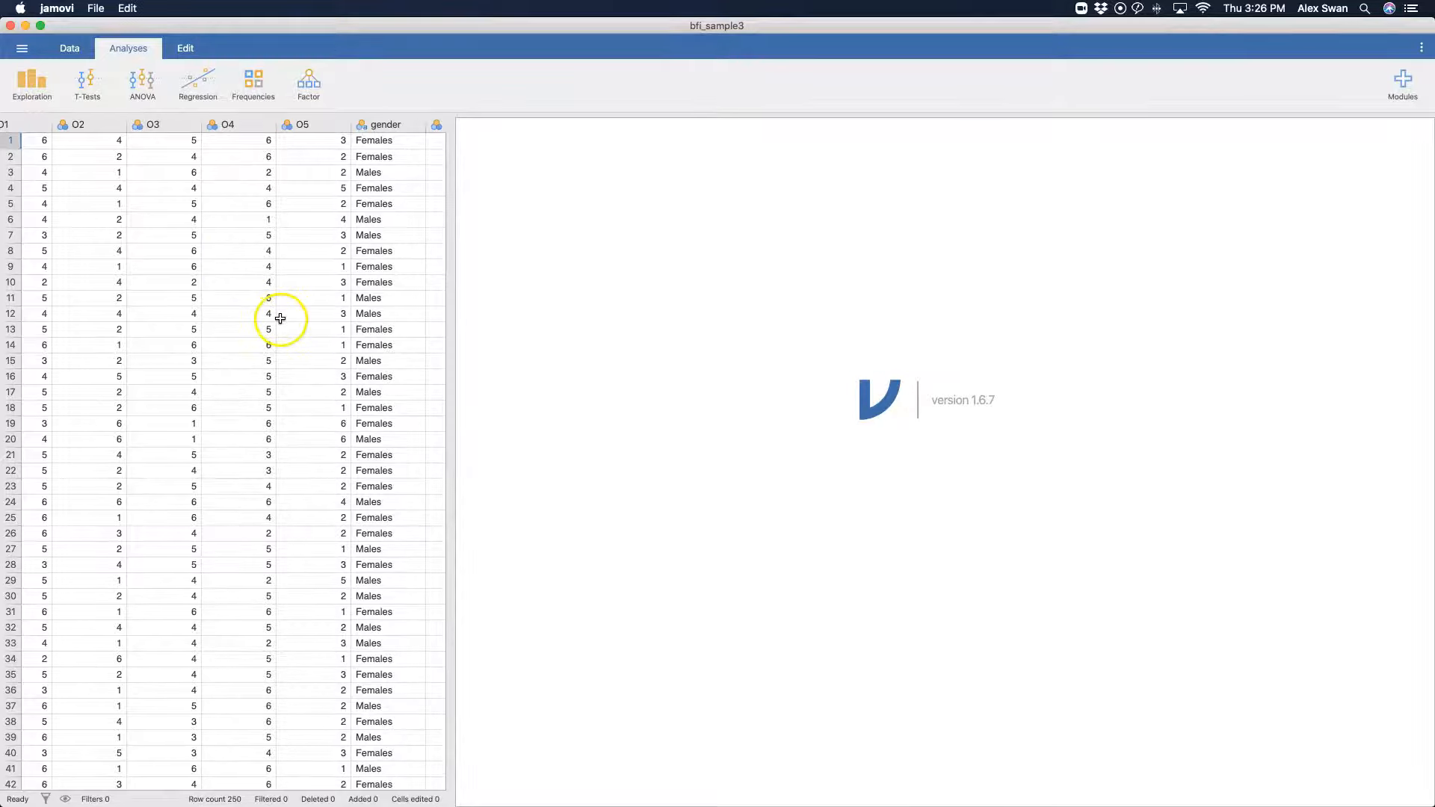
scroll("right", 3)
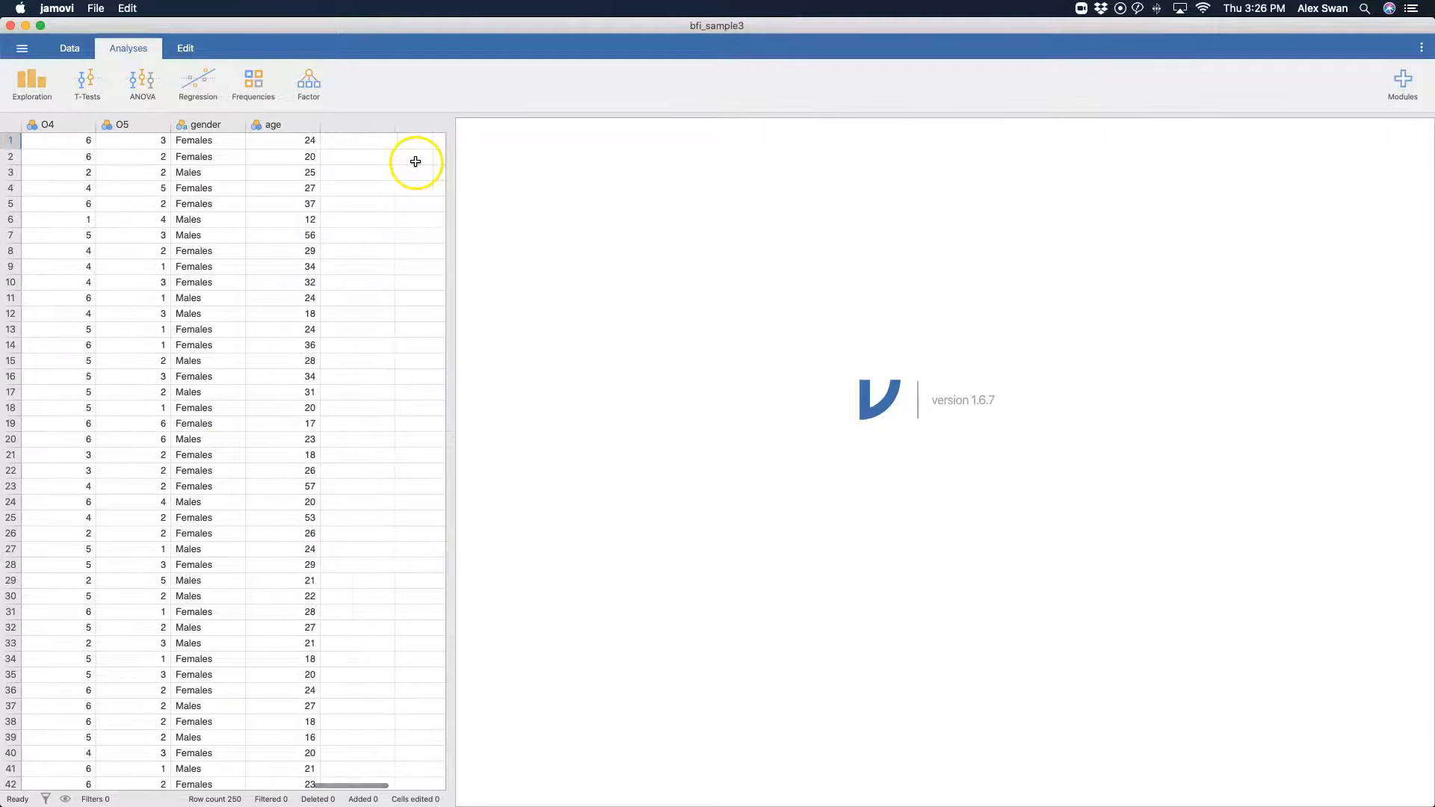
mouse_move(231, 354)
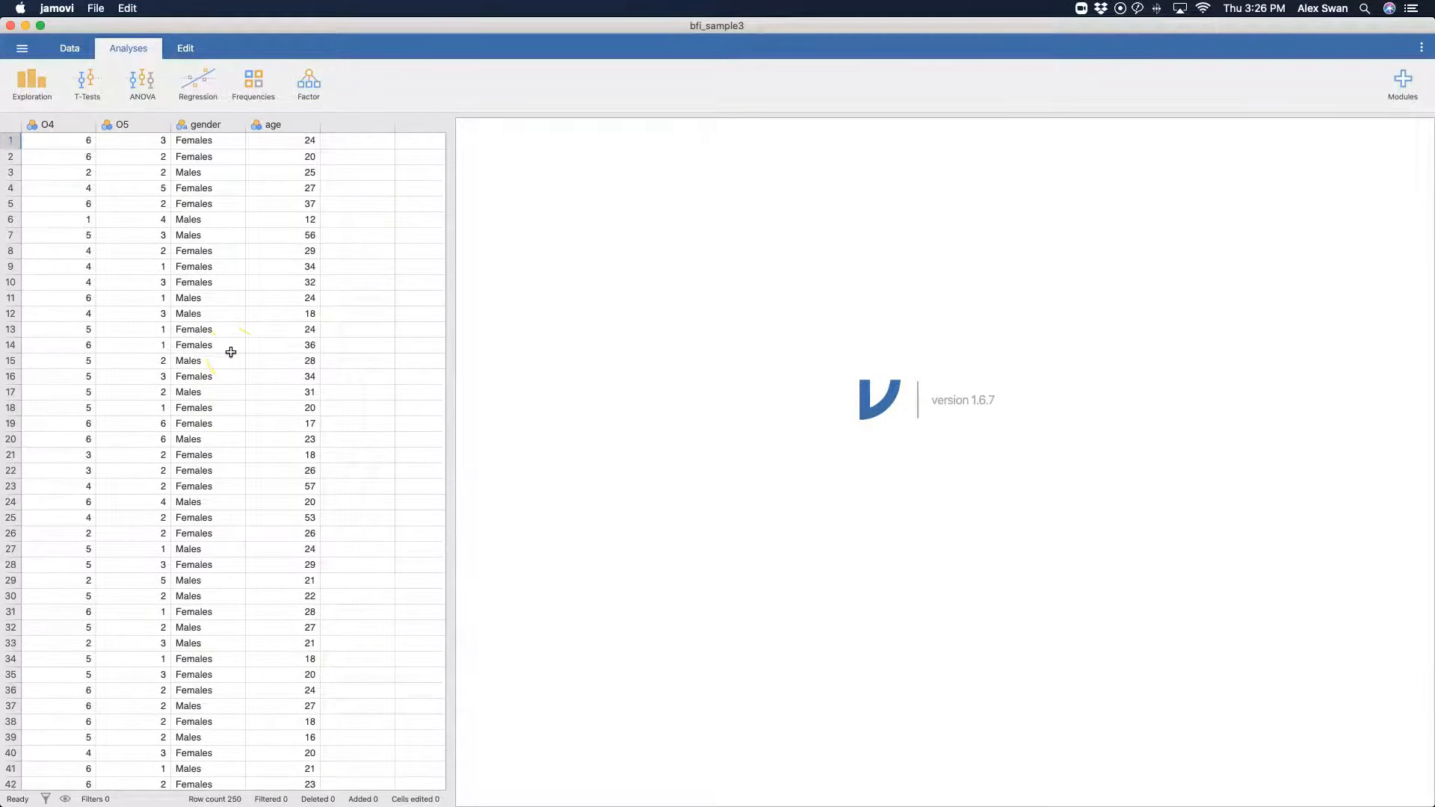
mouse_move(239, 503)
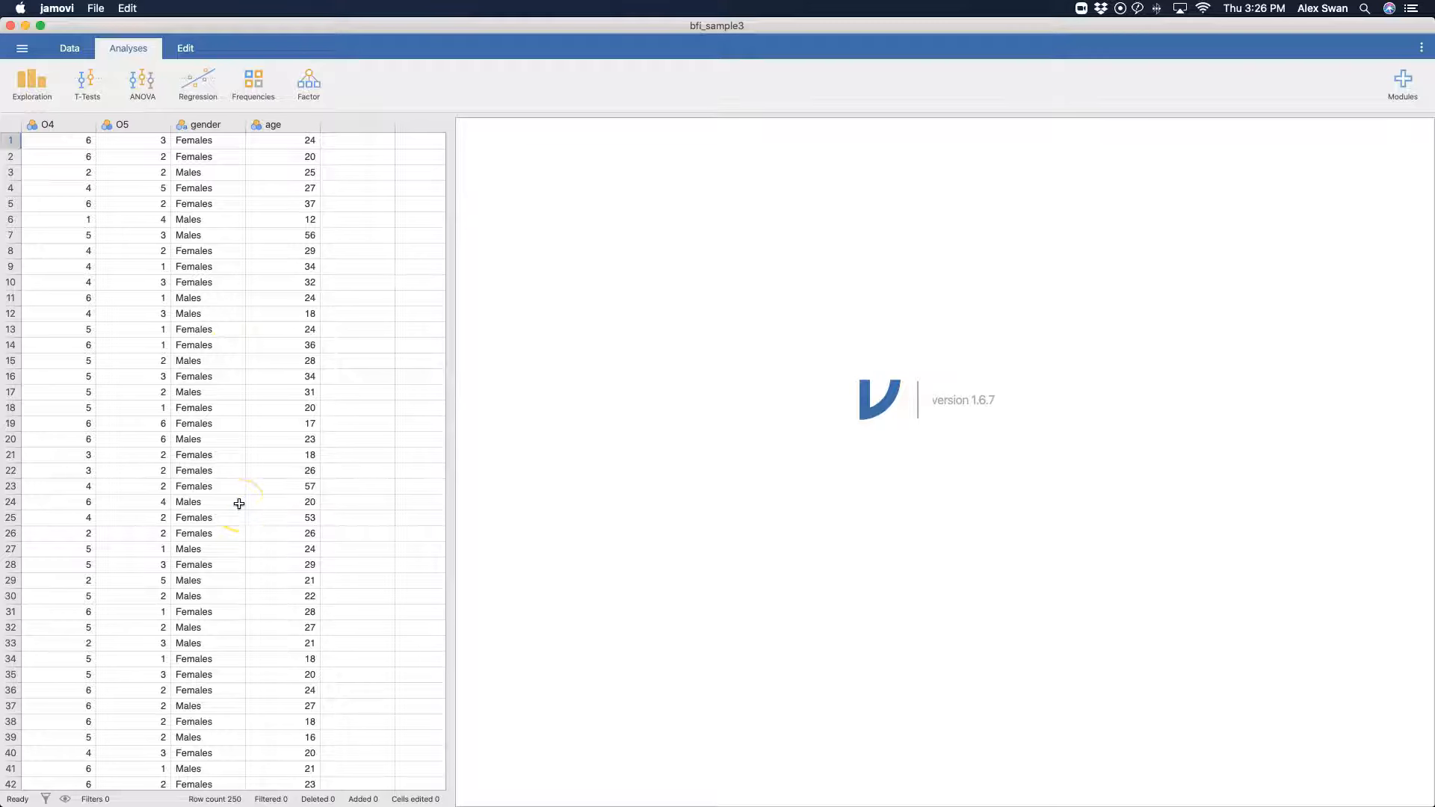
mouse_move(239, 502)
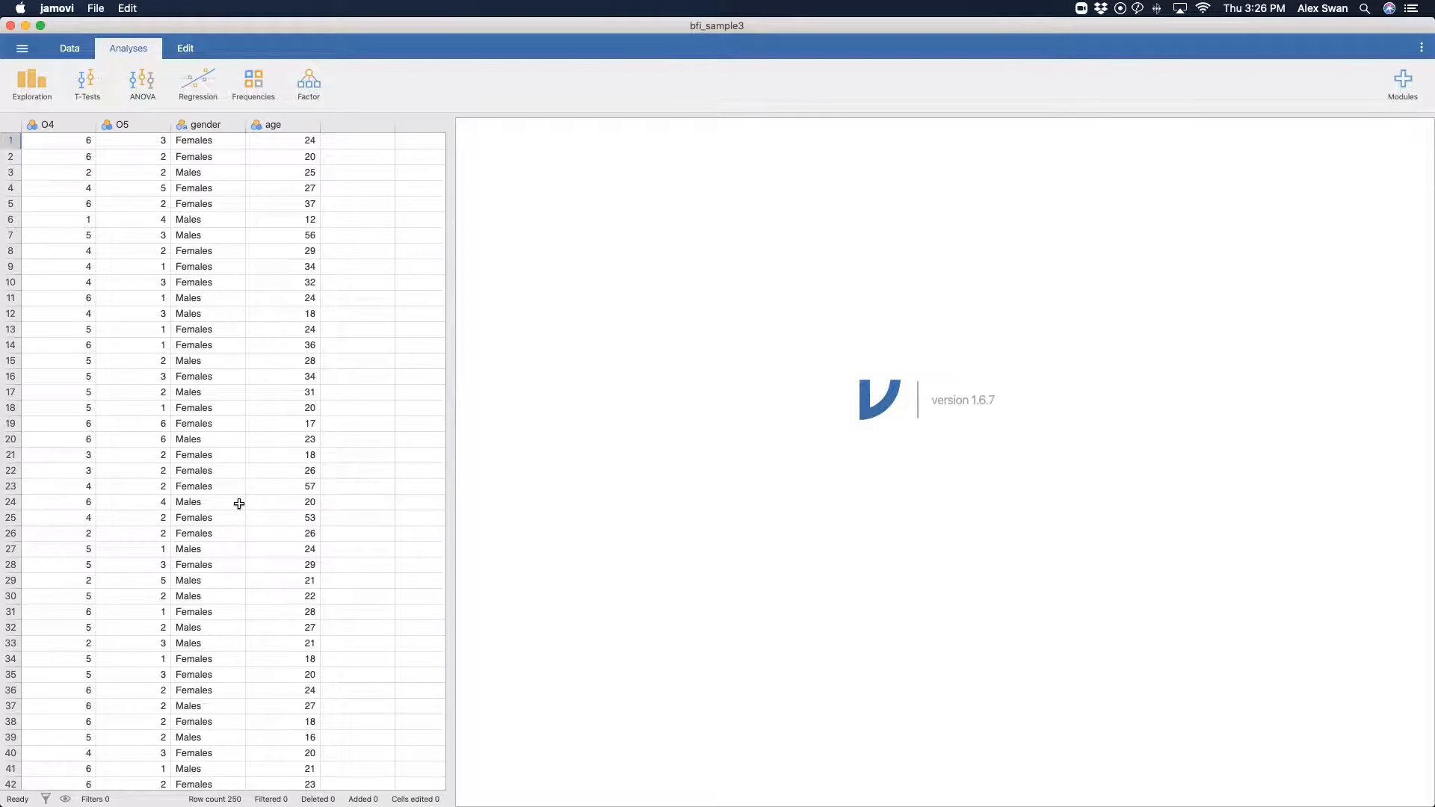
mouse_move(1111, 601)
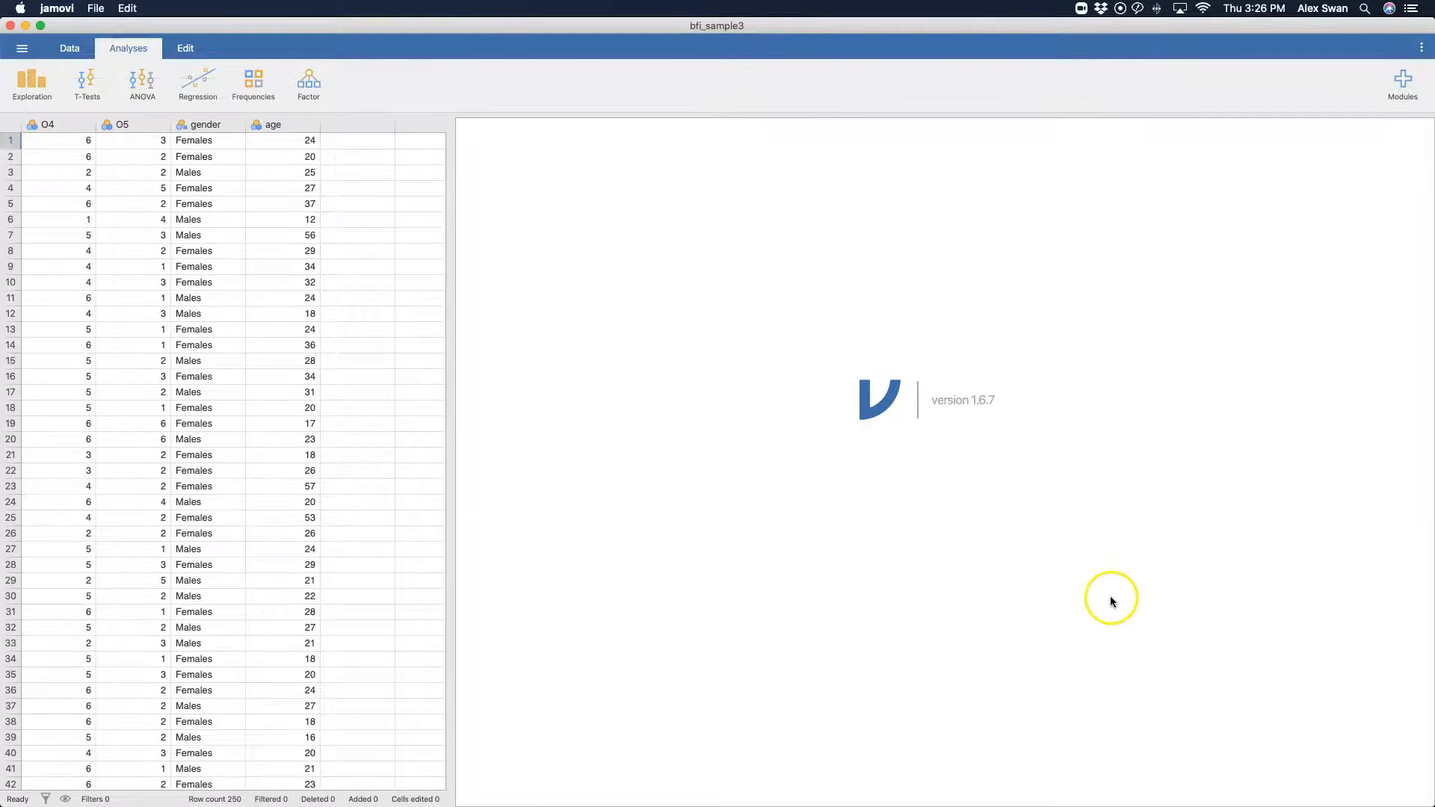
scroll("right", 3)
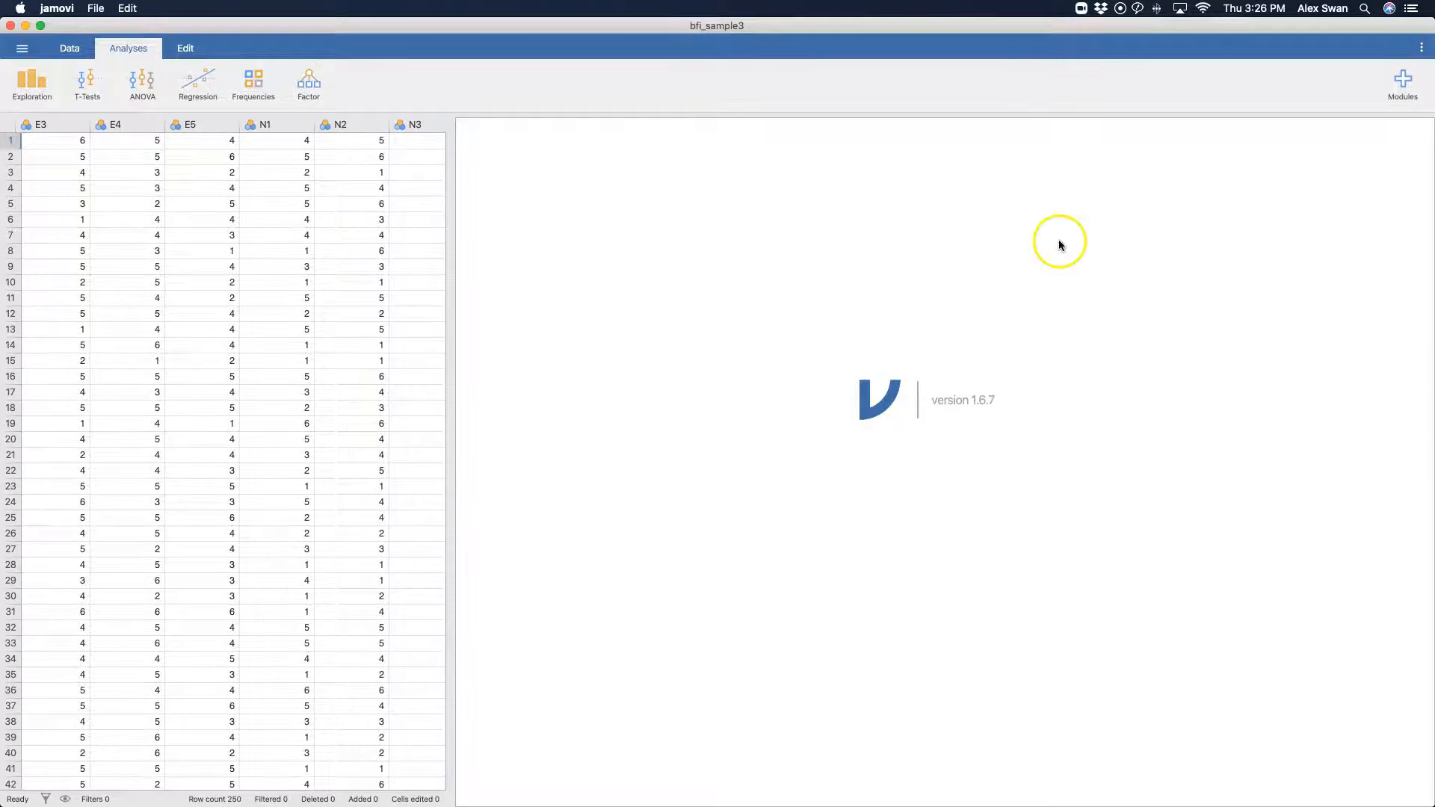
mouse_move(803, 734)
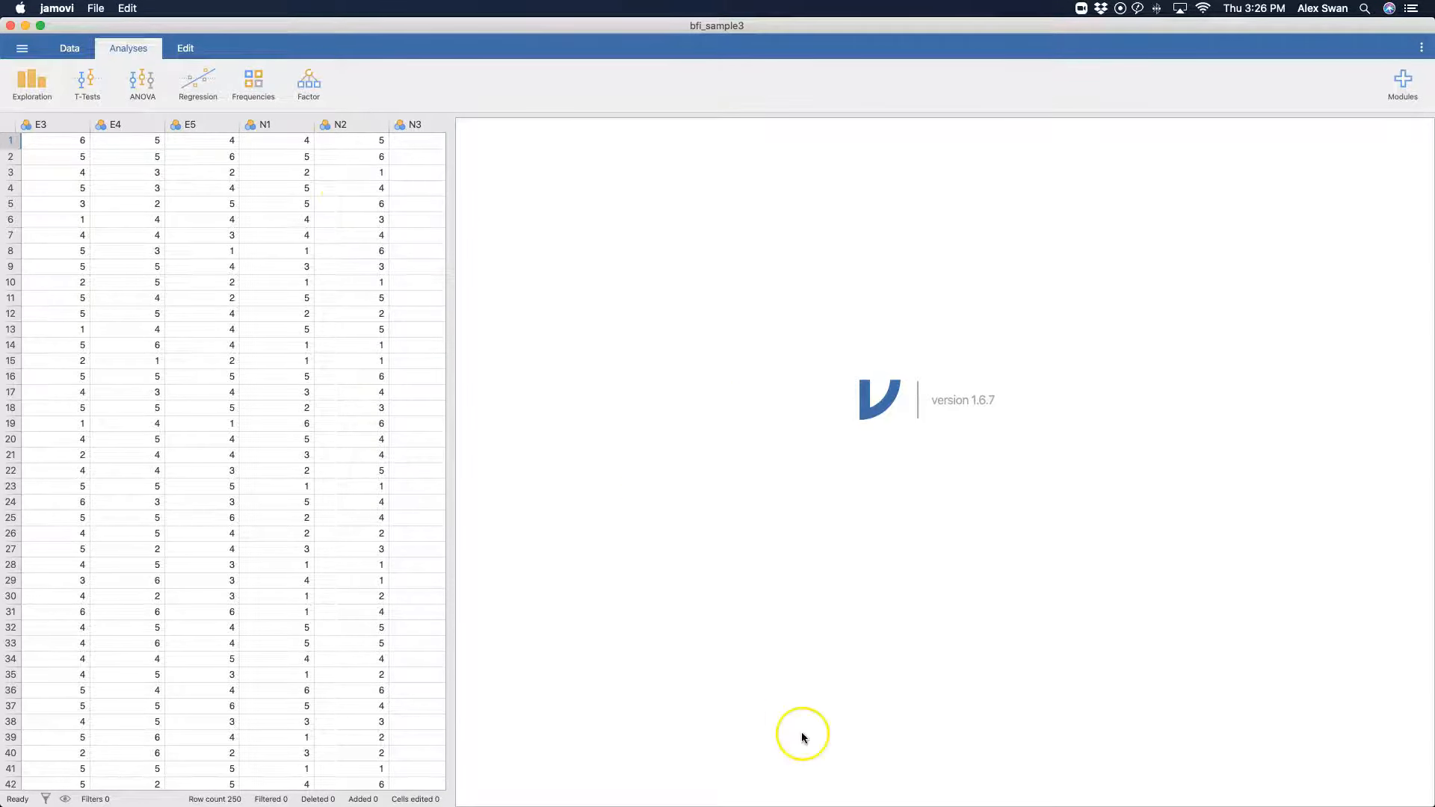
mouse_move(802, 738)
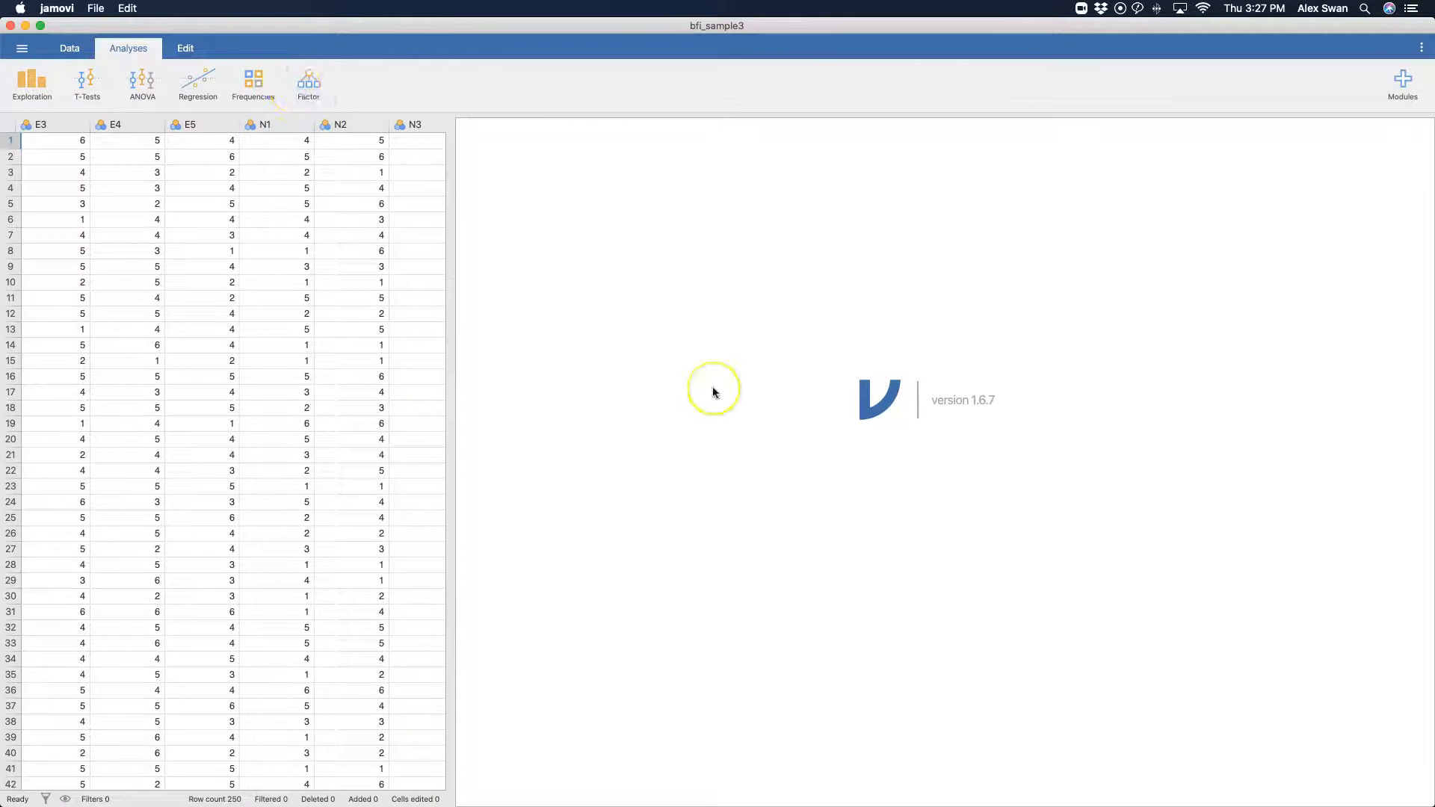
mouse_move(714, 394)
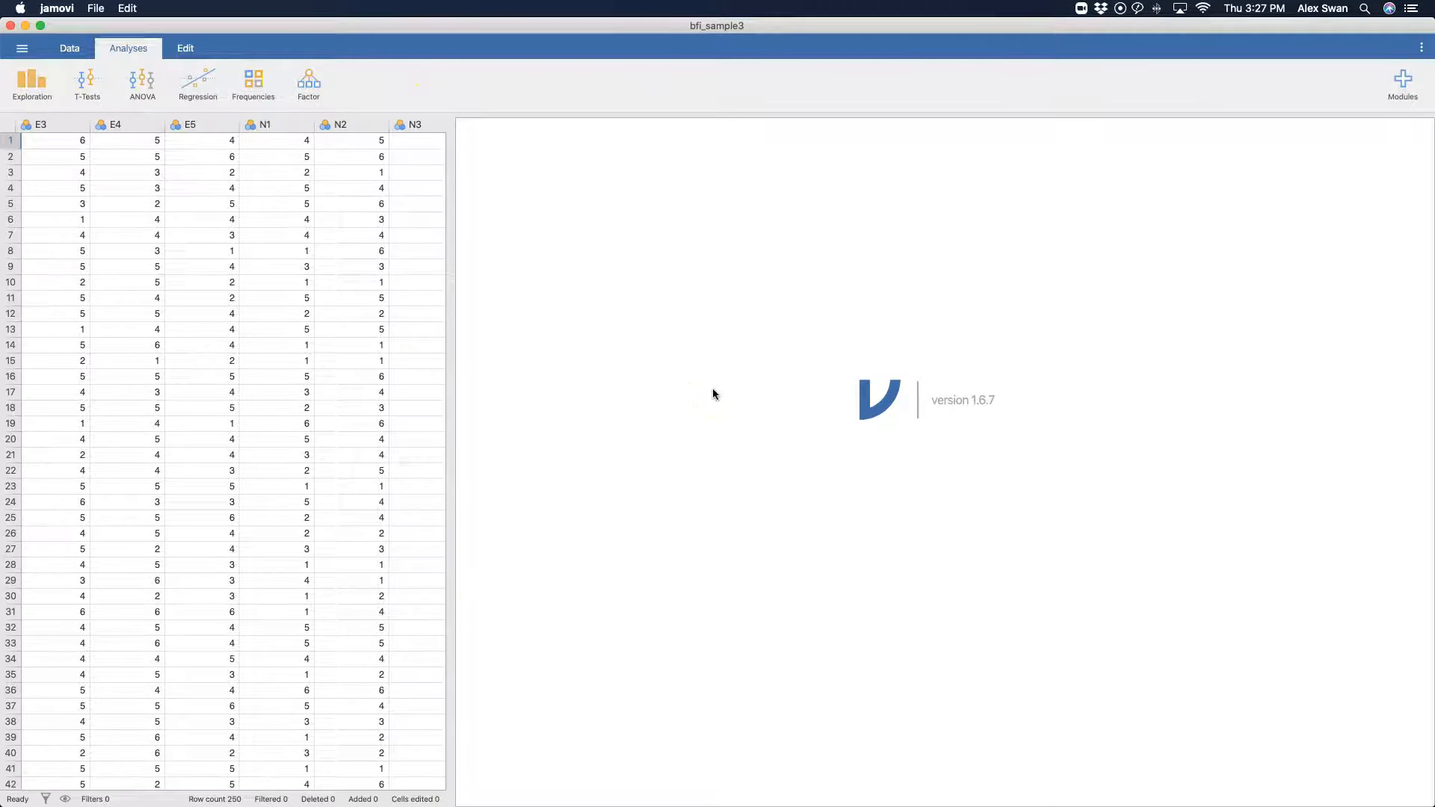
left_click(309, 85)
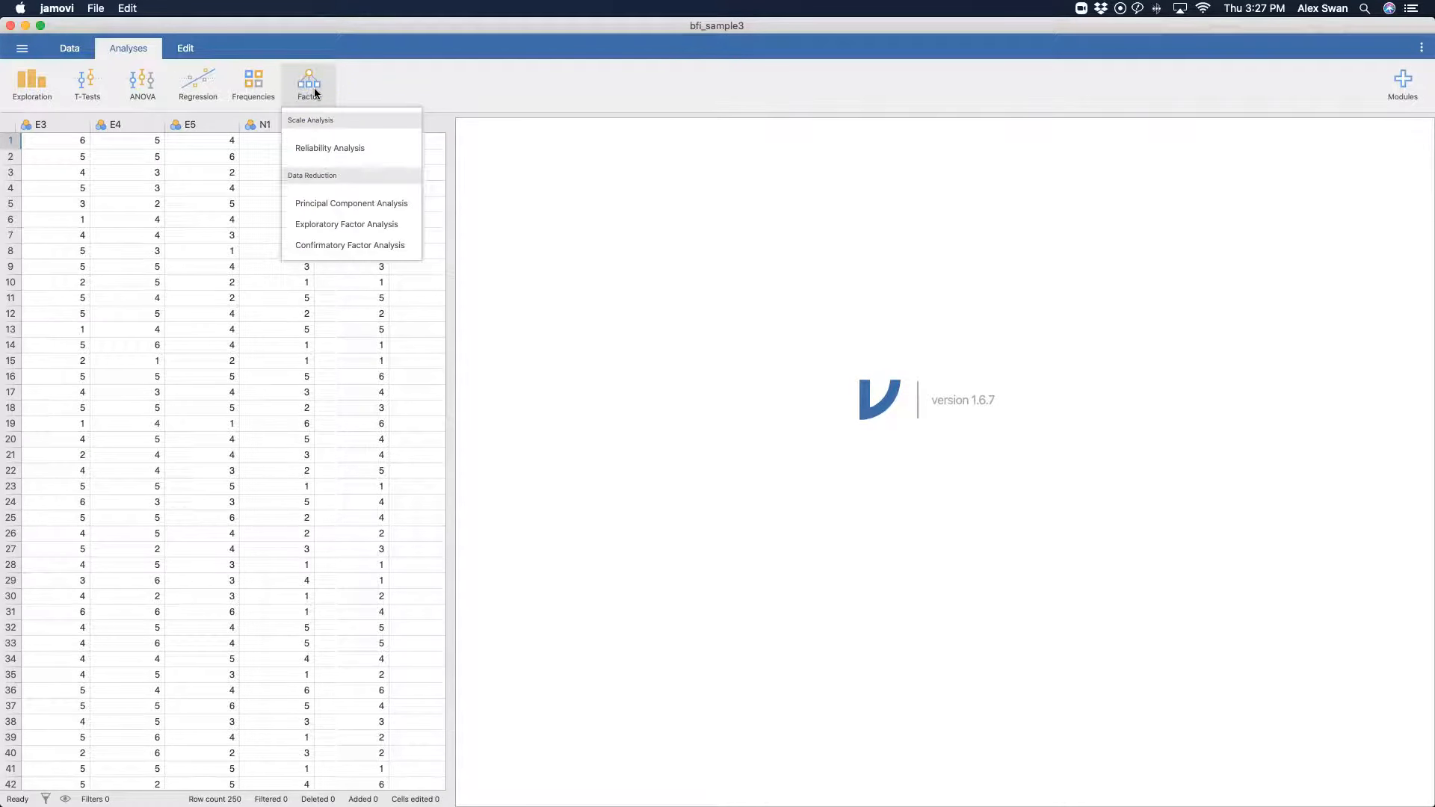
mouse_move(327, 131)
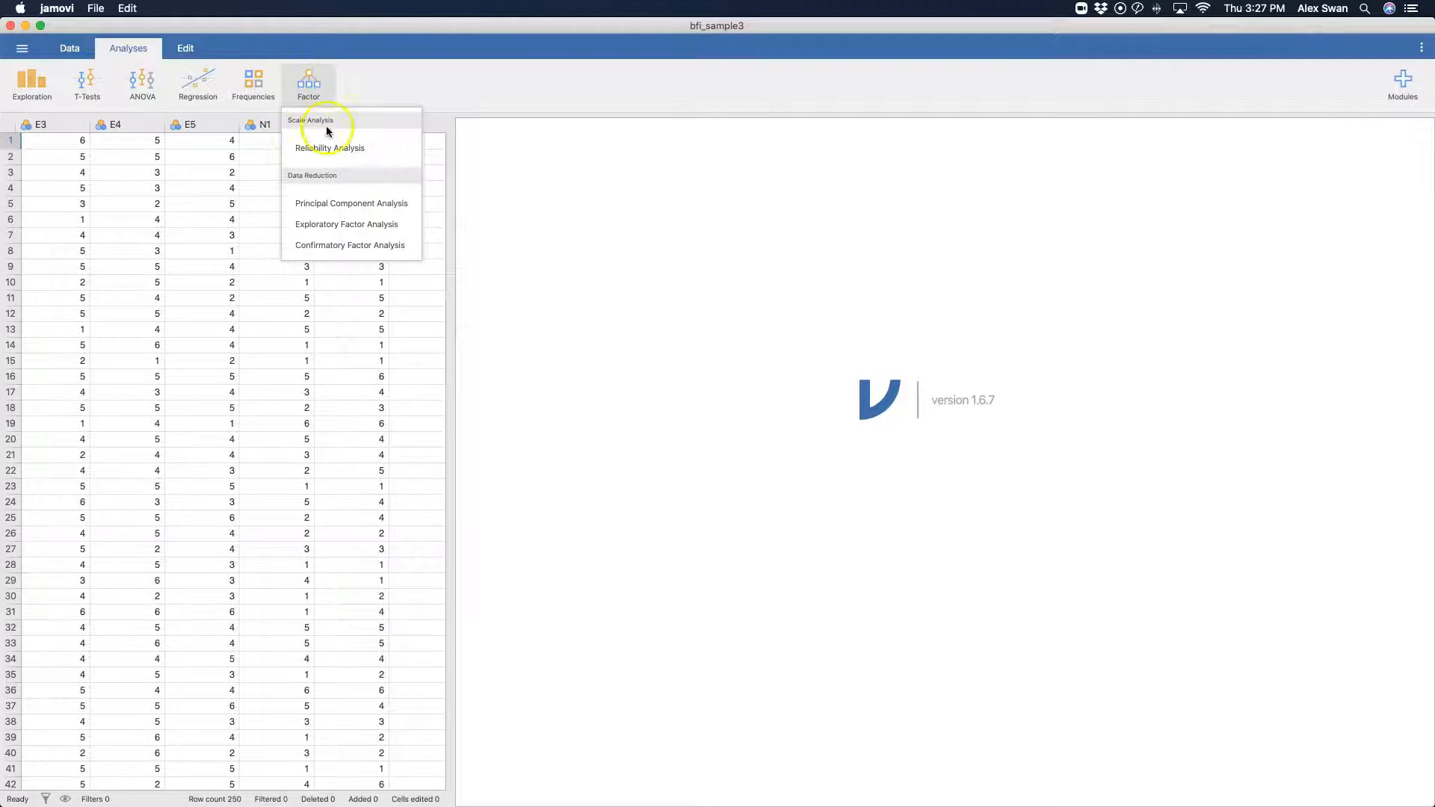
mouse_move(330, 147)
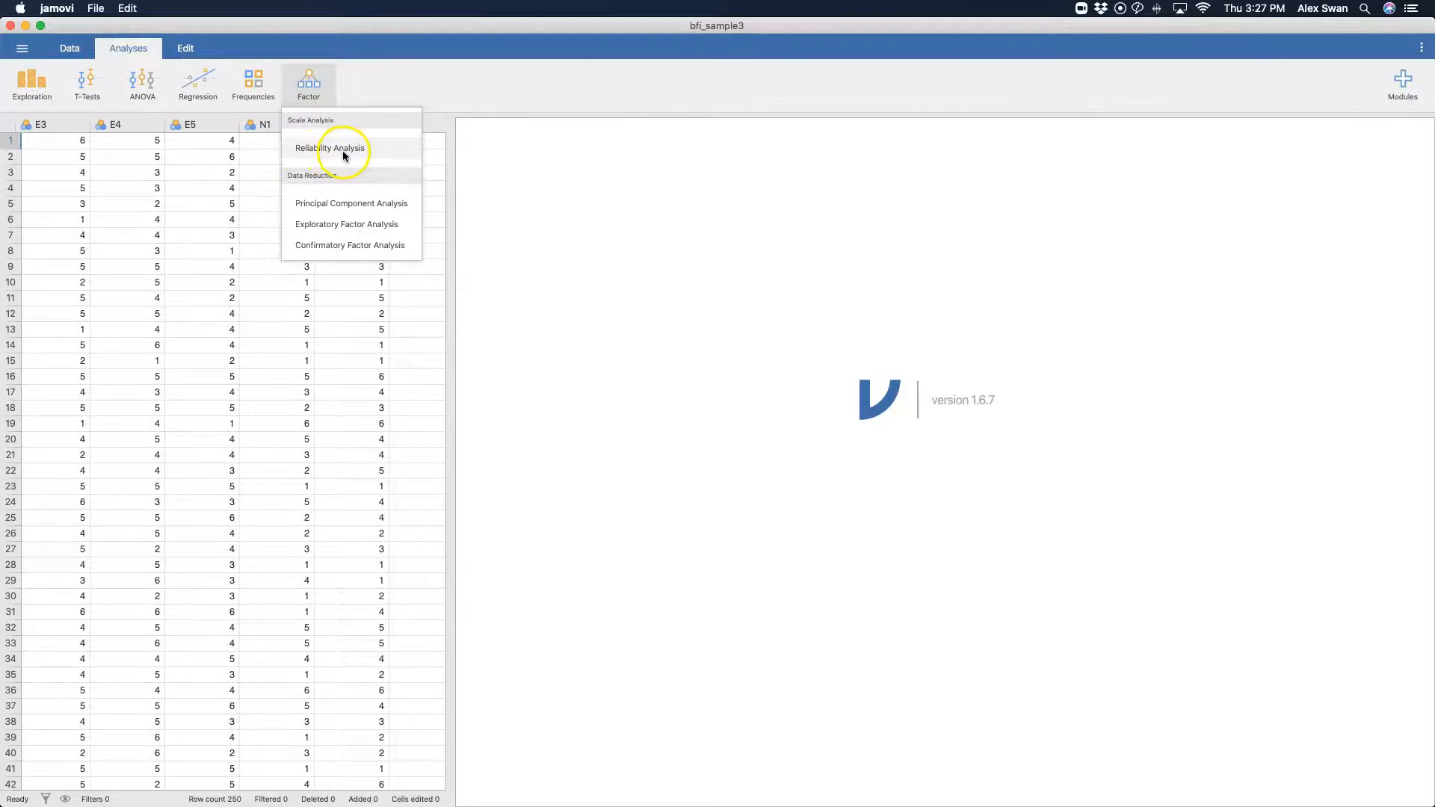
left_click(329, 147)
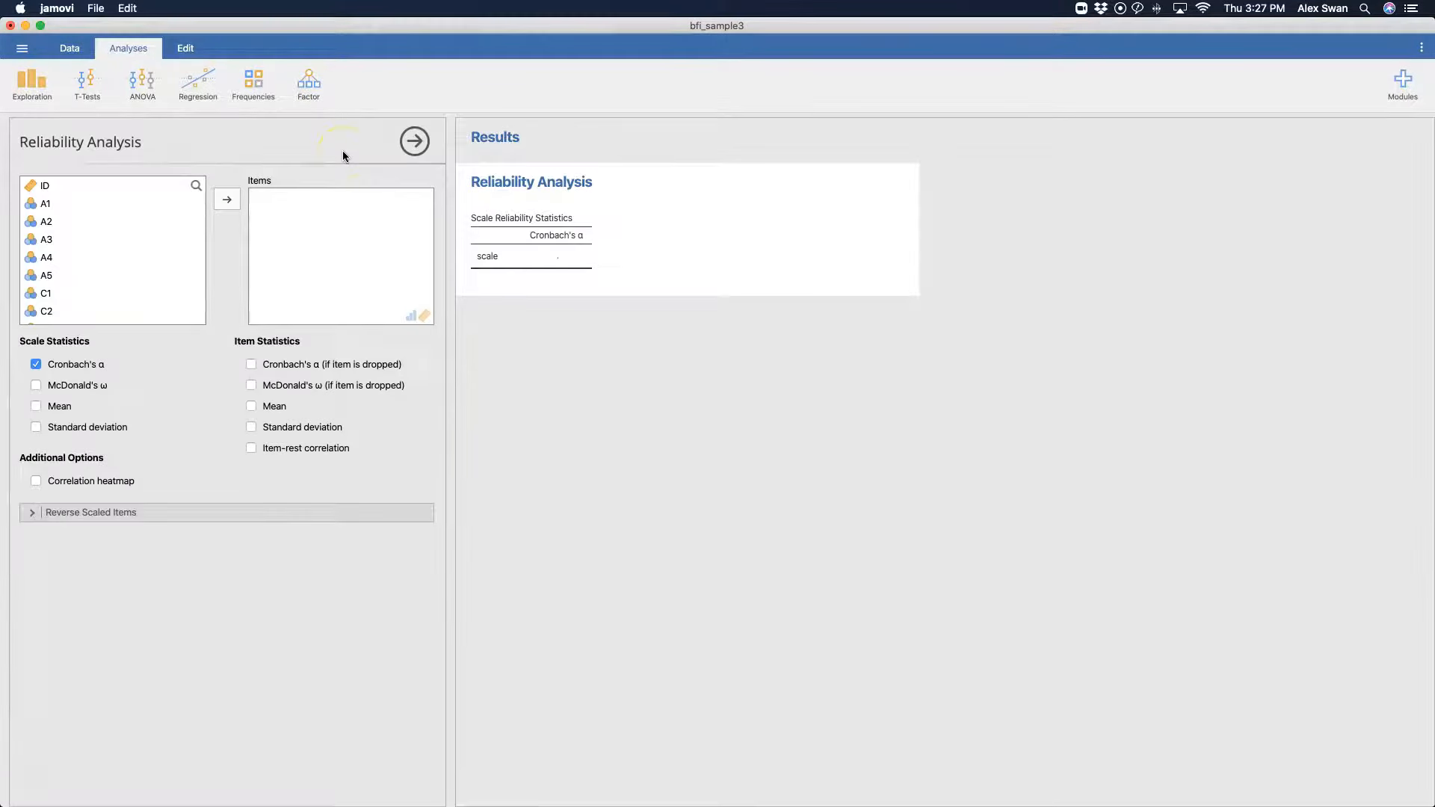
mouse_move(347, 123)
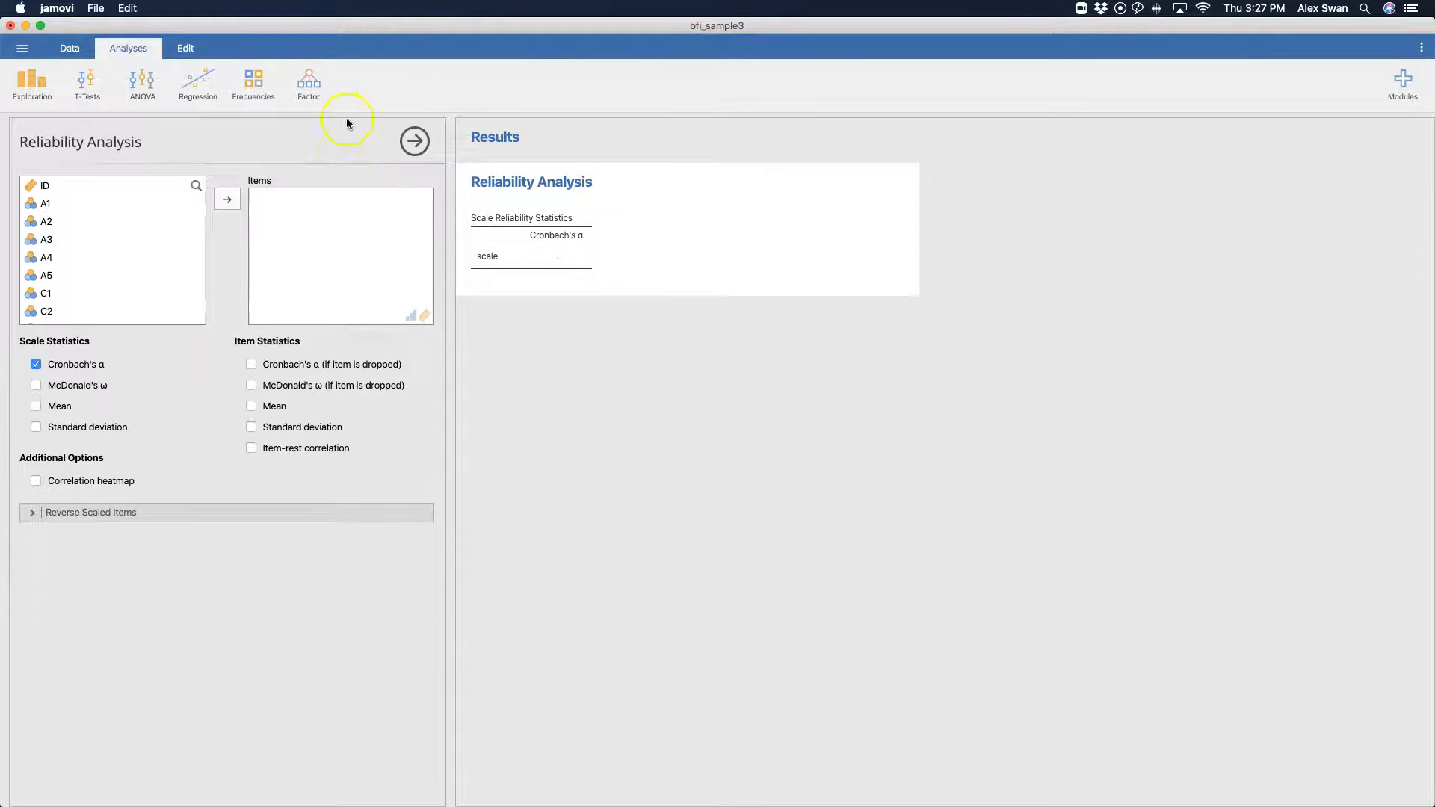
left_click(309, 82)
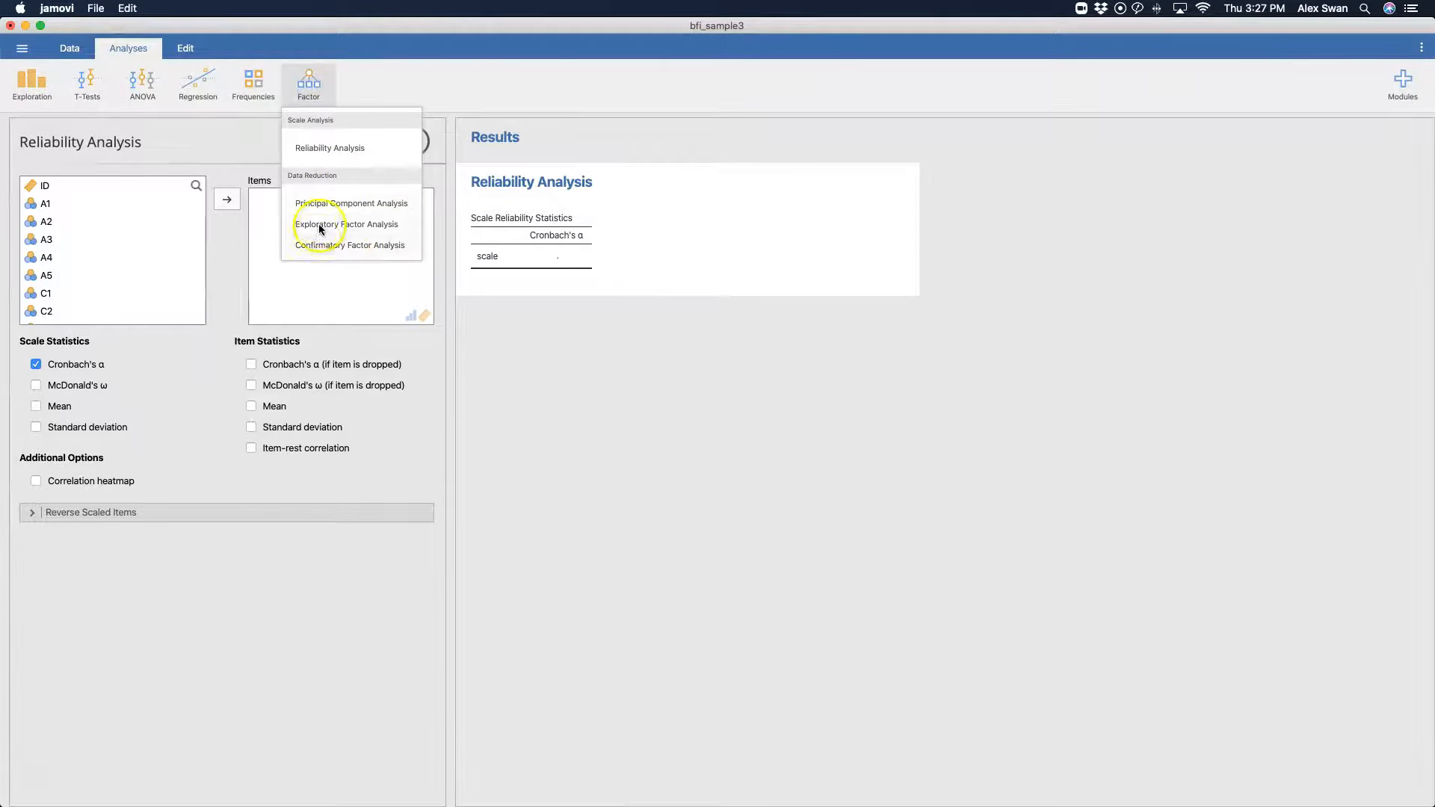
mouse_move(215, 394)
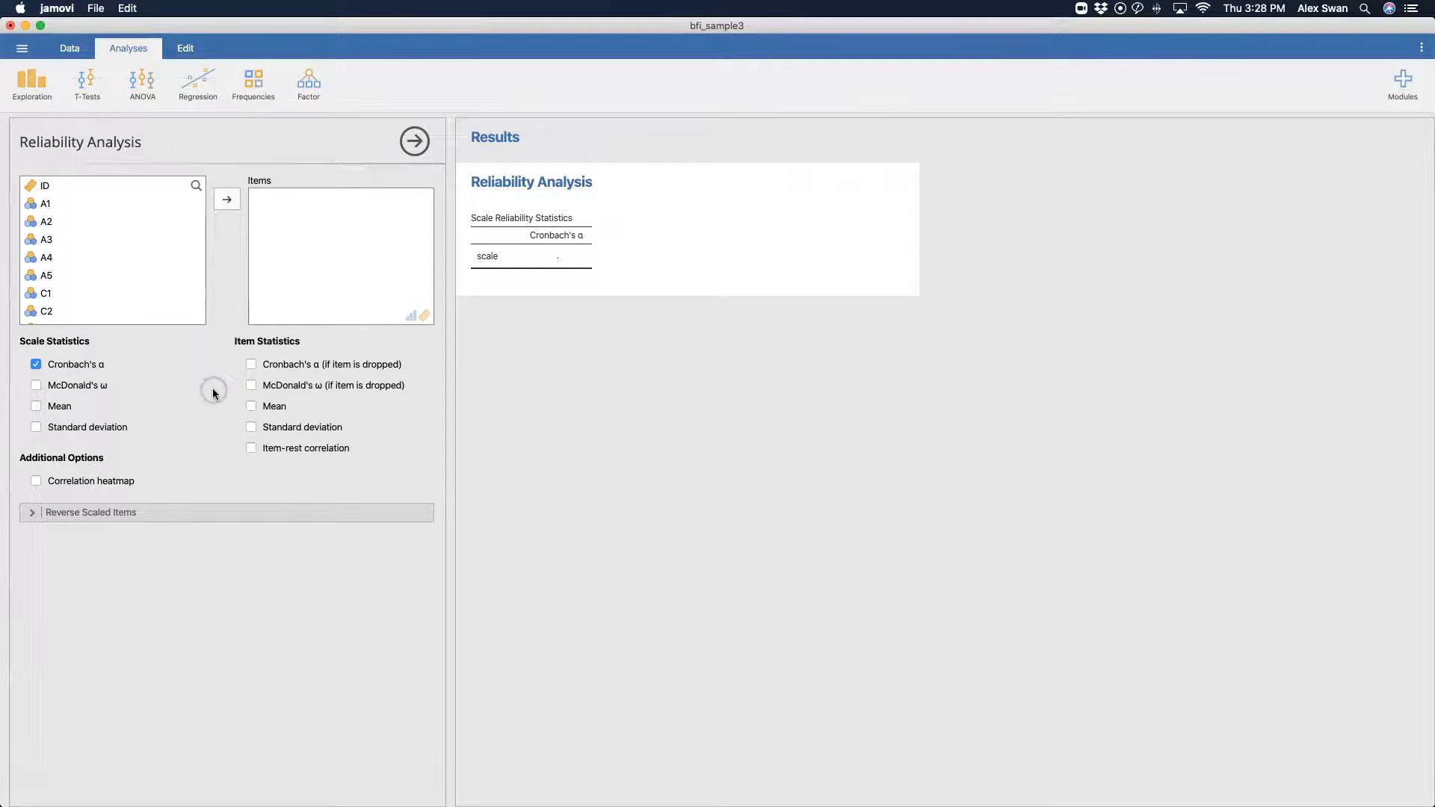
mouse_move(170, 284)
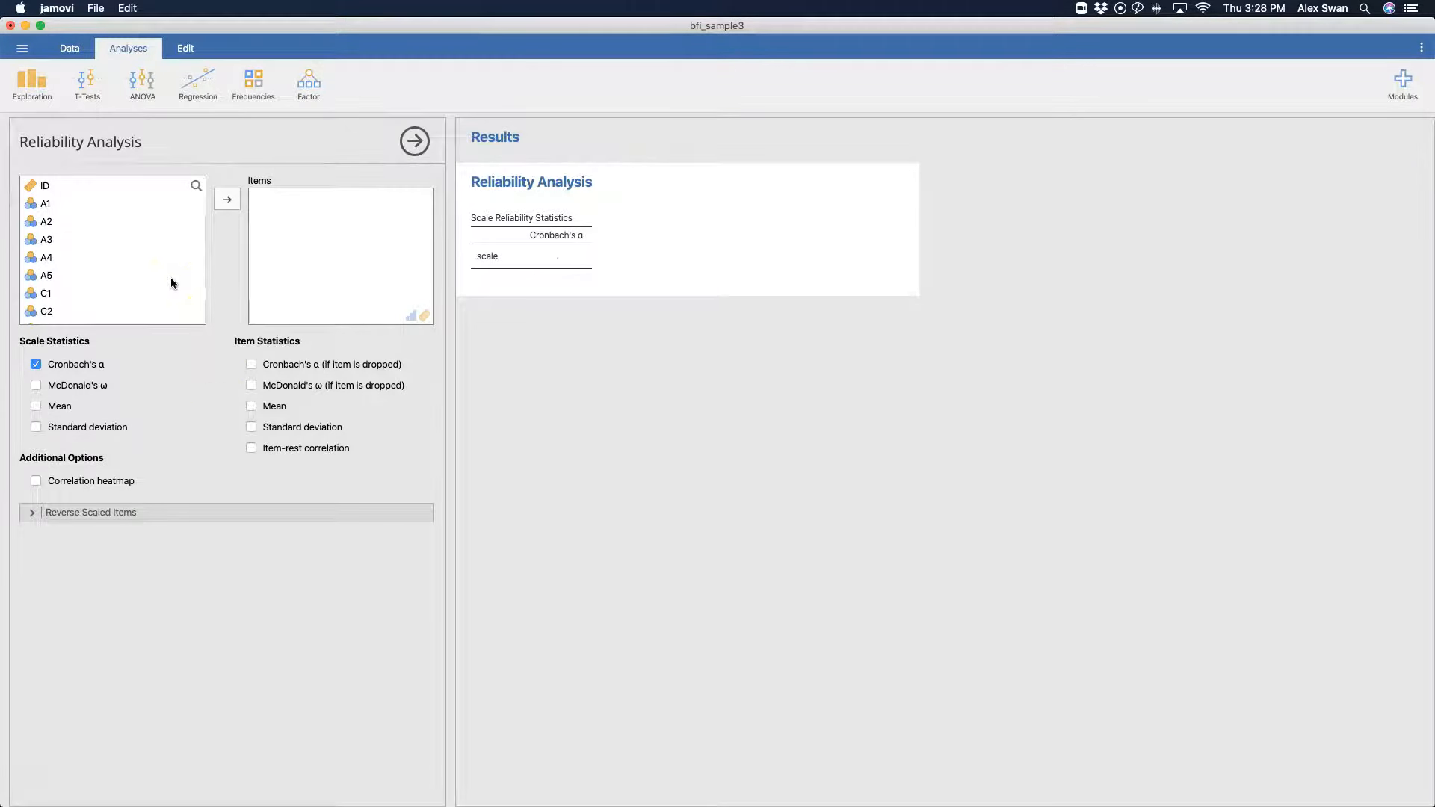
mouse_move(111, 217)
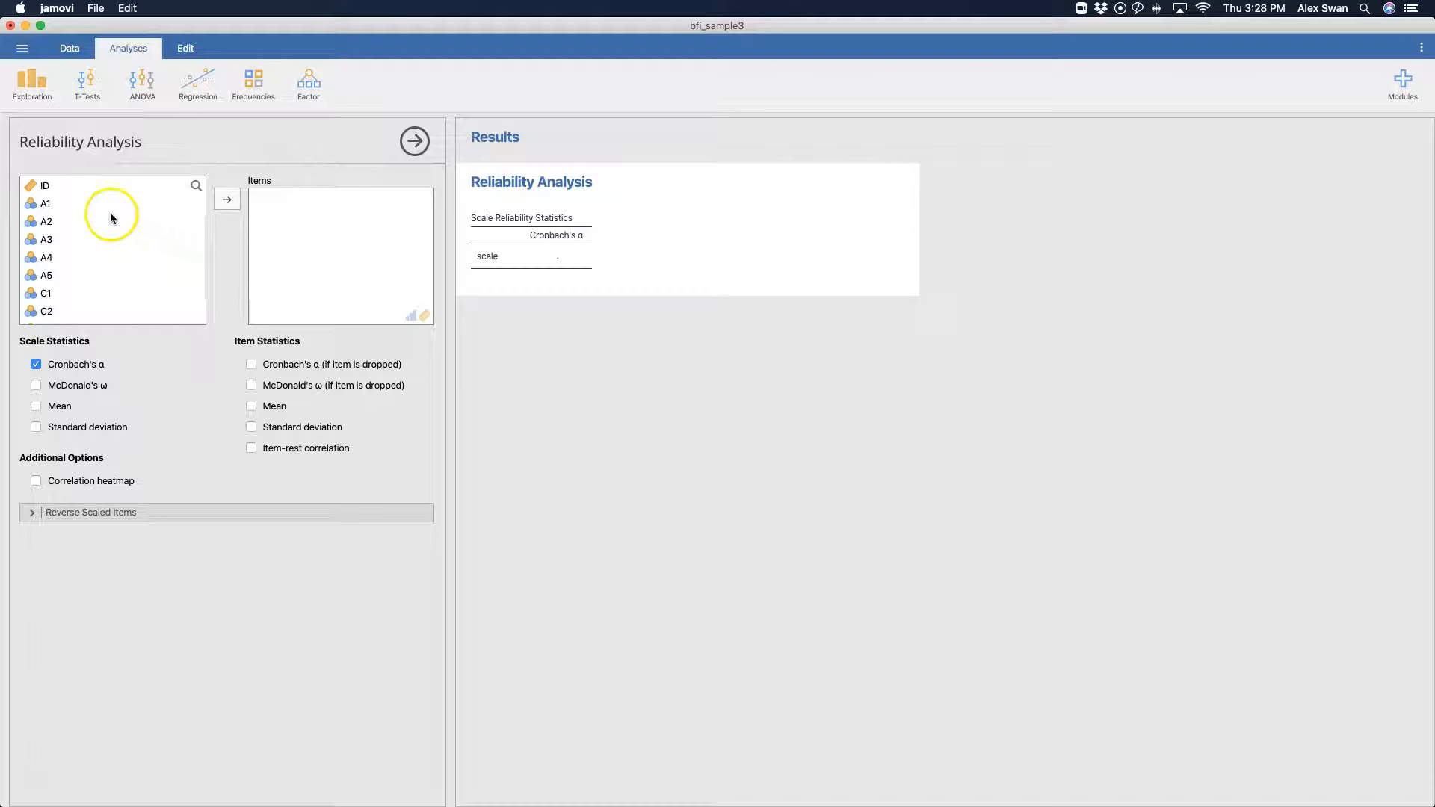
Step: Move A1–A5 into Items, giving Cronbach's α 0.461 with a negative-correlation note for A1
left_click(45, 203)
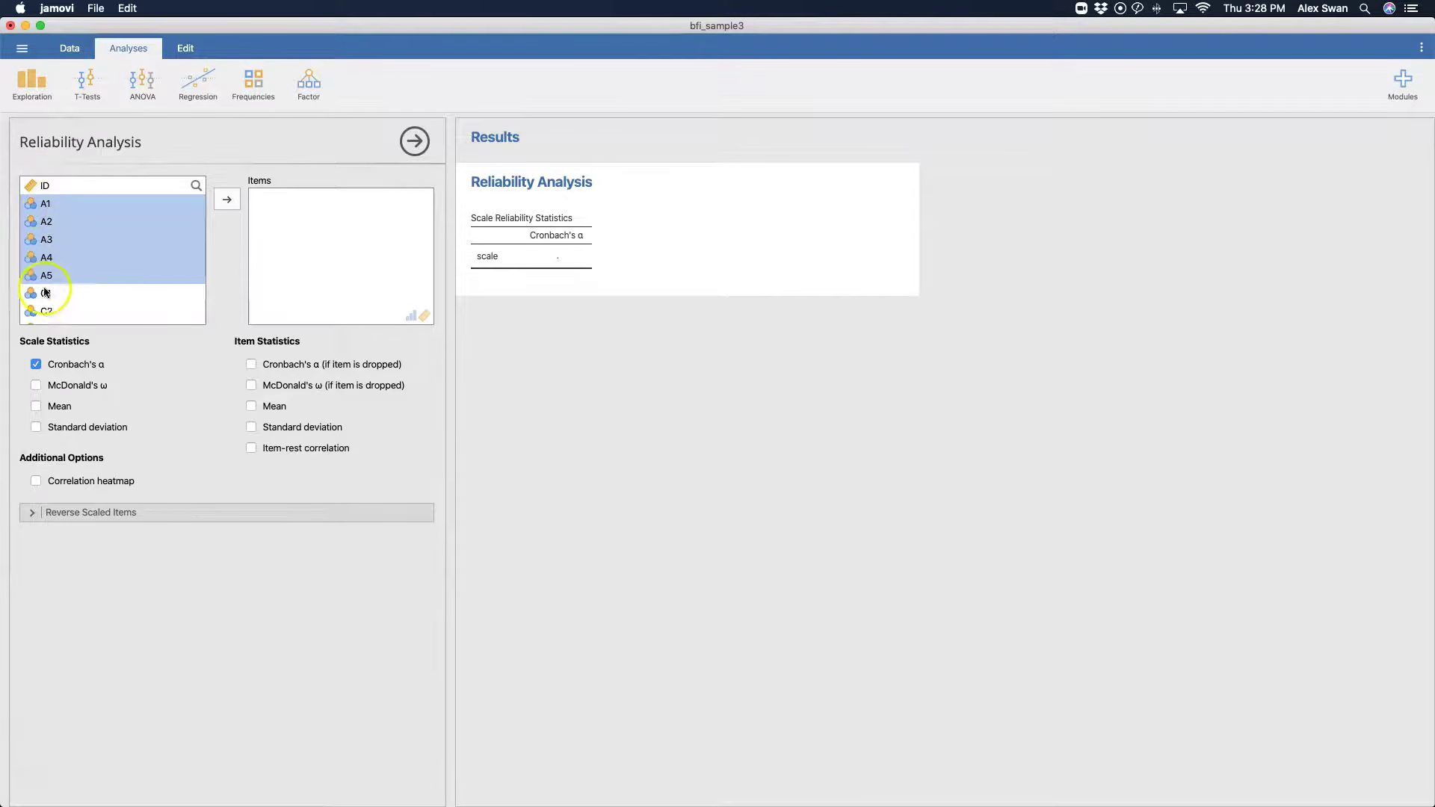
mouse_move(57, 284)
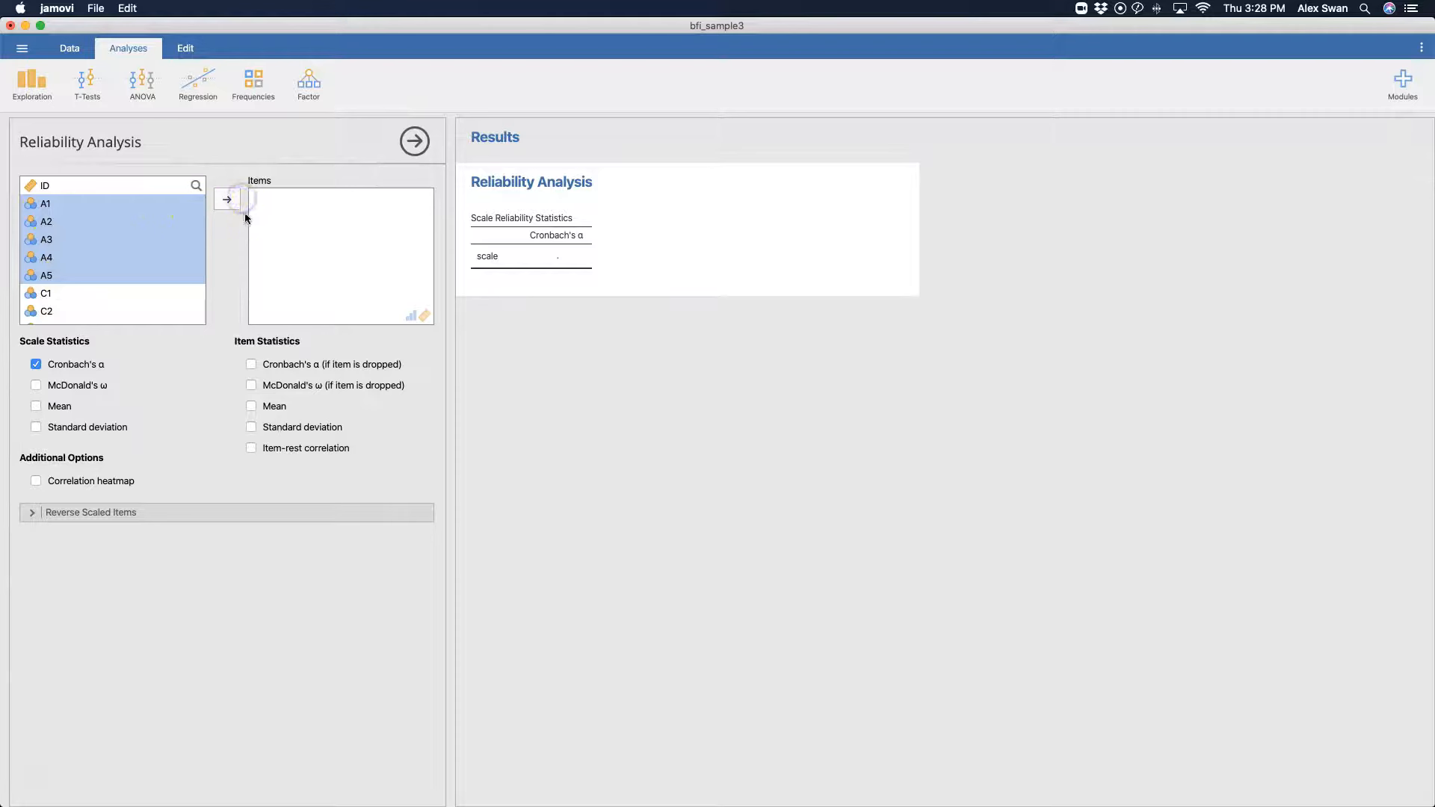
left_click(226, 199)
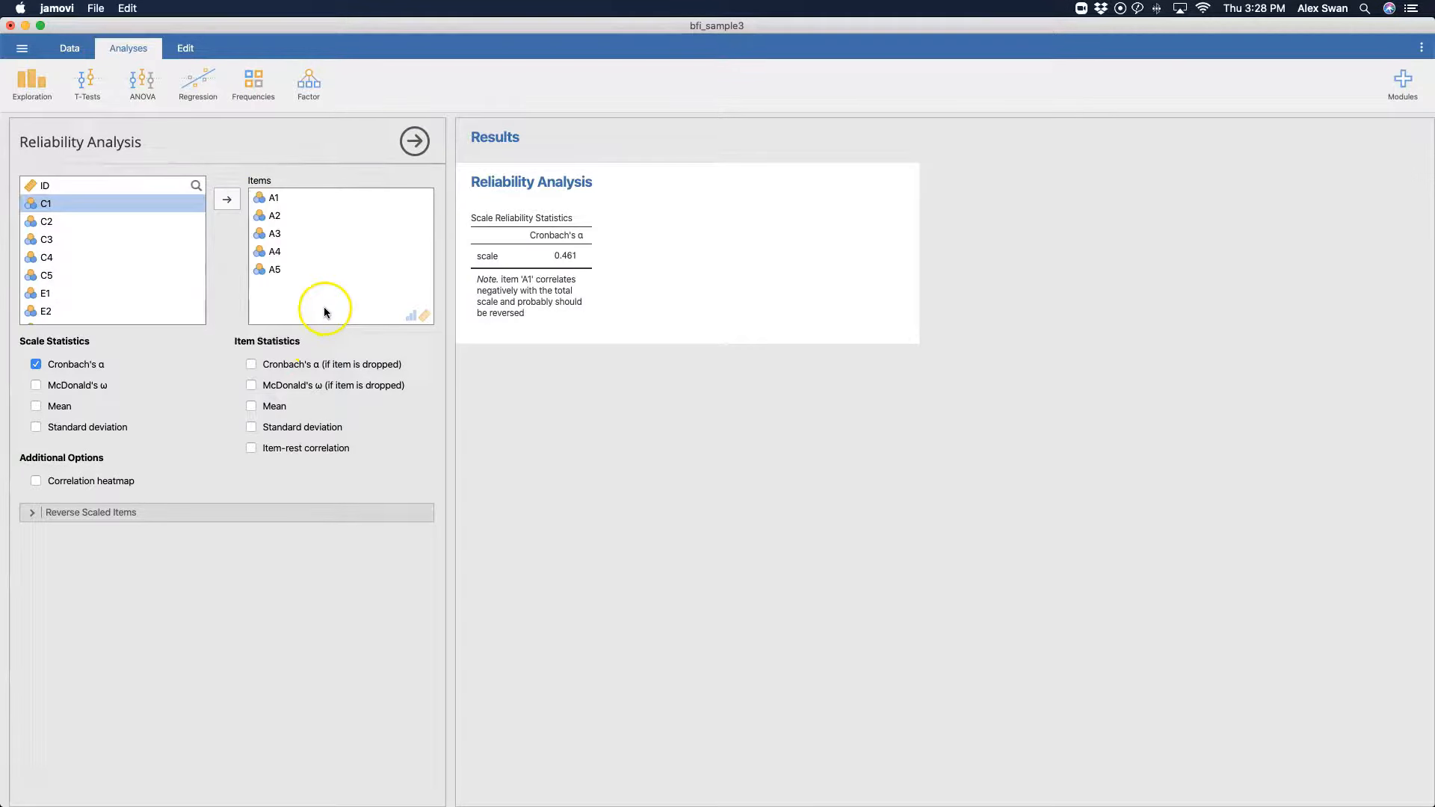
mouse_move(568, 257)
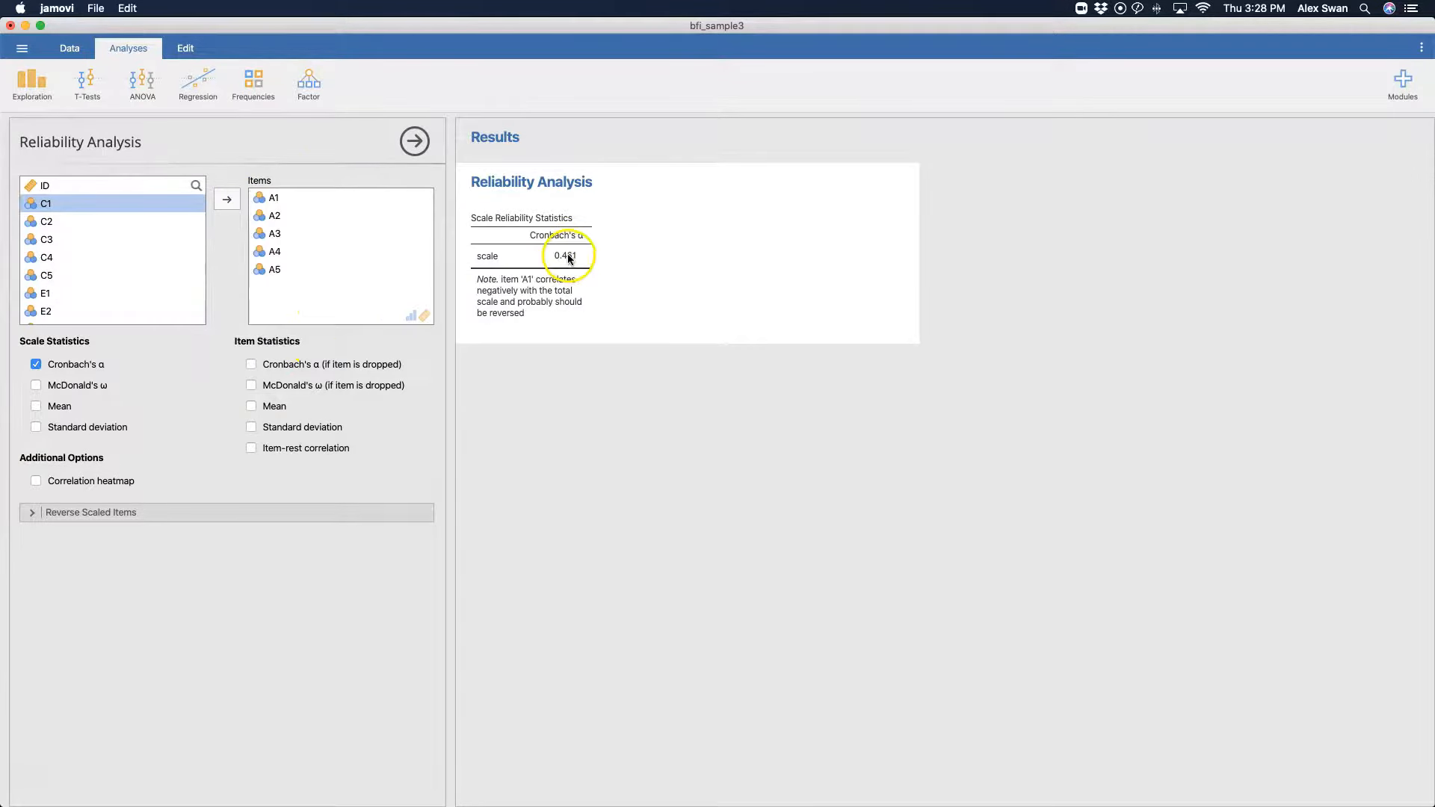
mouse_move(323, 179)
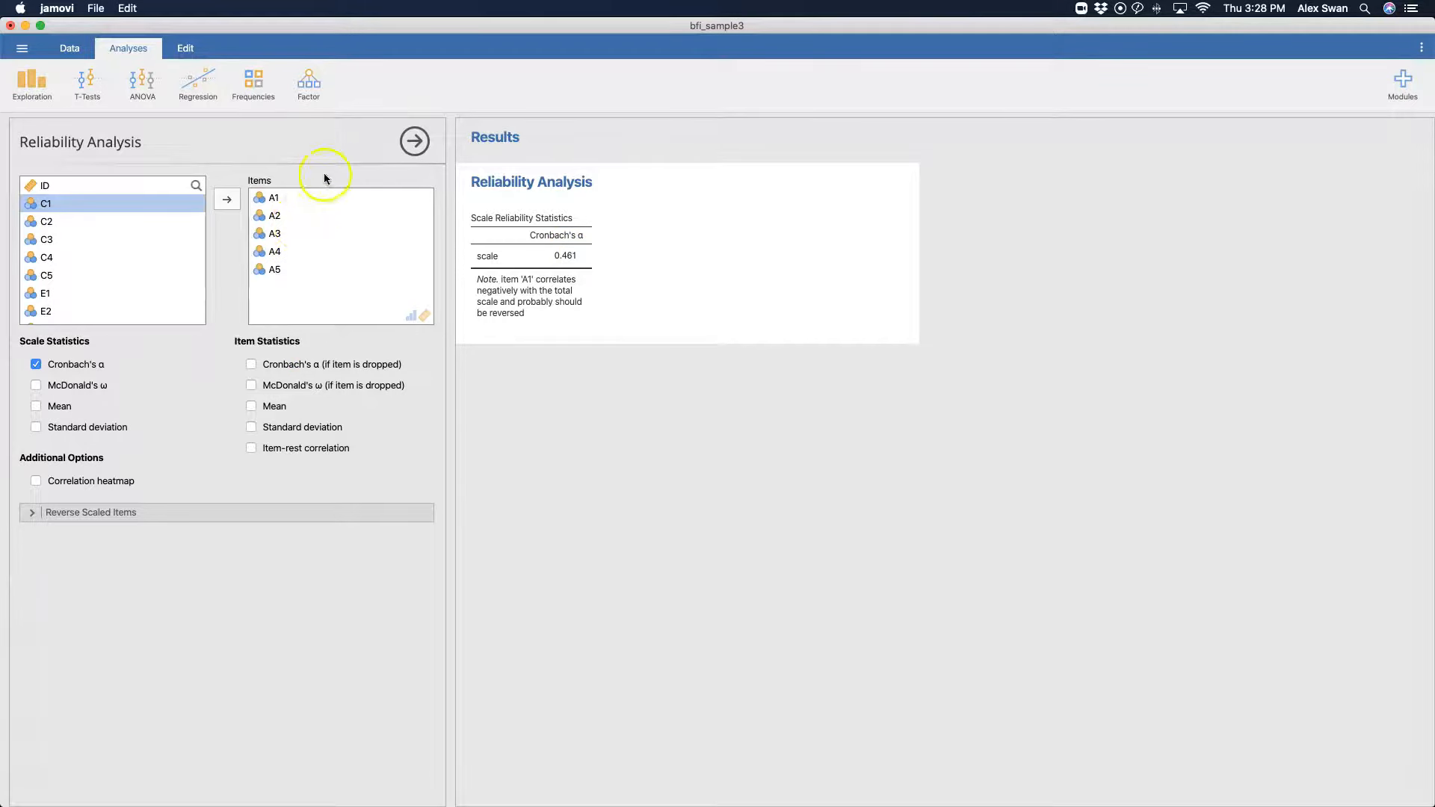
Step: Expand Reverse Scaled Items and select A1 among the normally scaled items
left_click(91, 513)
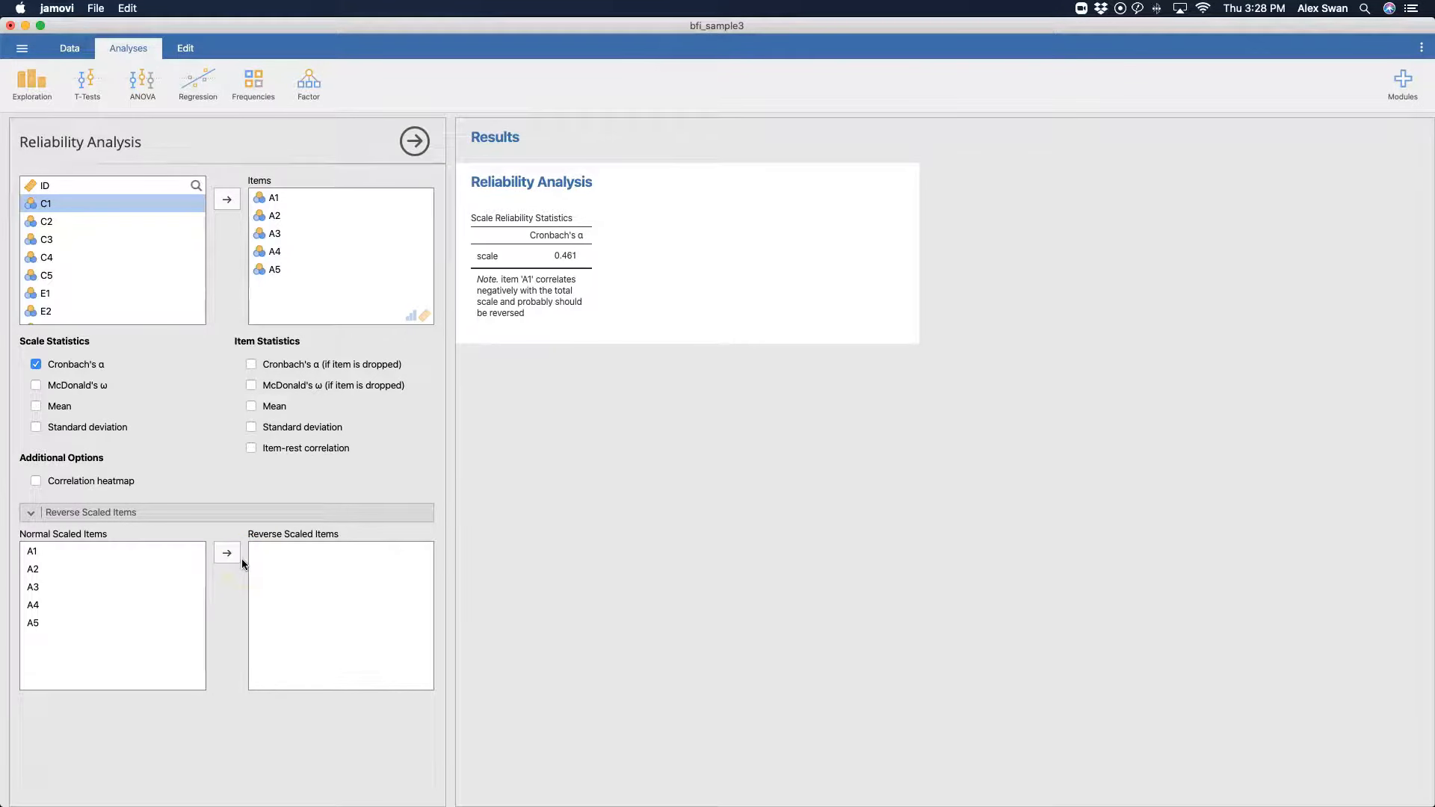
mouse_move(248, 566)
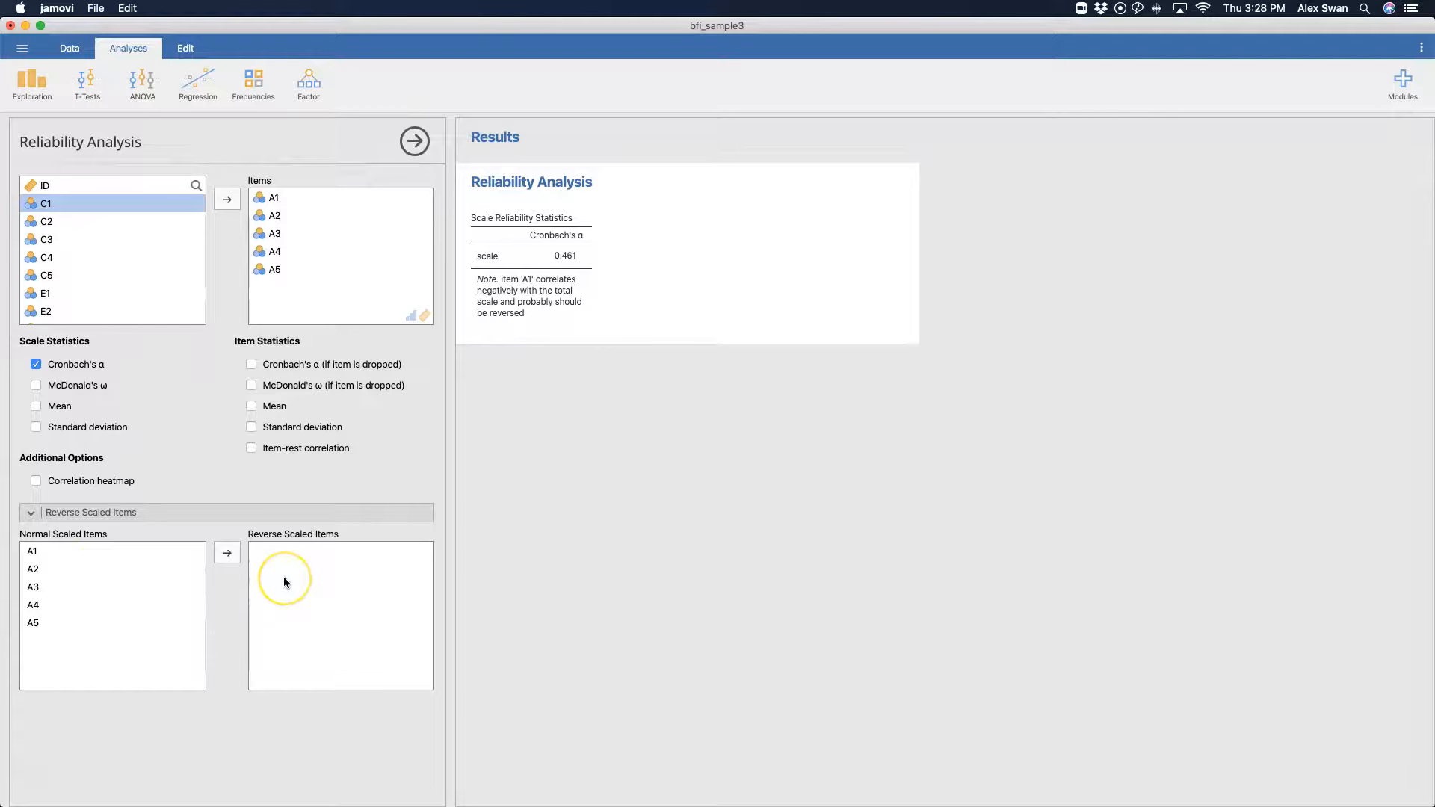
mouse_move(285, 582)
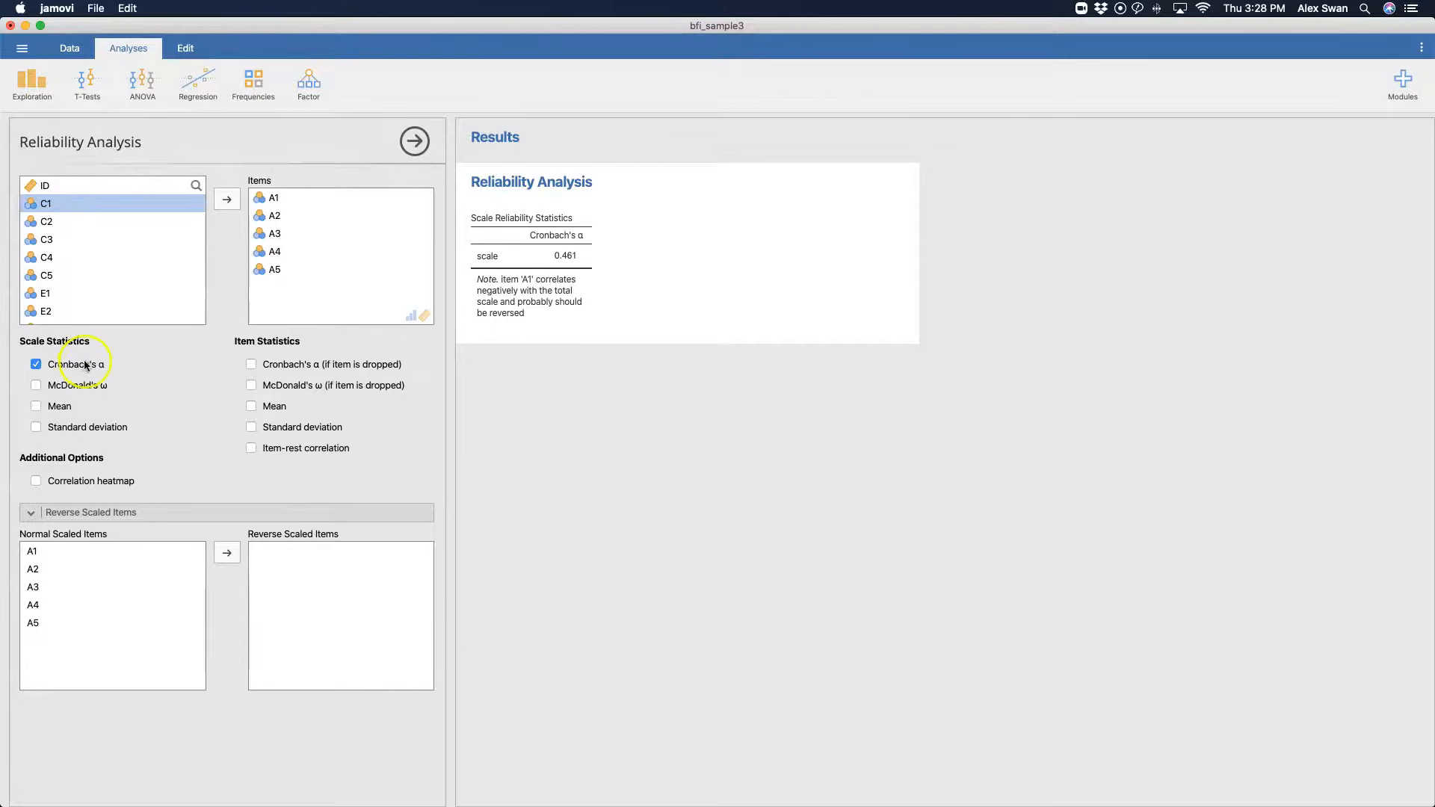
mouse_move(156, 379)
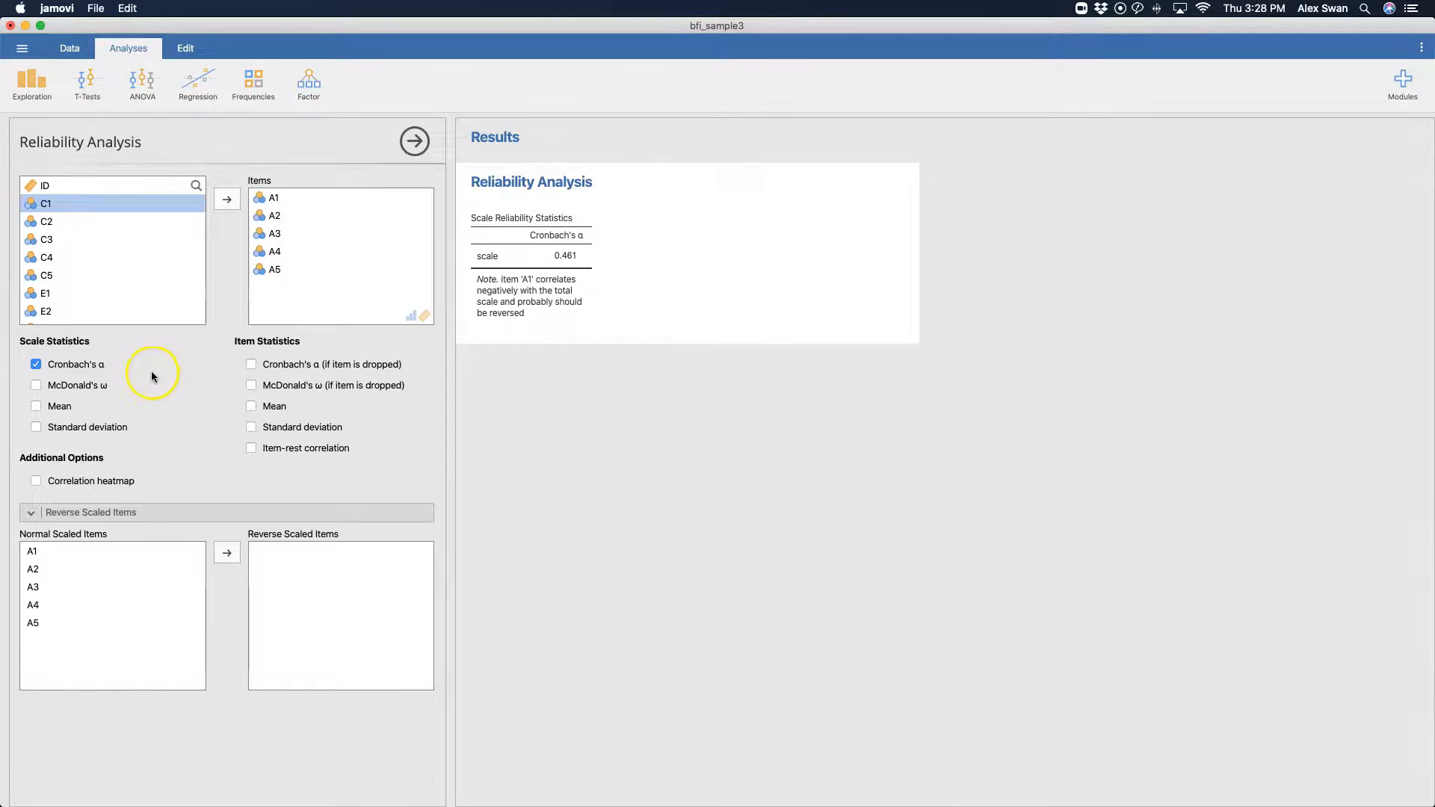
mouse_move(146, 382)
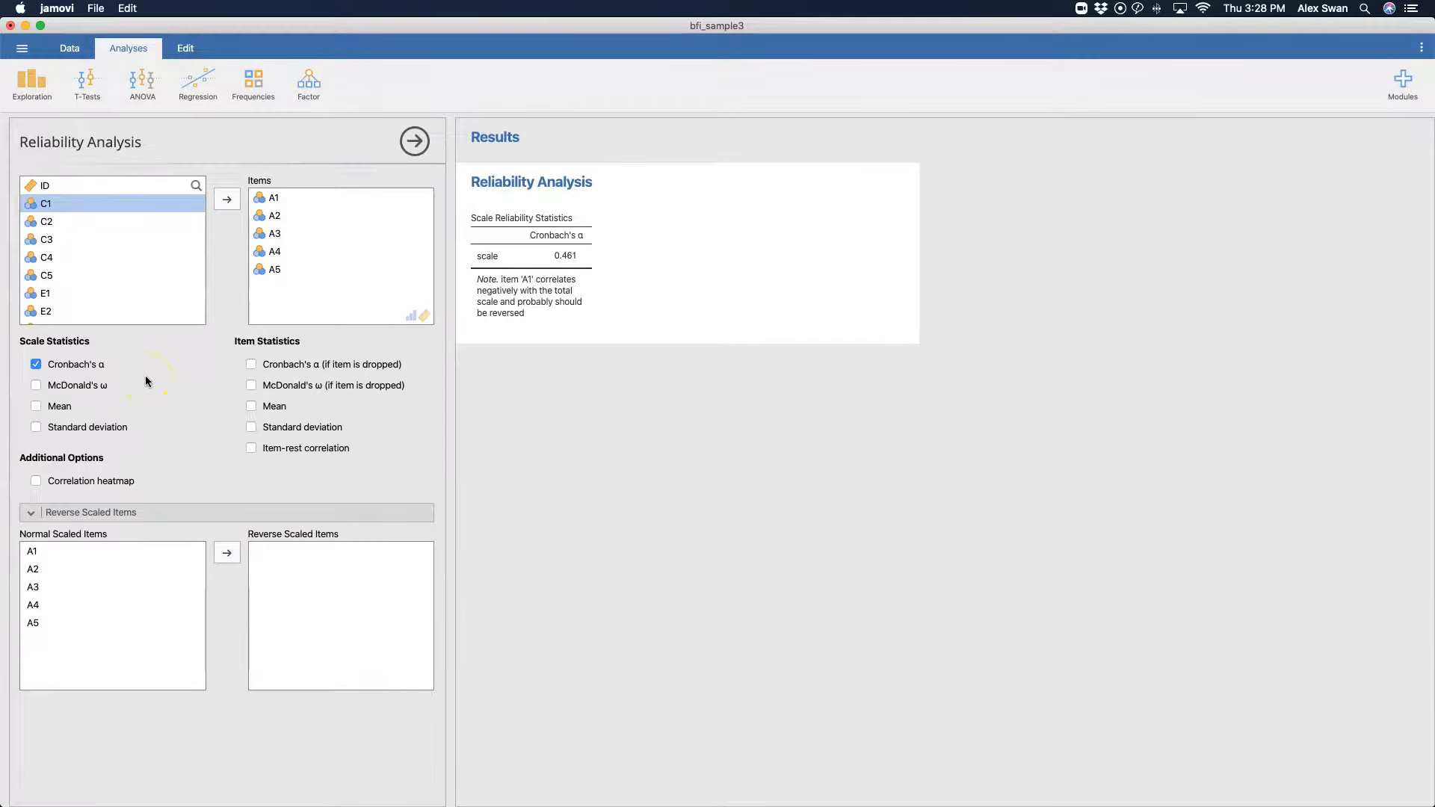
left_click(32, 551)
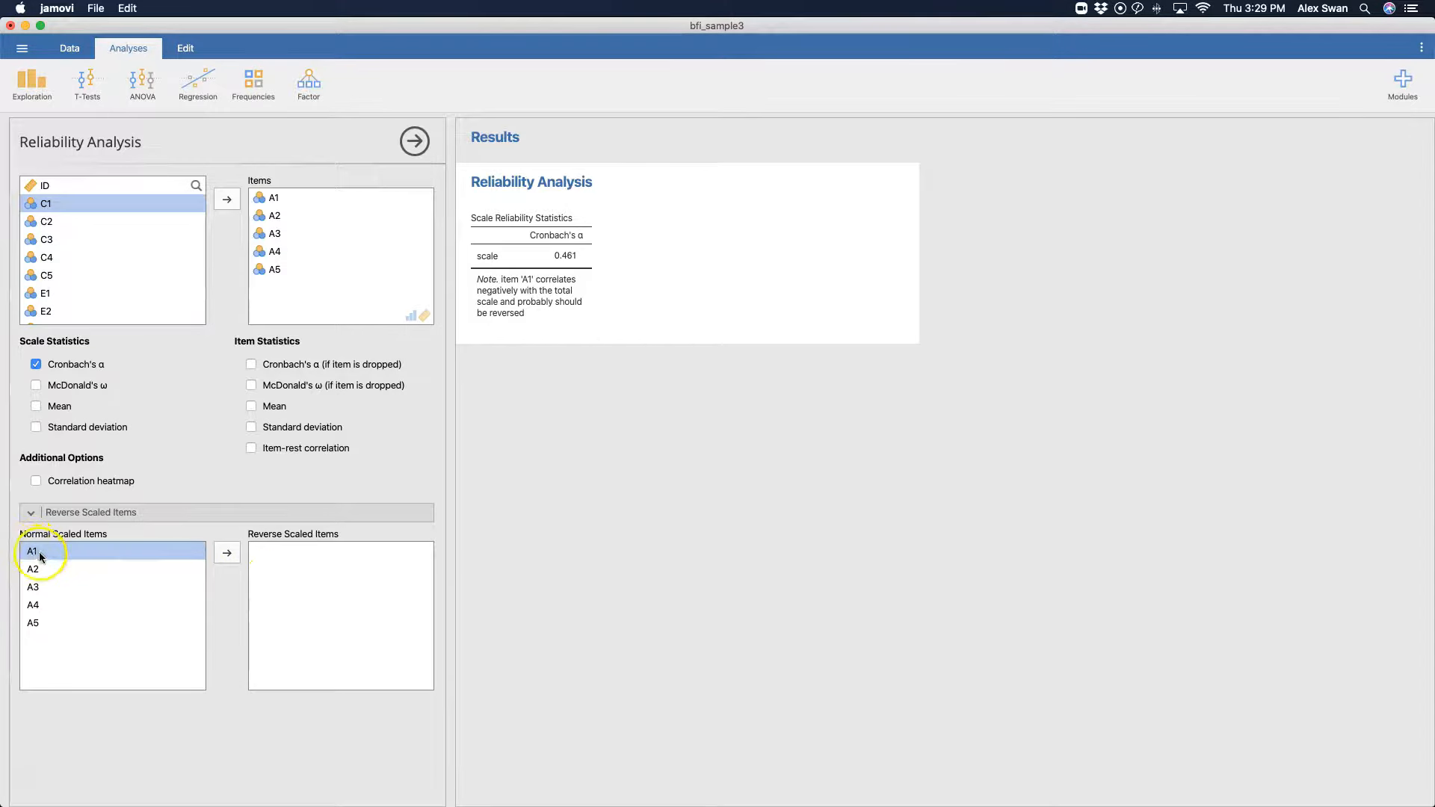
Step: Move A1 to Reverse Scaled Items, raising Cronbach's α to 0.701
left_click(226, 556)
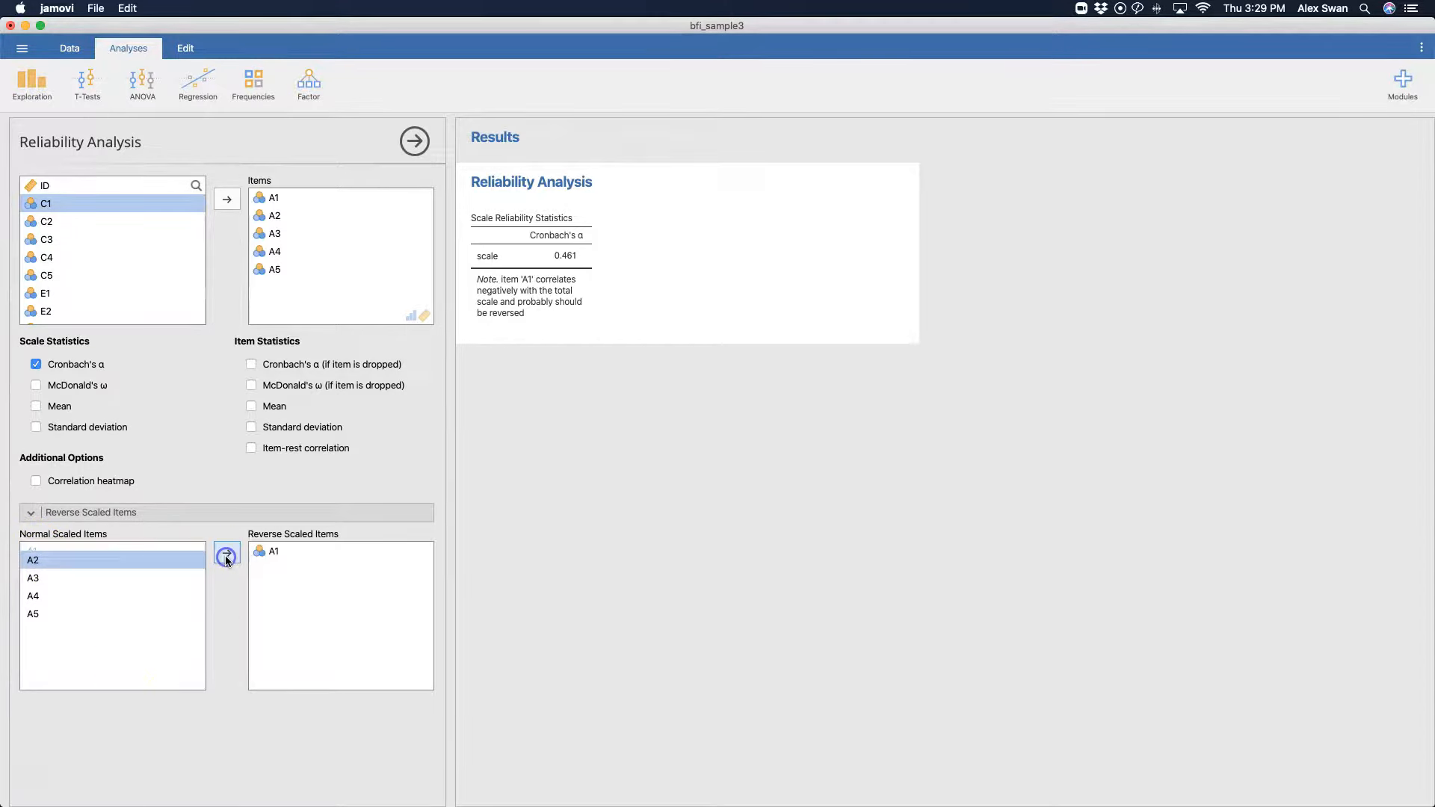
left_click(226, 555)
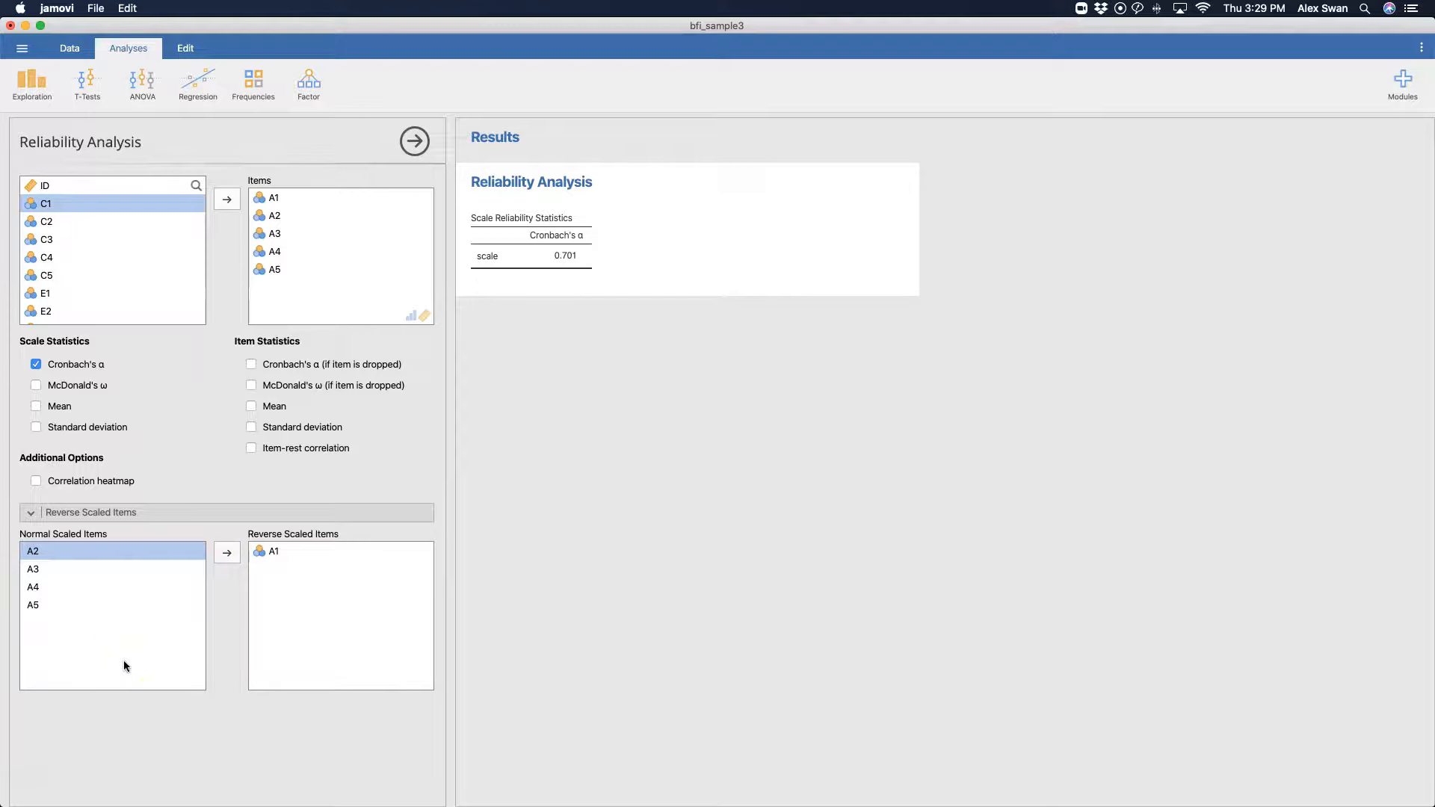
mouse_move(159, 661)
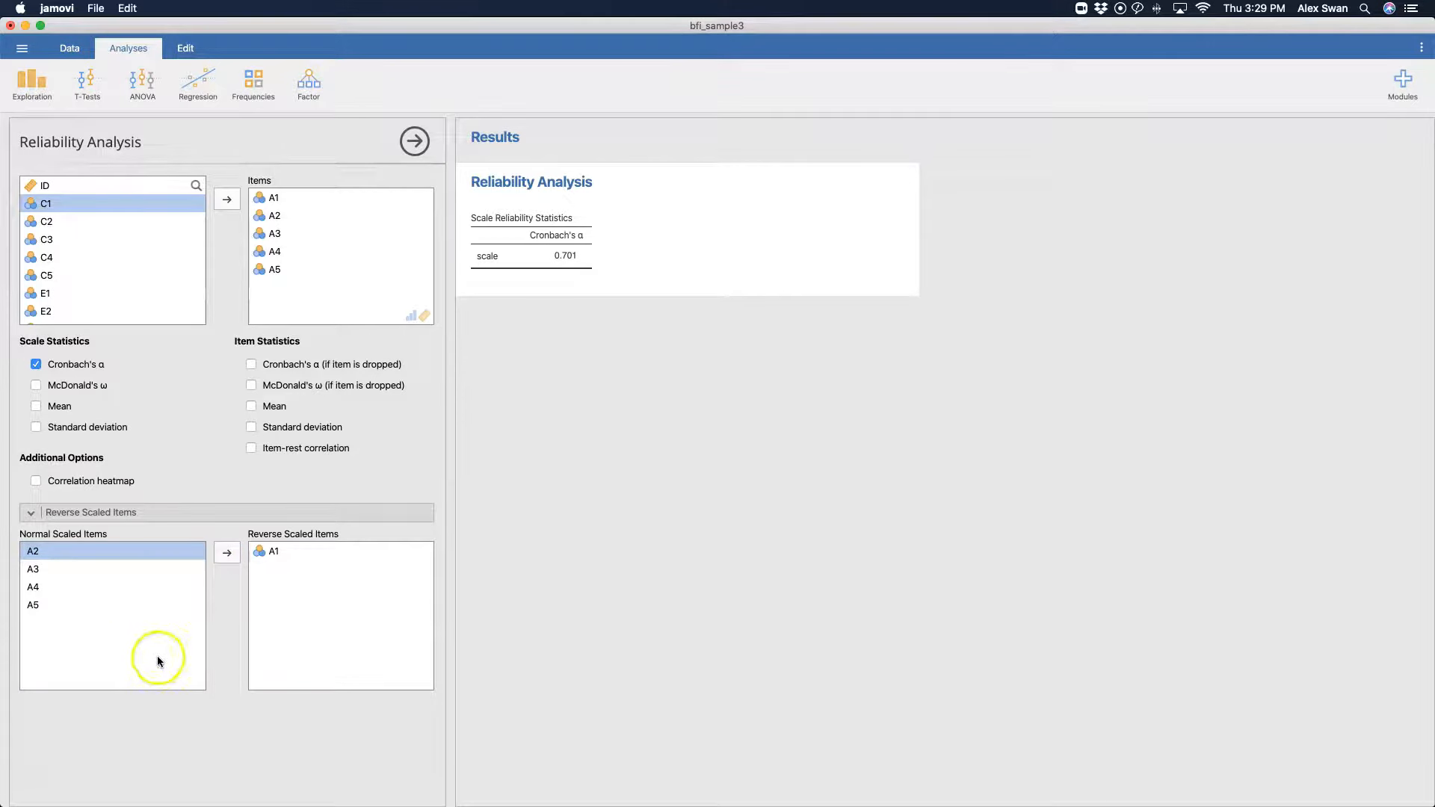
mouse_move(245, 295)
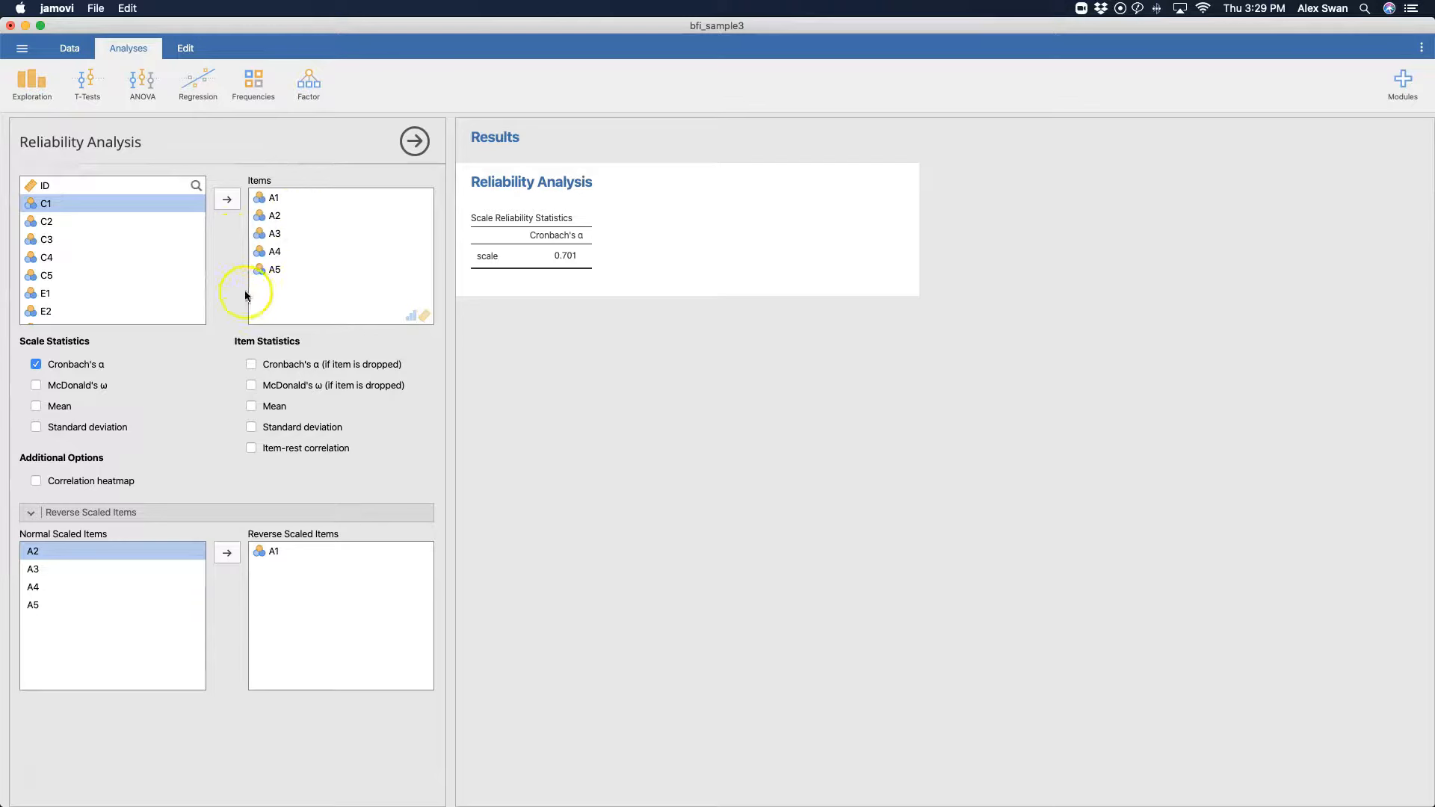
mouse_move(346, 372)
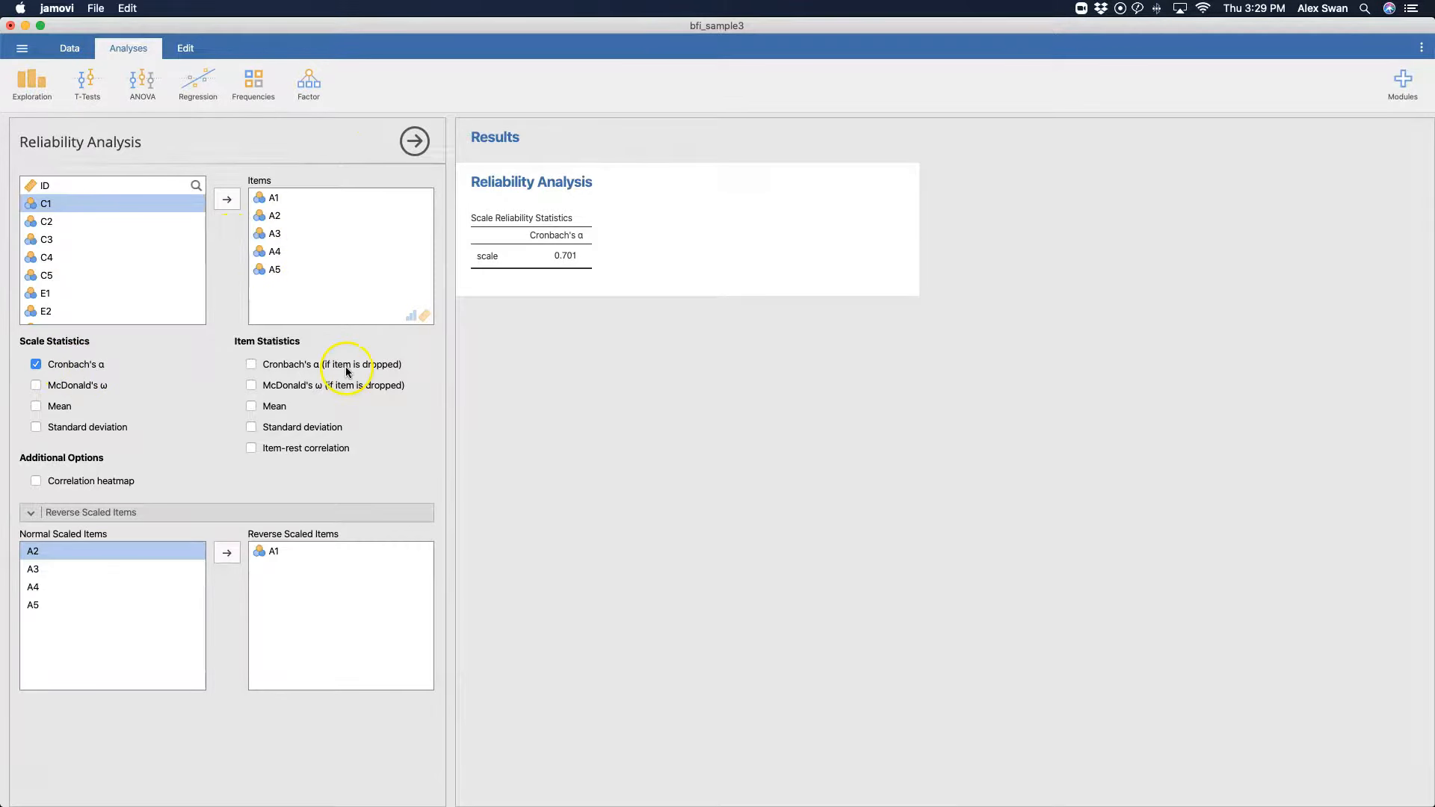
mouse_move(408, 367)
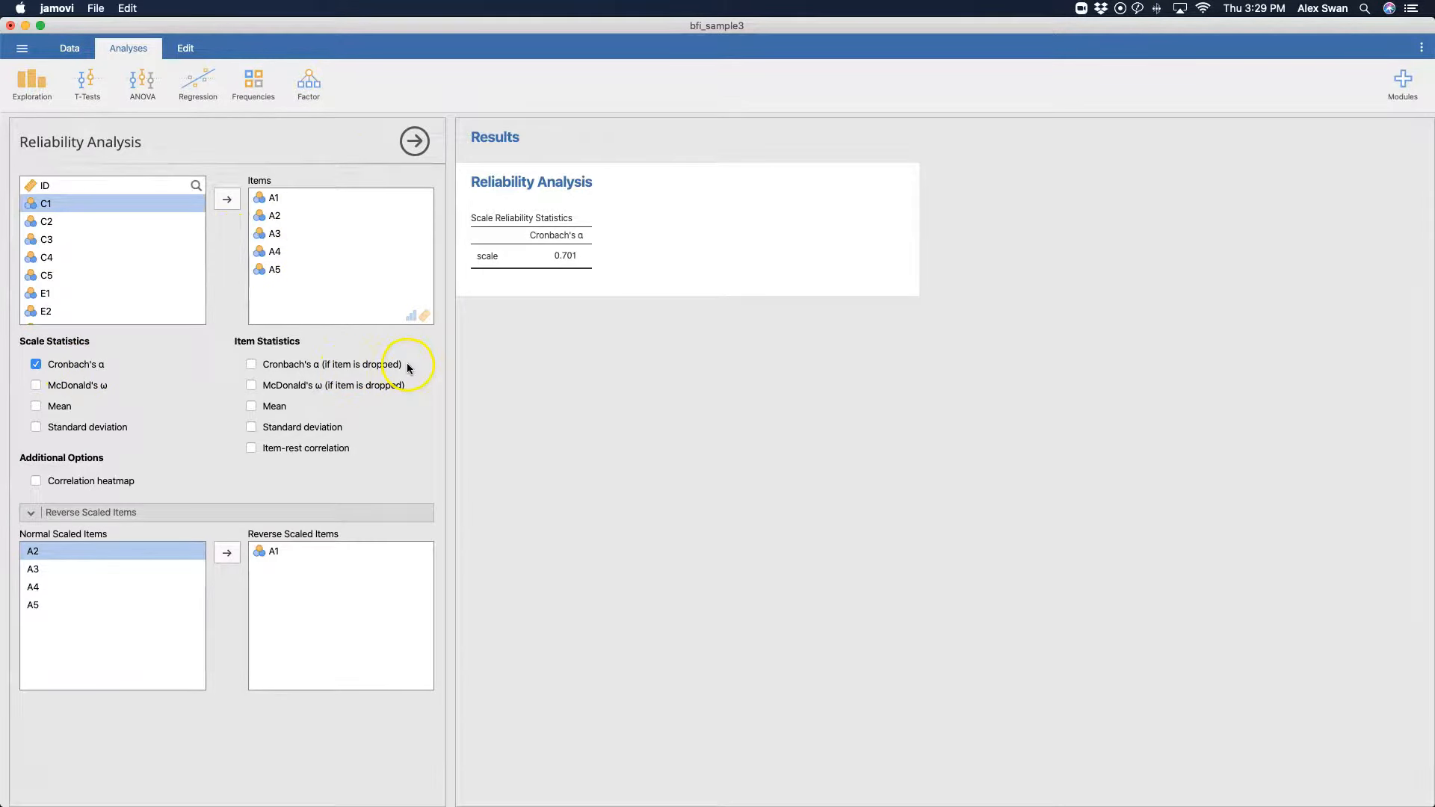
mouse_move(575, 273)
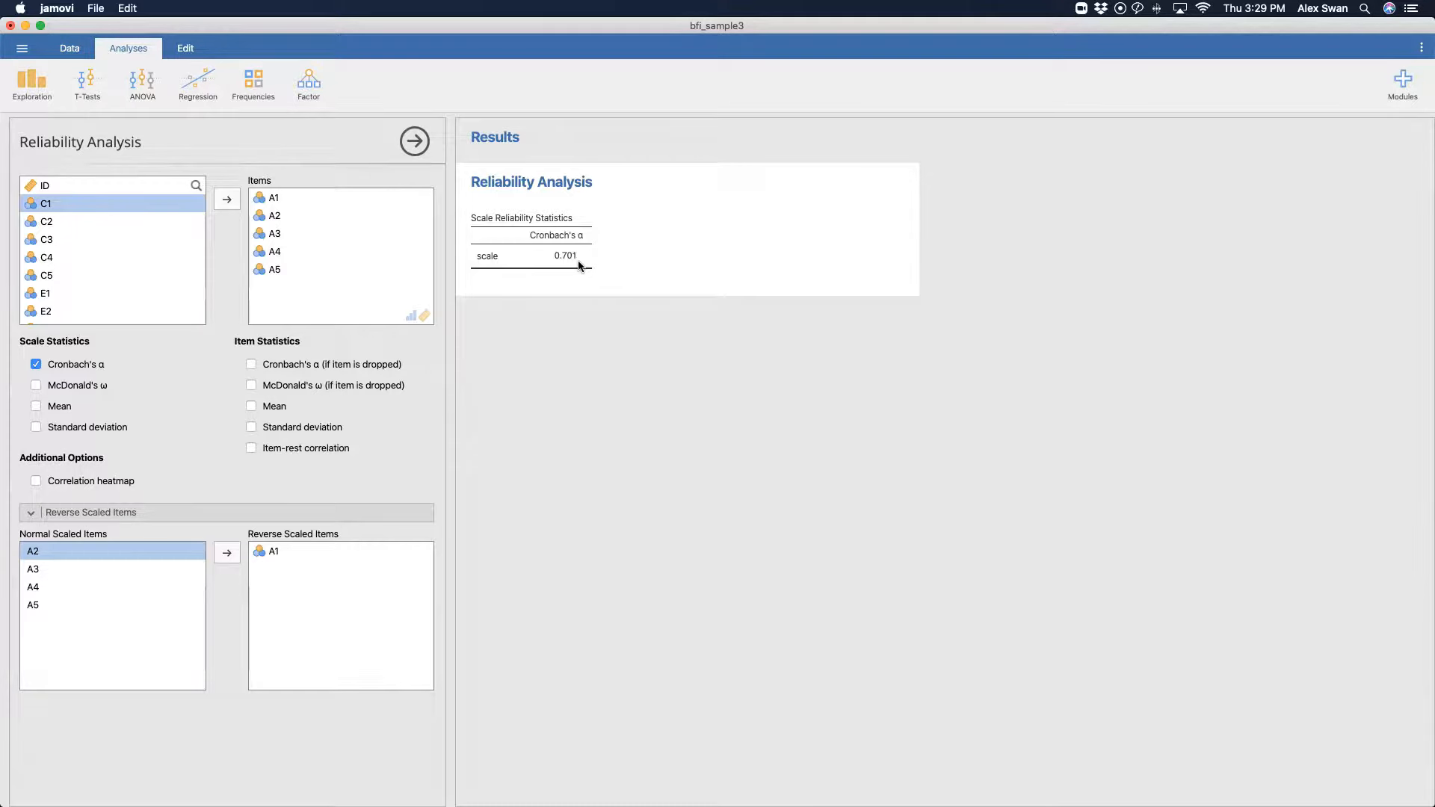
left_click(579, 274)
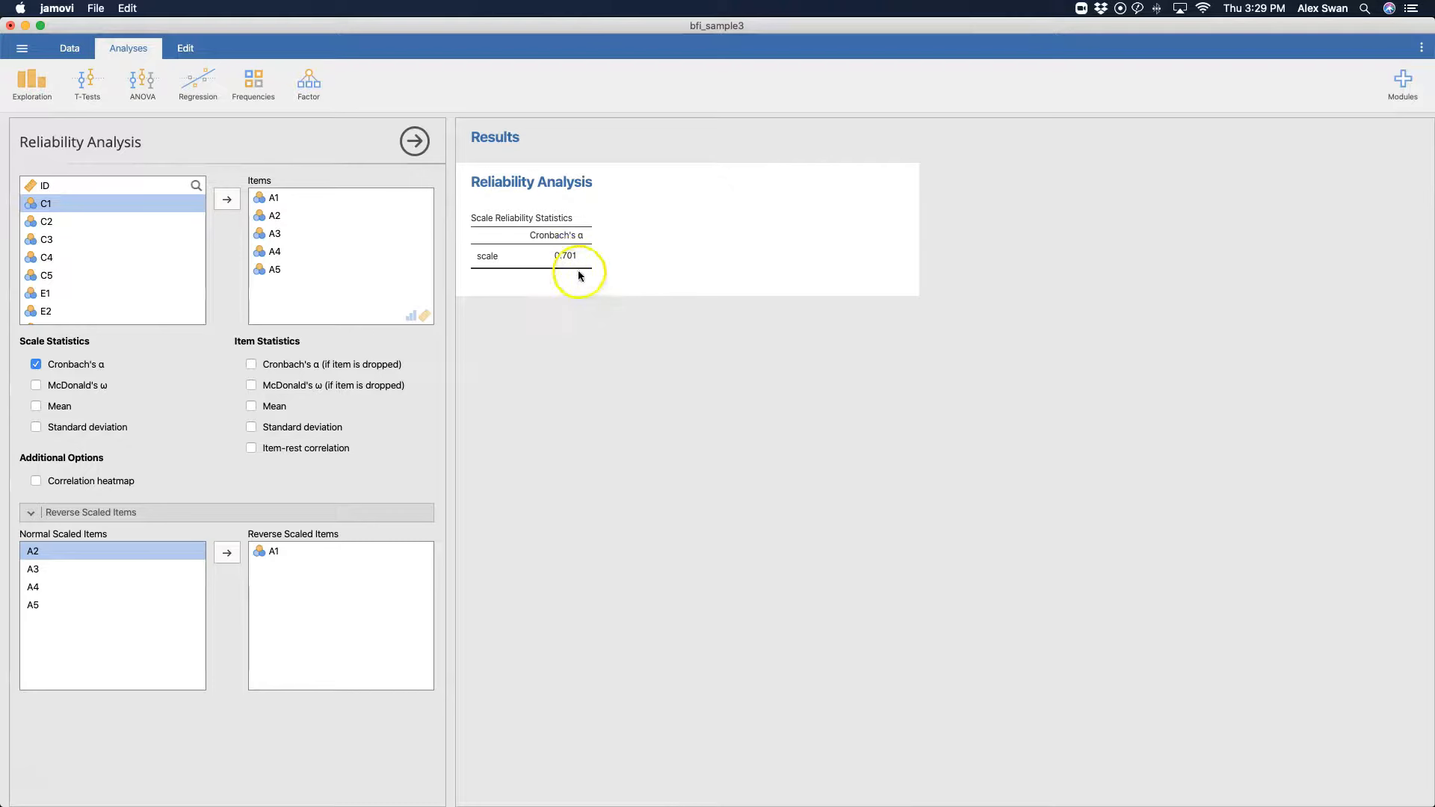
mouse_move(618, 261)
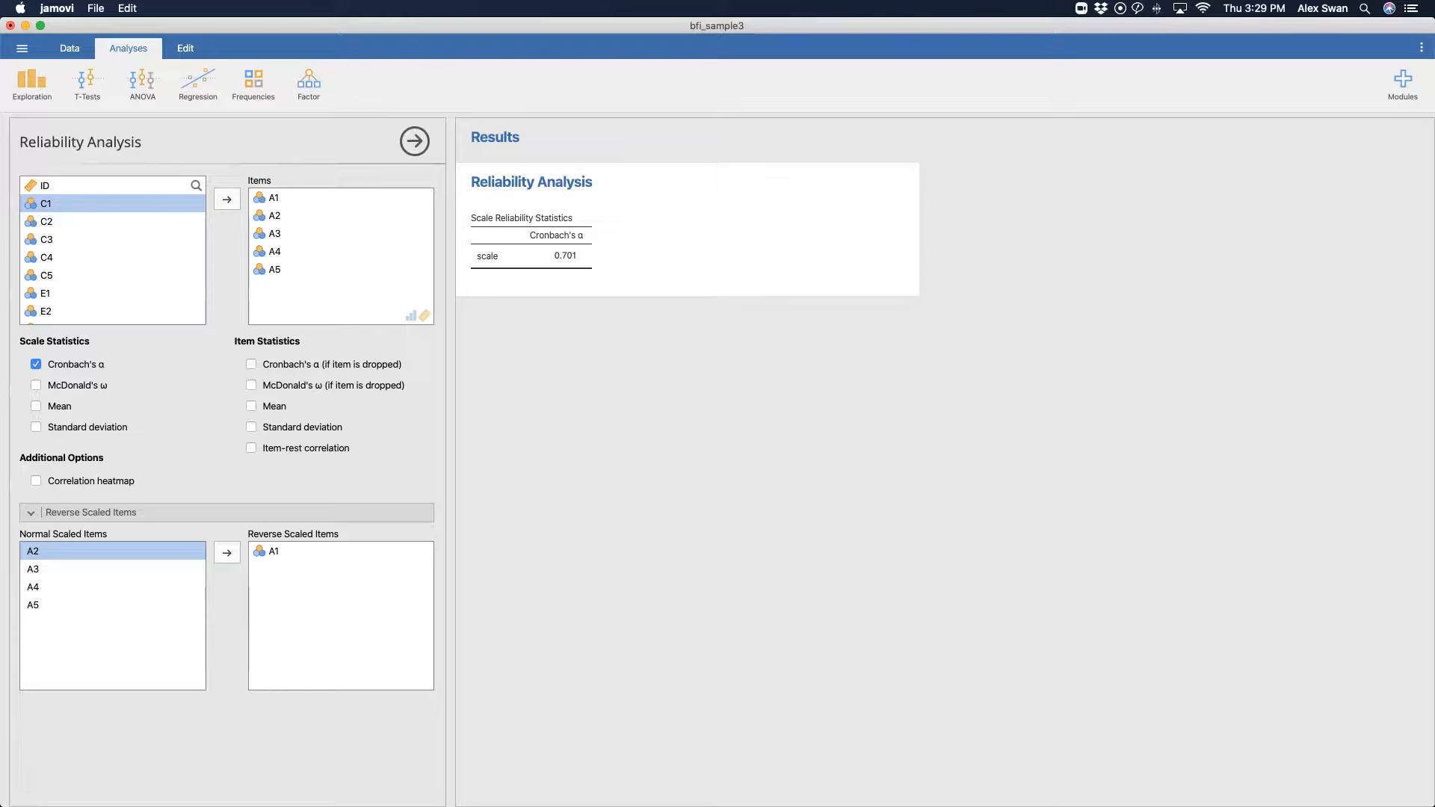
mouse_move(759, 677)
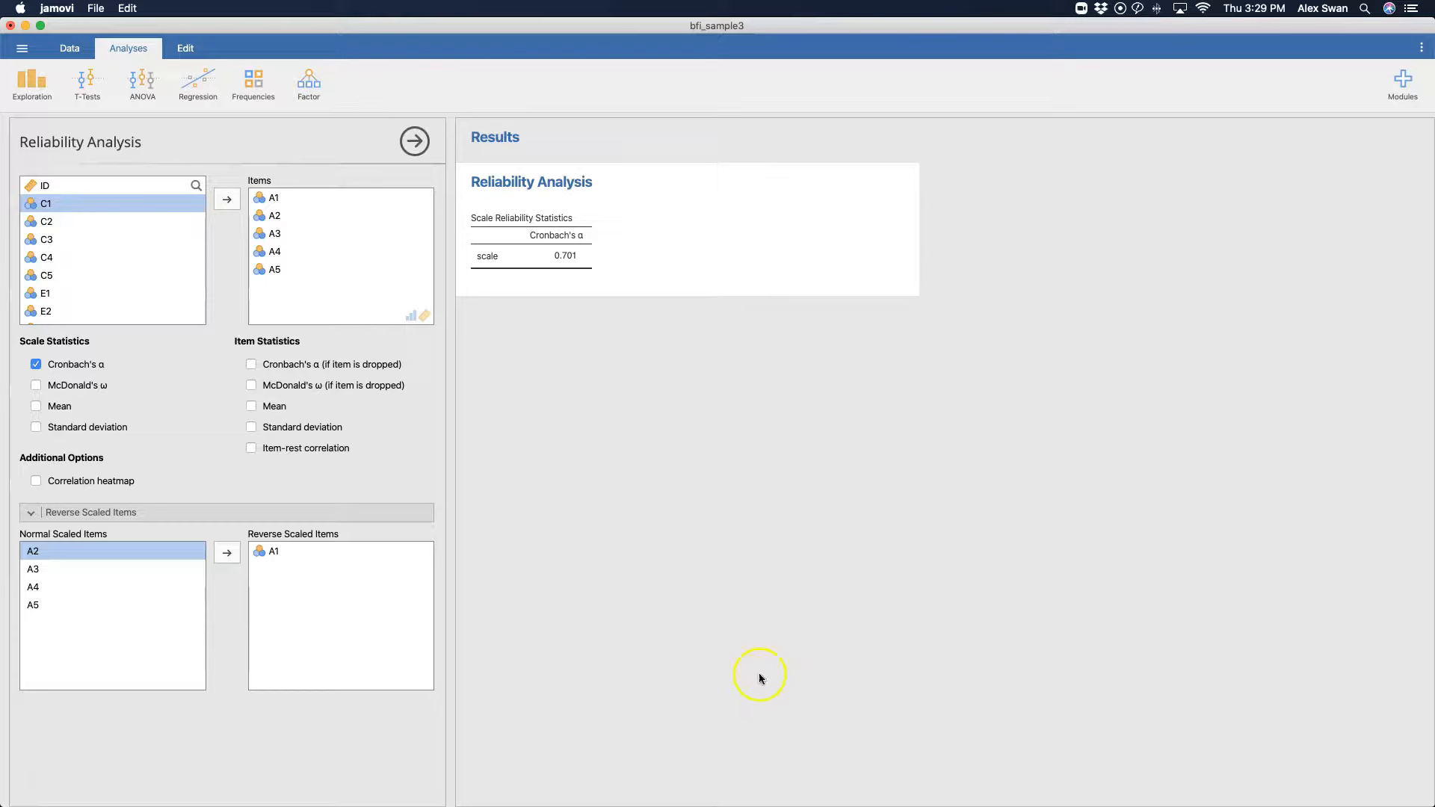
left_click(226, 552)
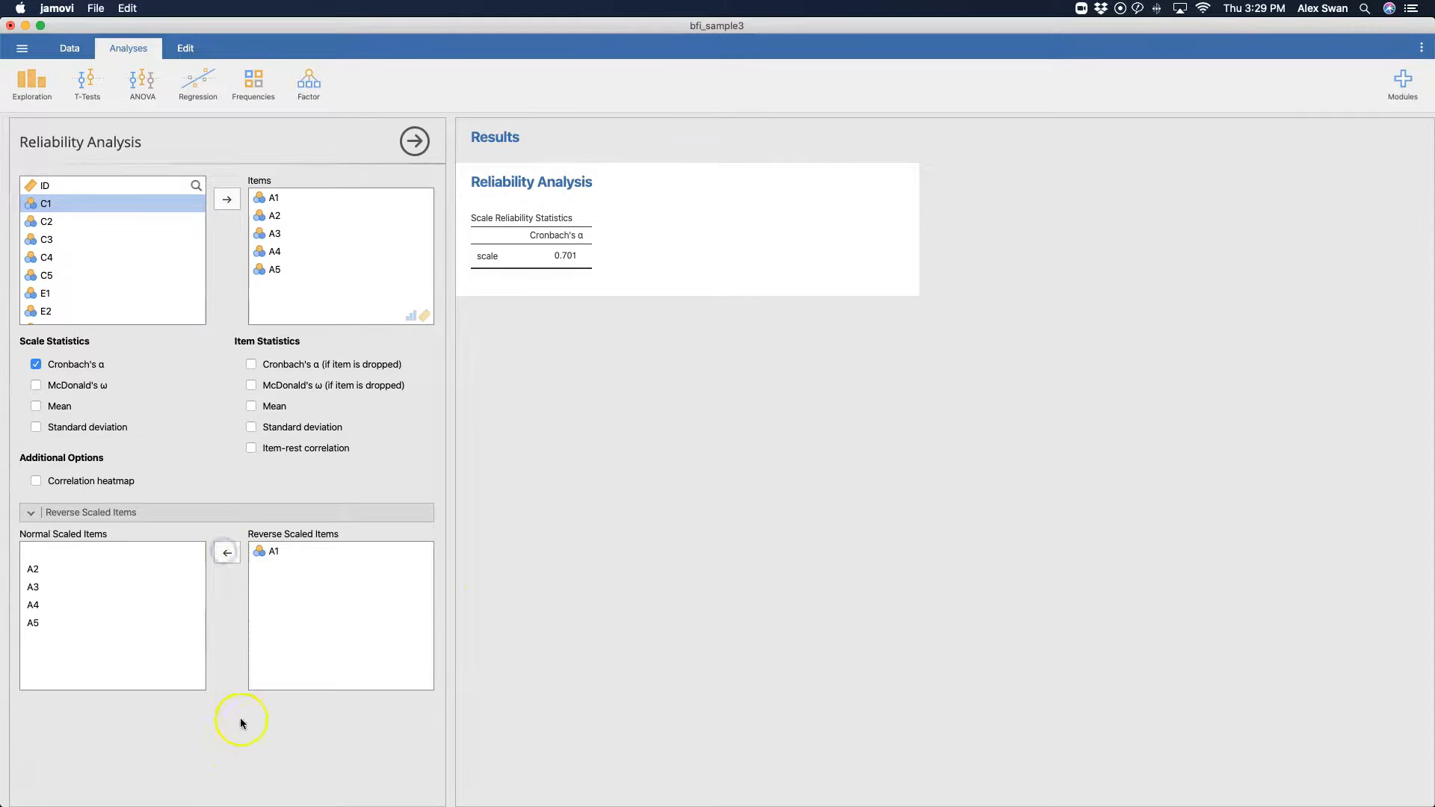
mouse_move(226, 551)
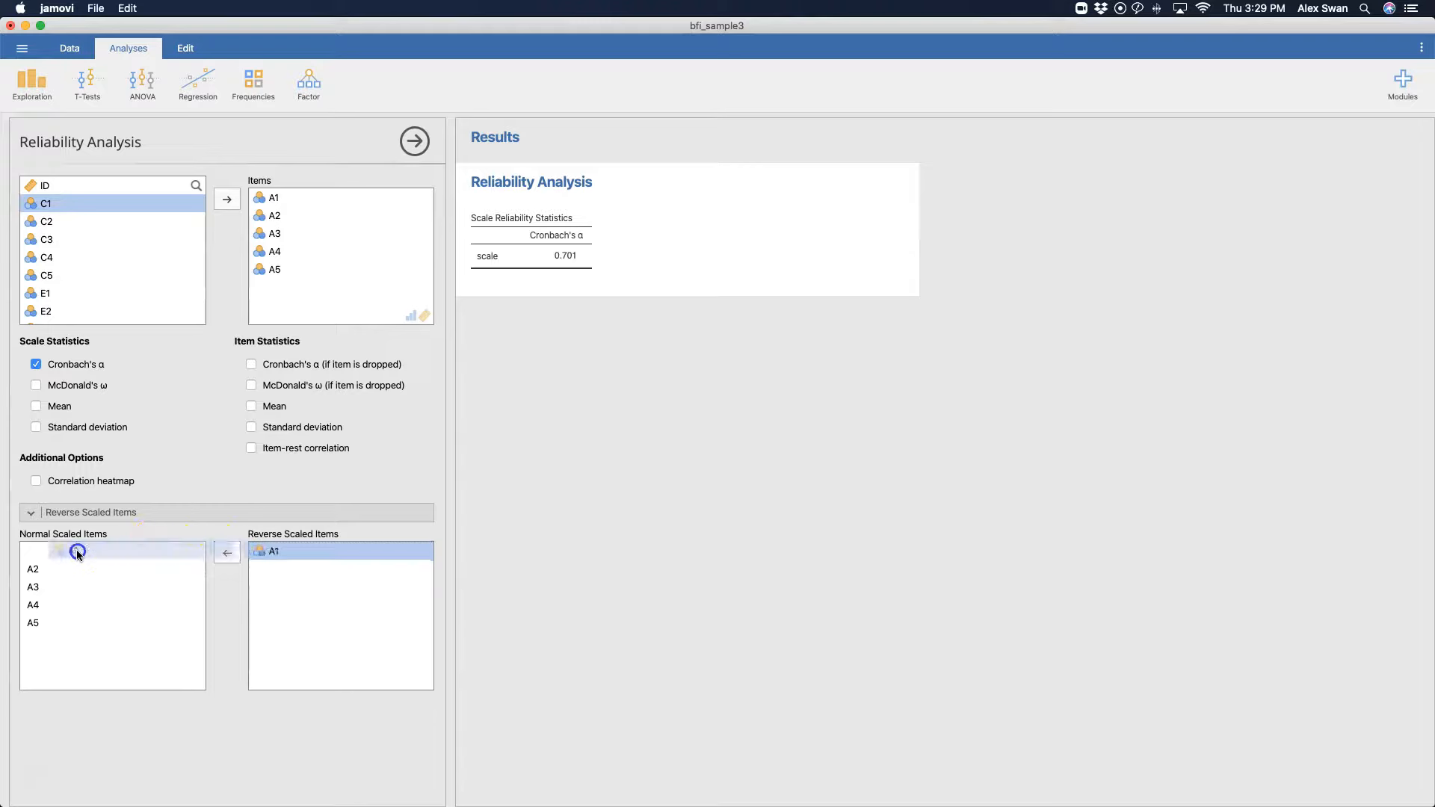
left_click(226, 551)
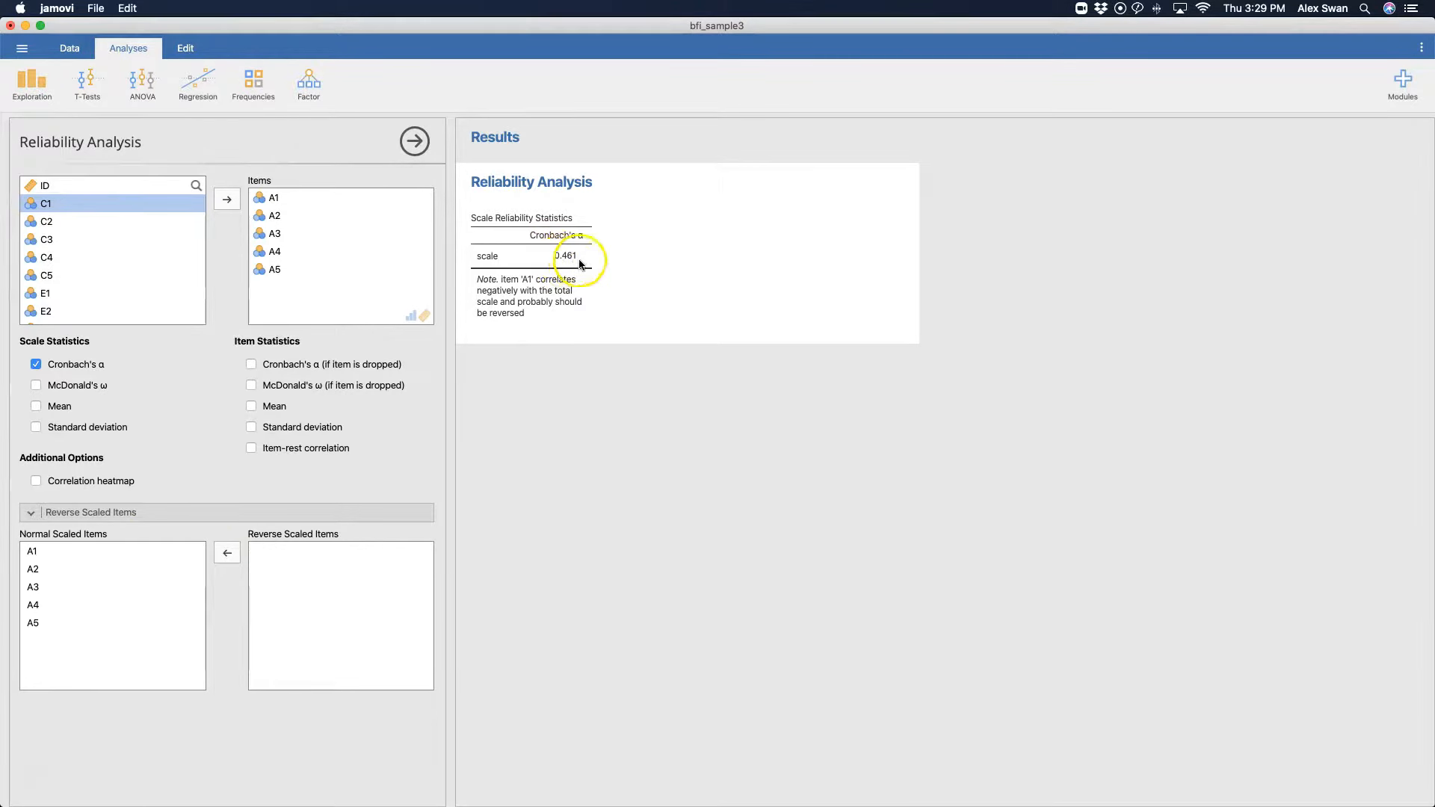
mouse_move(593, 349)
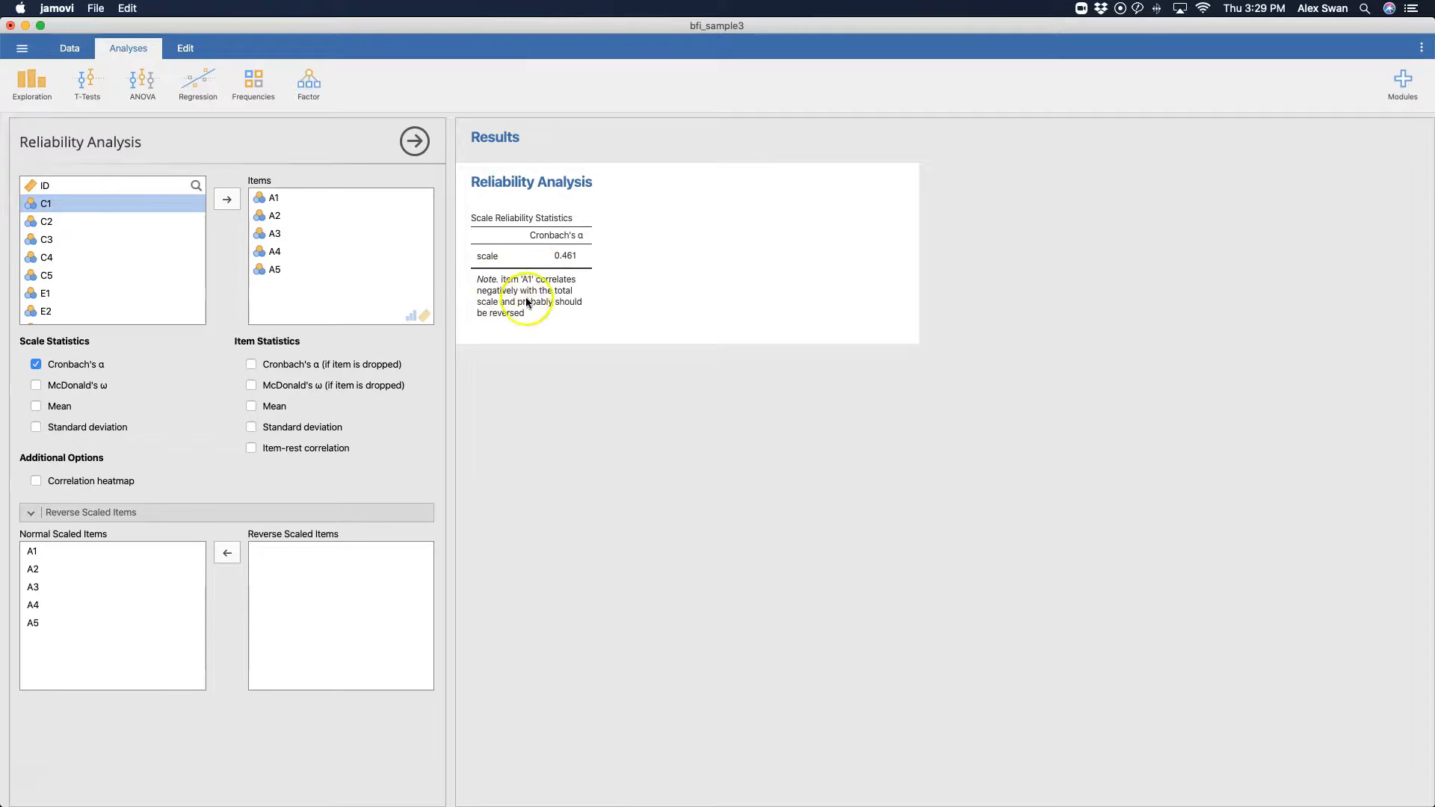
mouse_move(52, 587)
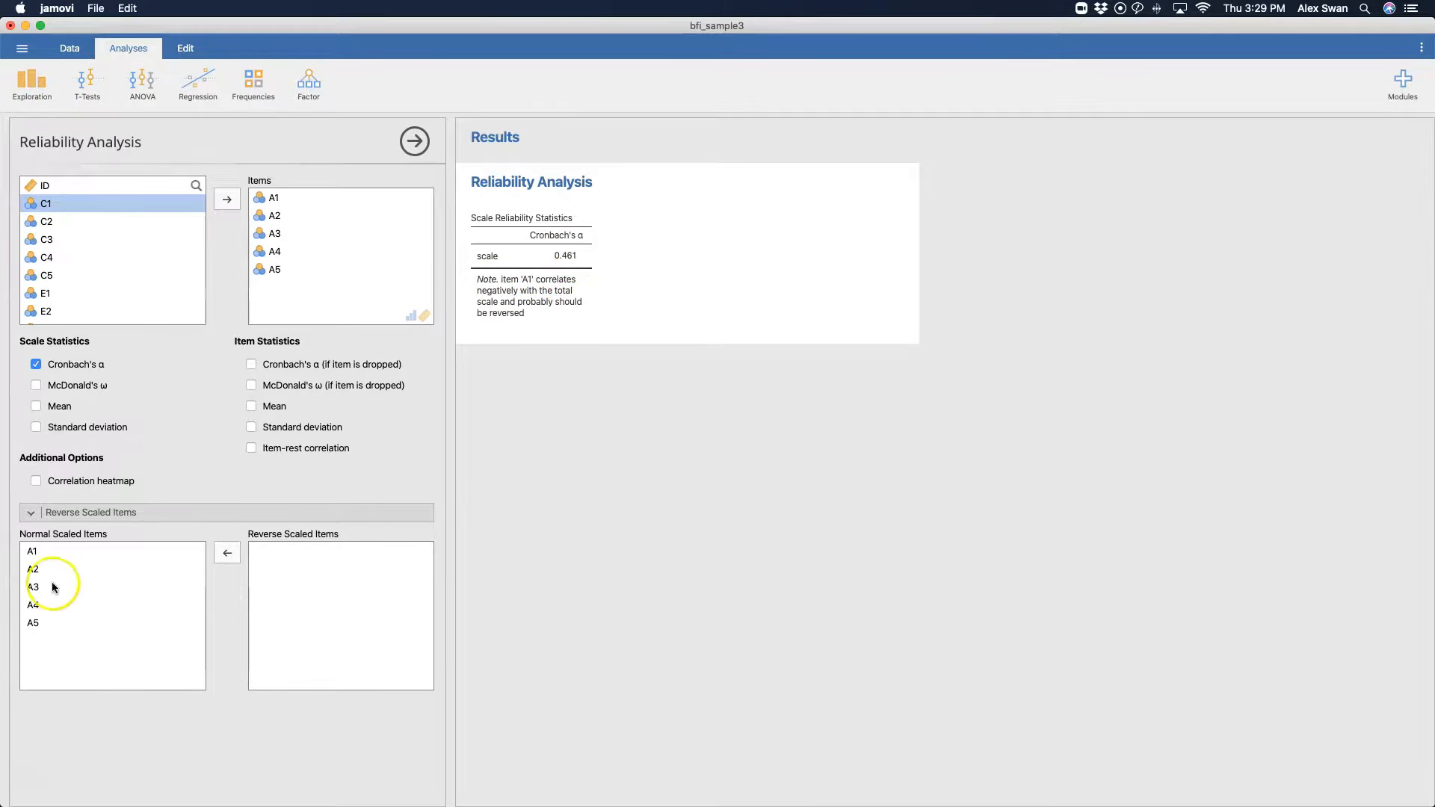
left_click(226, 552)
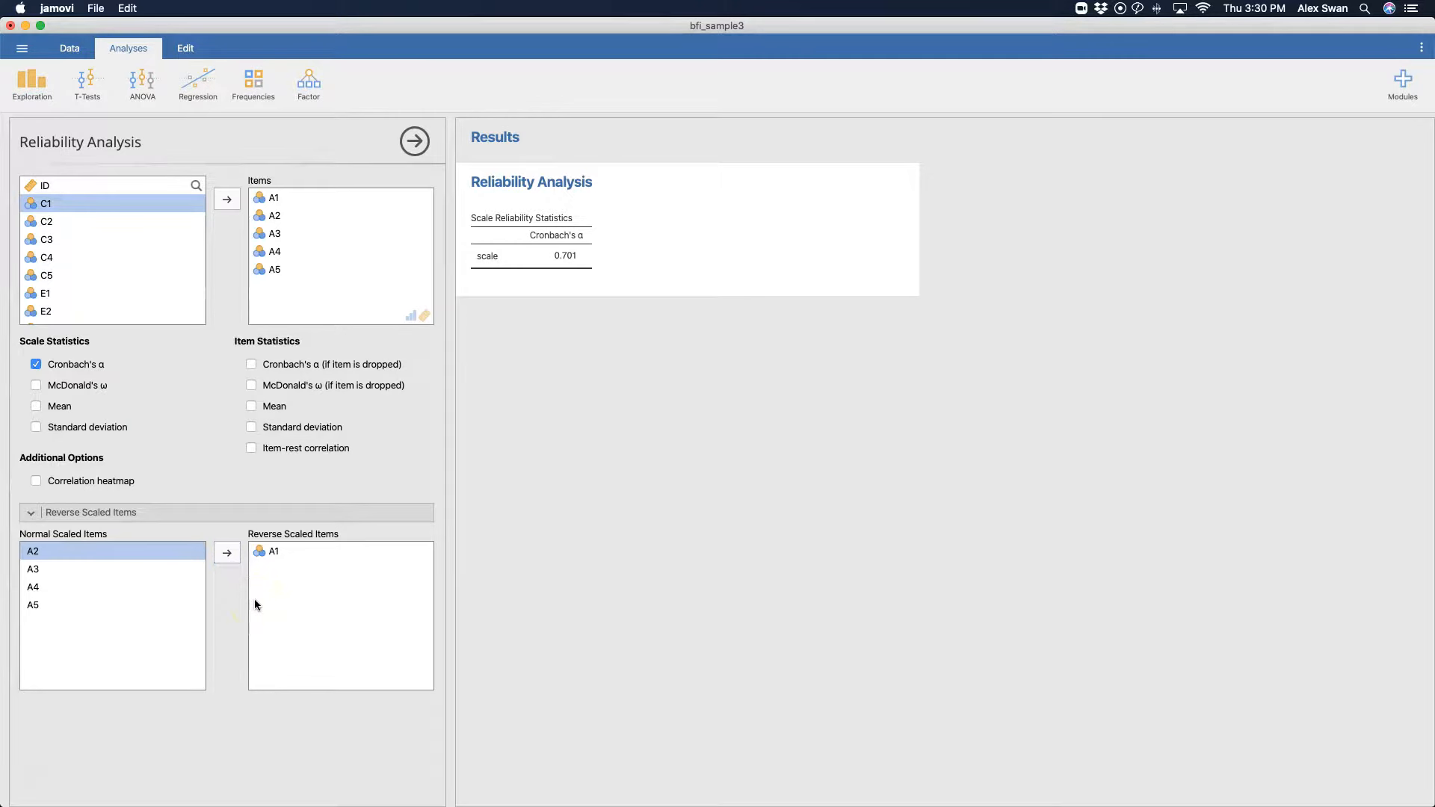
mouse_move(580, 613)
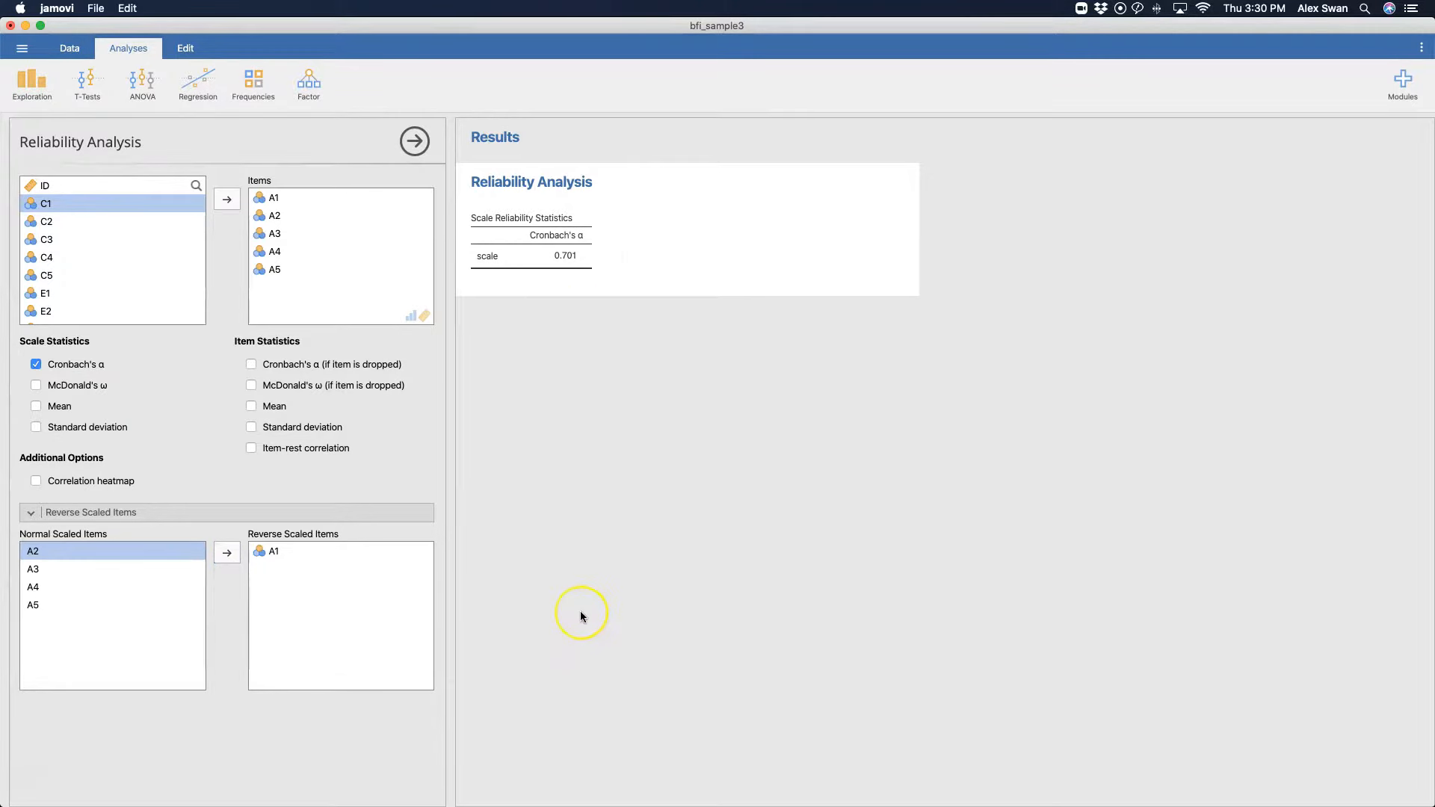
mouse_move(286, 552)
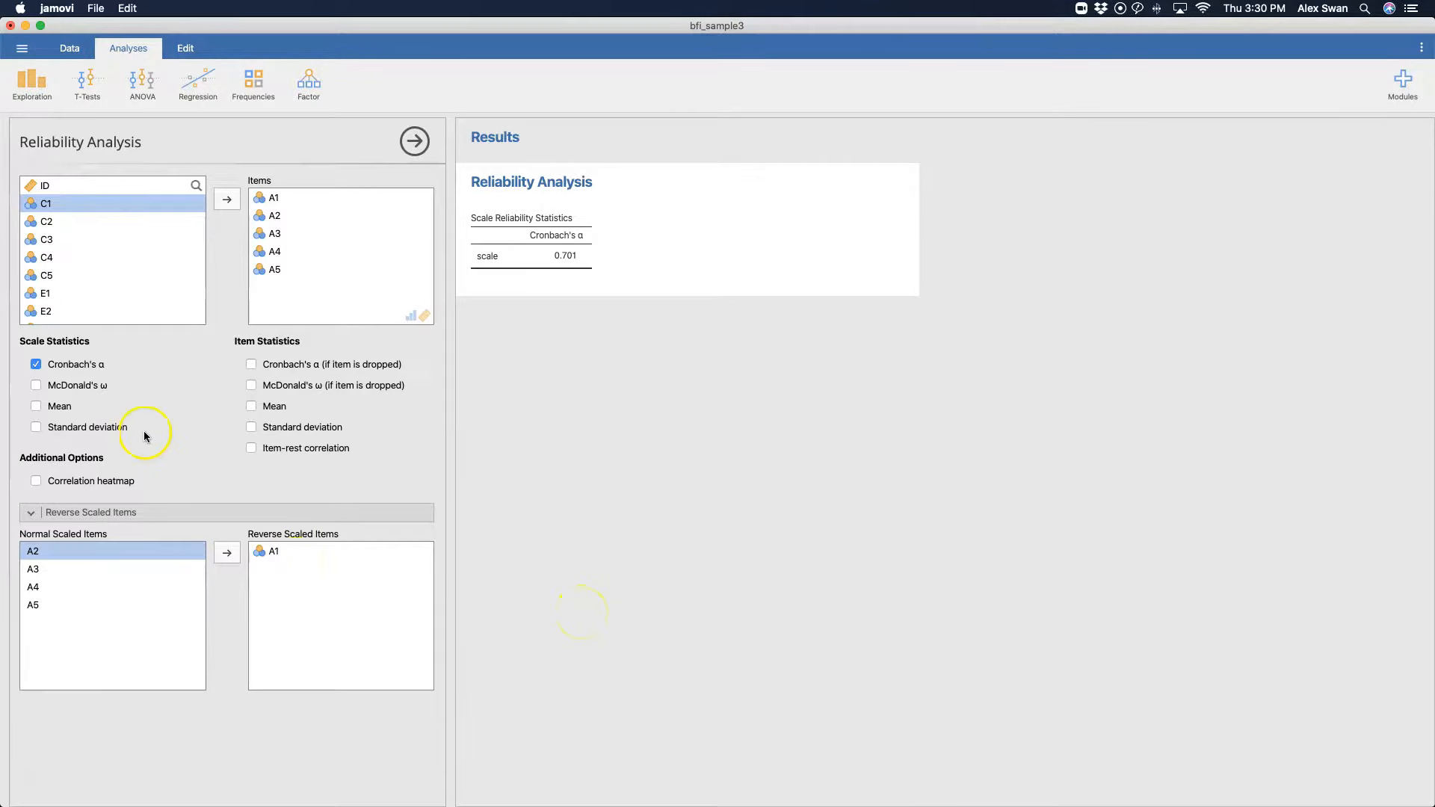
Step: Tick scale Mean and Standard deviation, showing 4.65 and 0.900
left_click(36, 406)
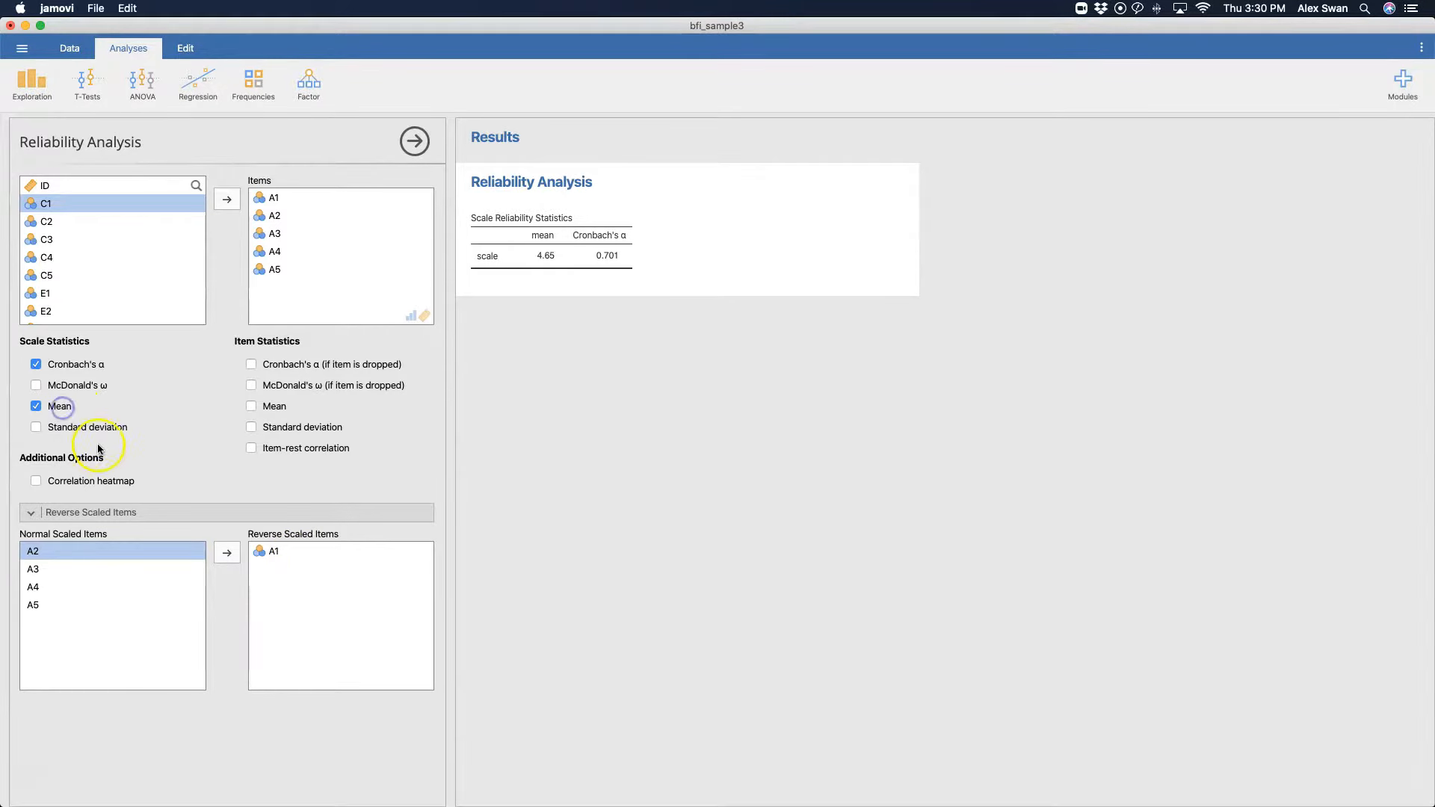
left_click(36, 427)
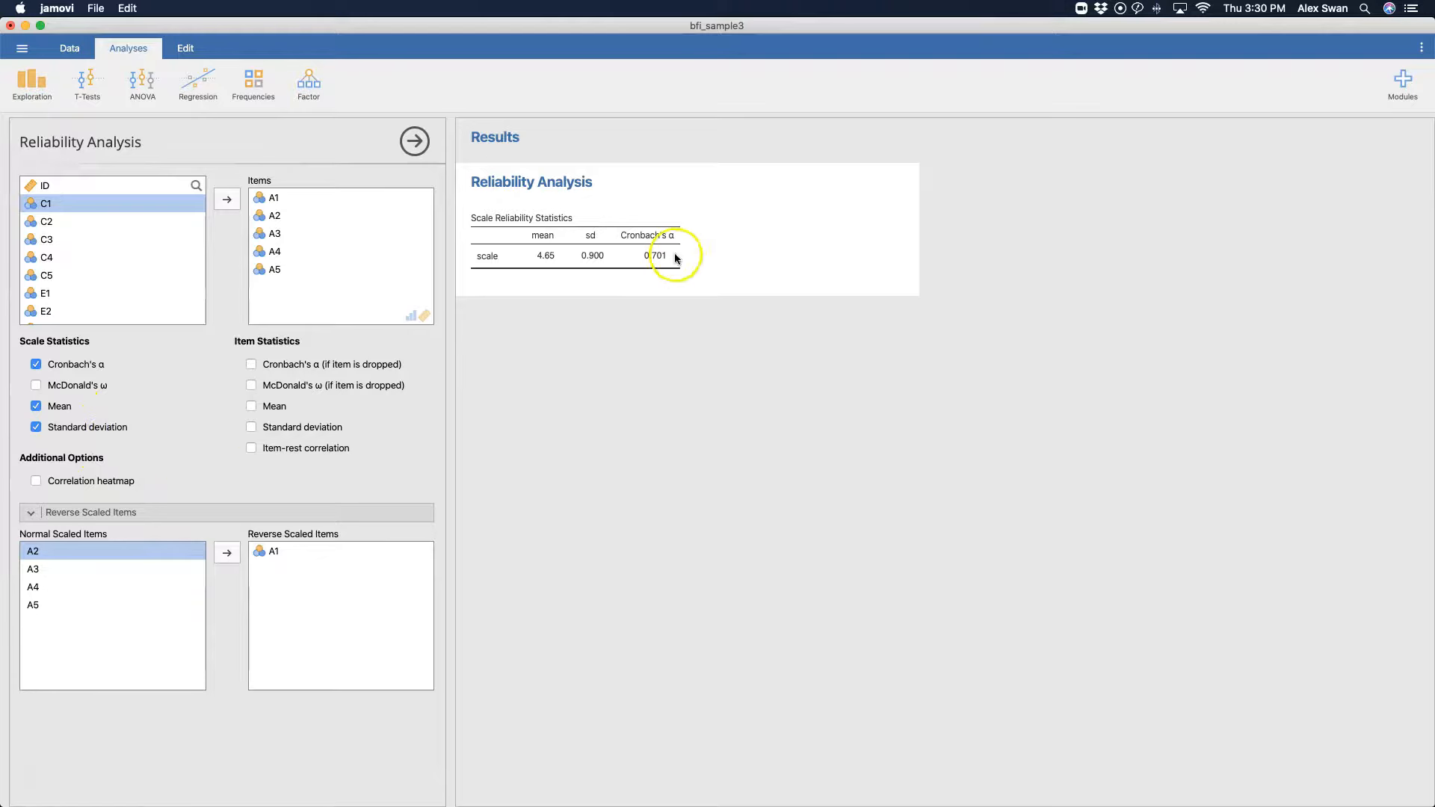
mouse_move(554, 233)
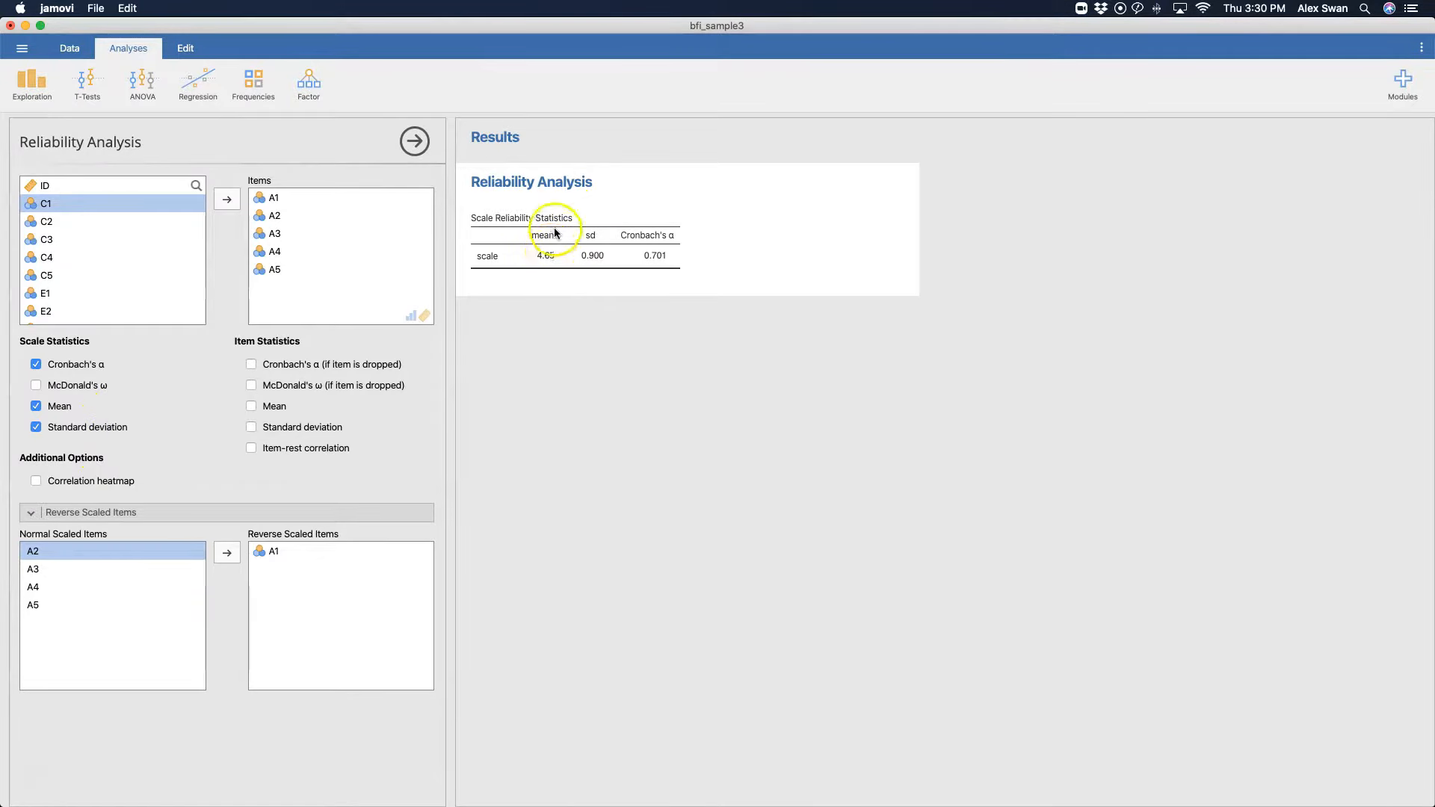
mouse_move(311, 225)
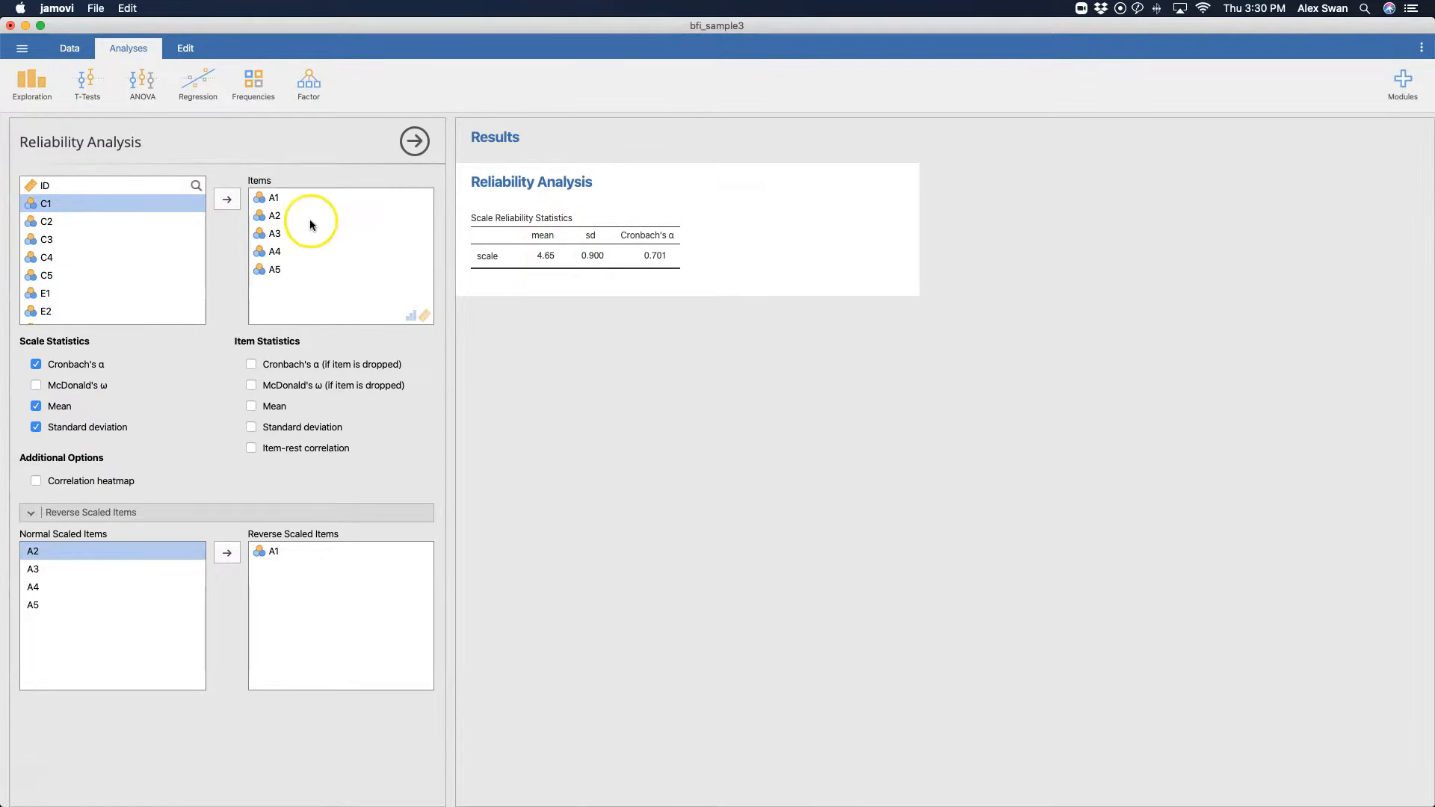
mouse_move(554, 261)
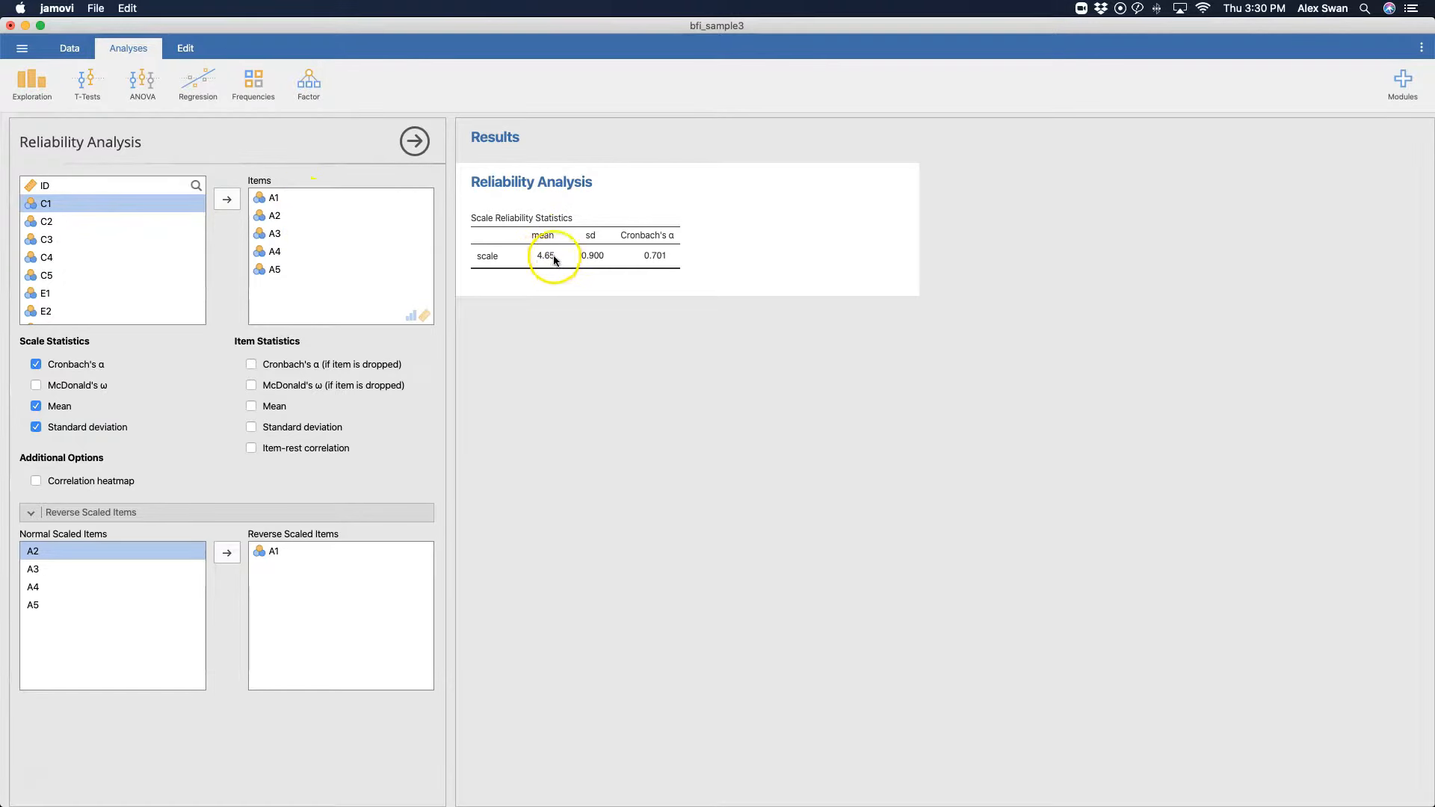
mouse_move(607, 302)
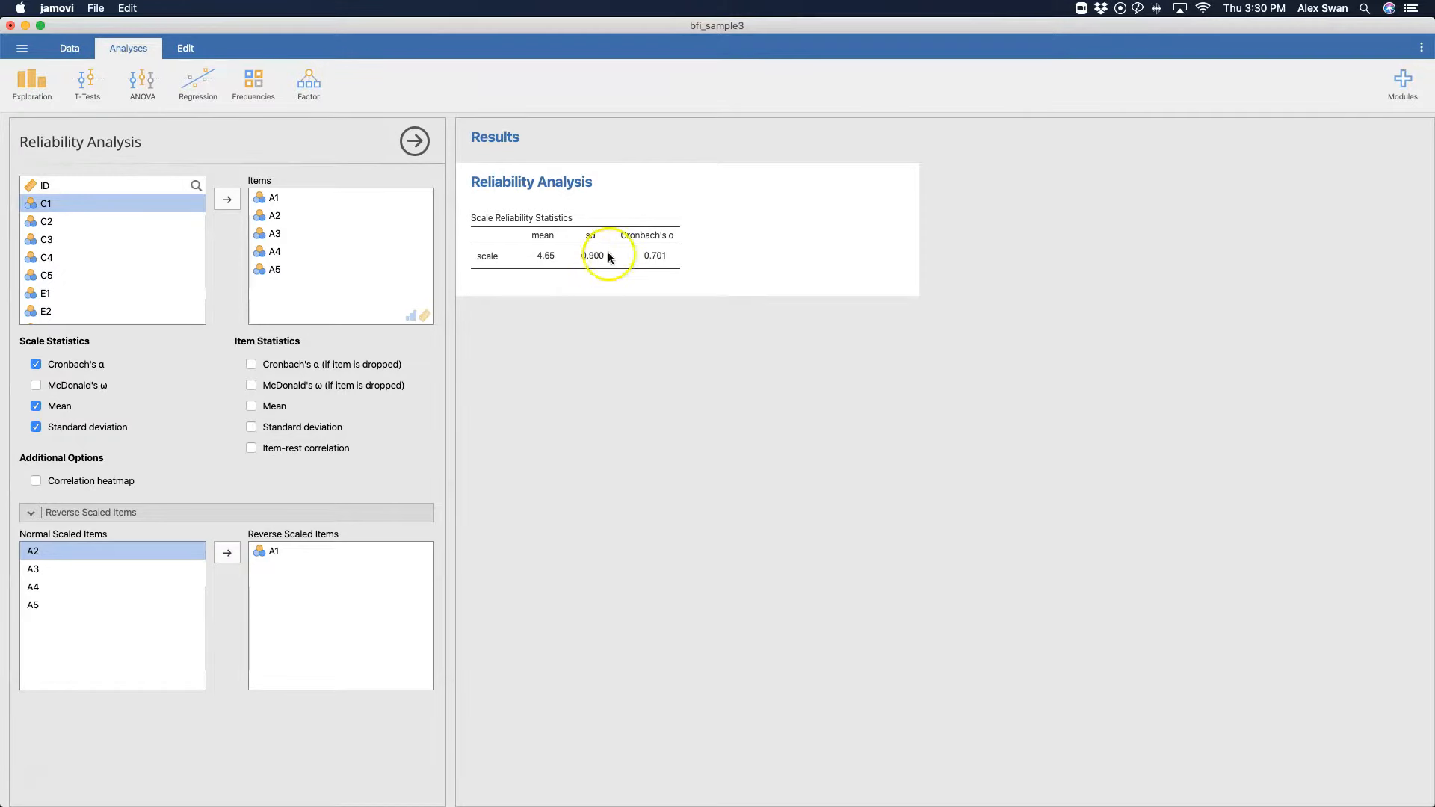
mouse_move(611, 282)
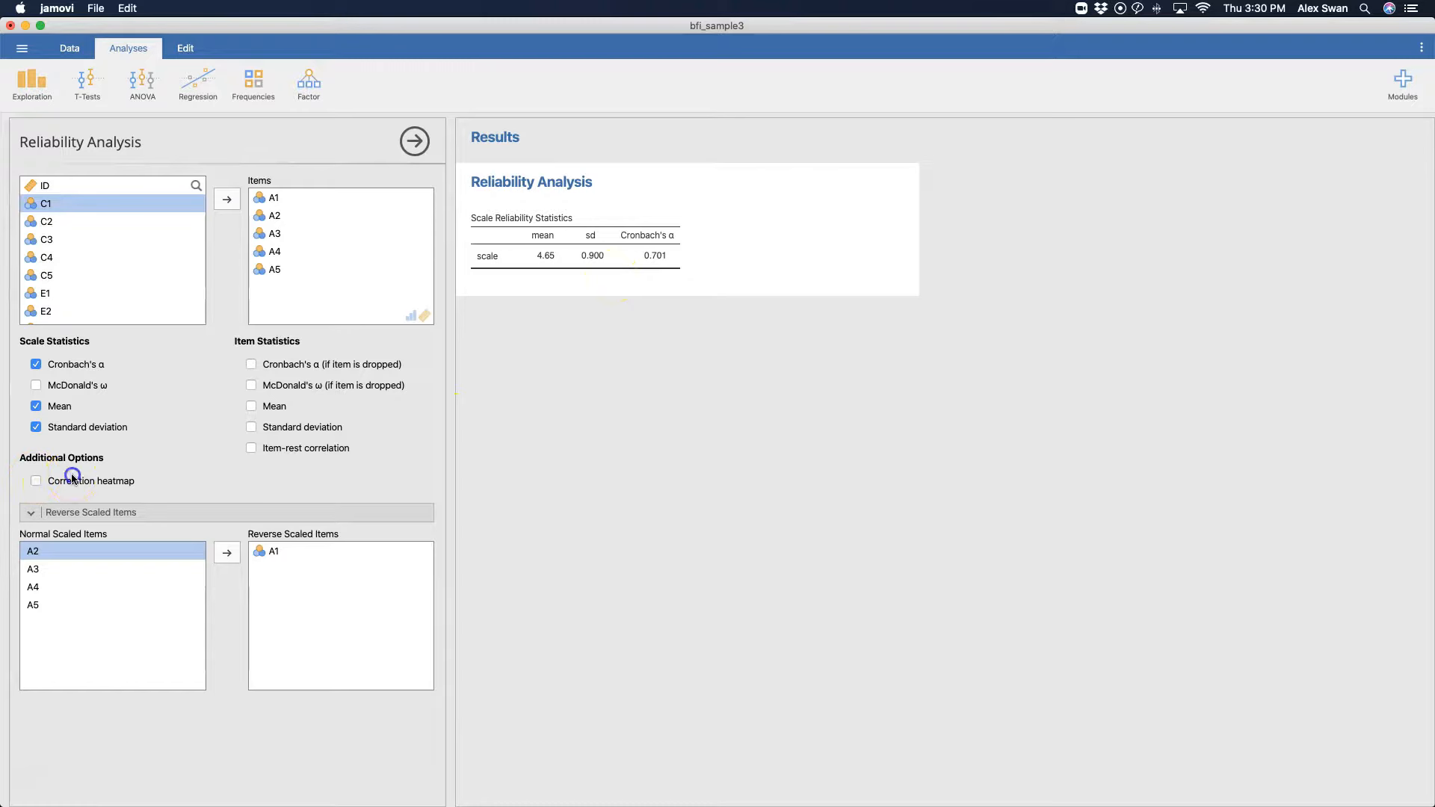
left_click(36, 481)
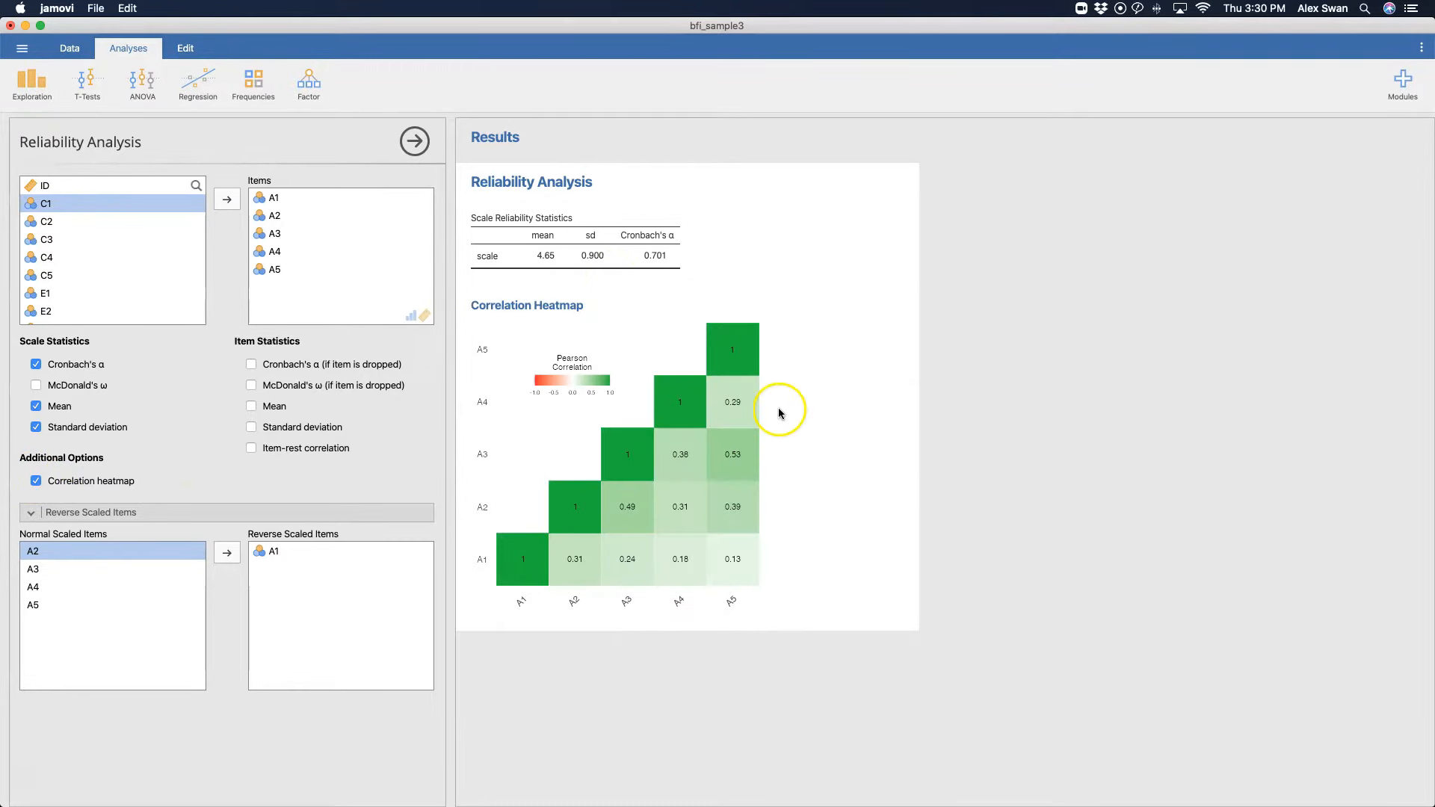
mouse_move(526, 600)
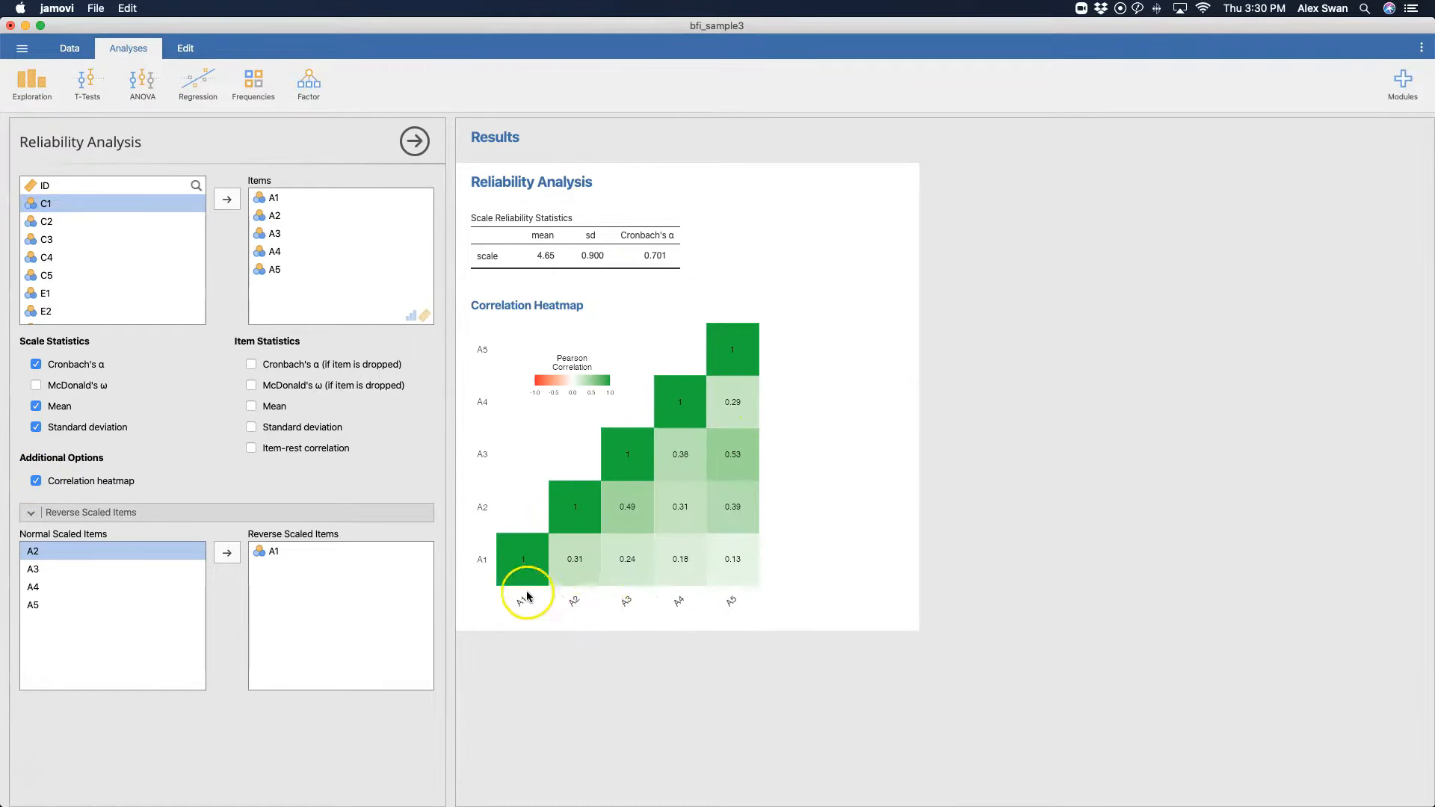
mouse_move(746, 399)
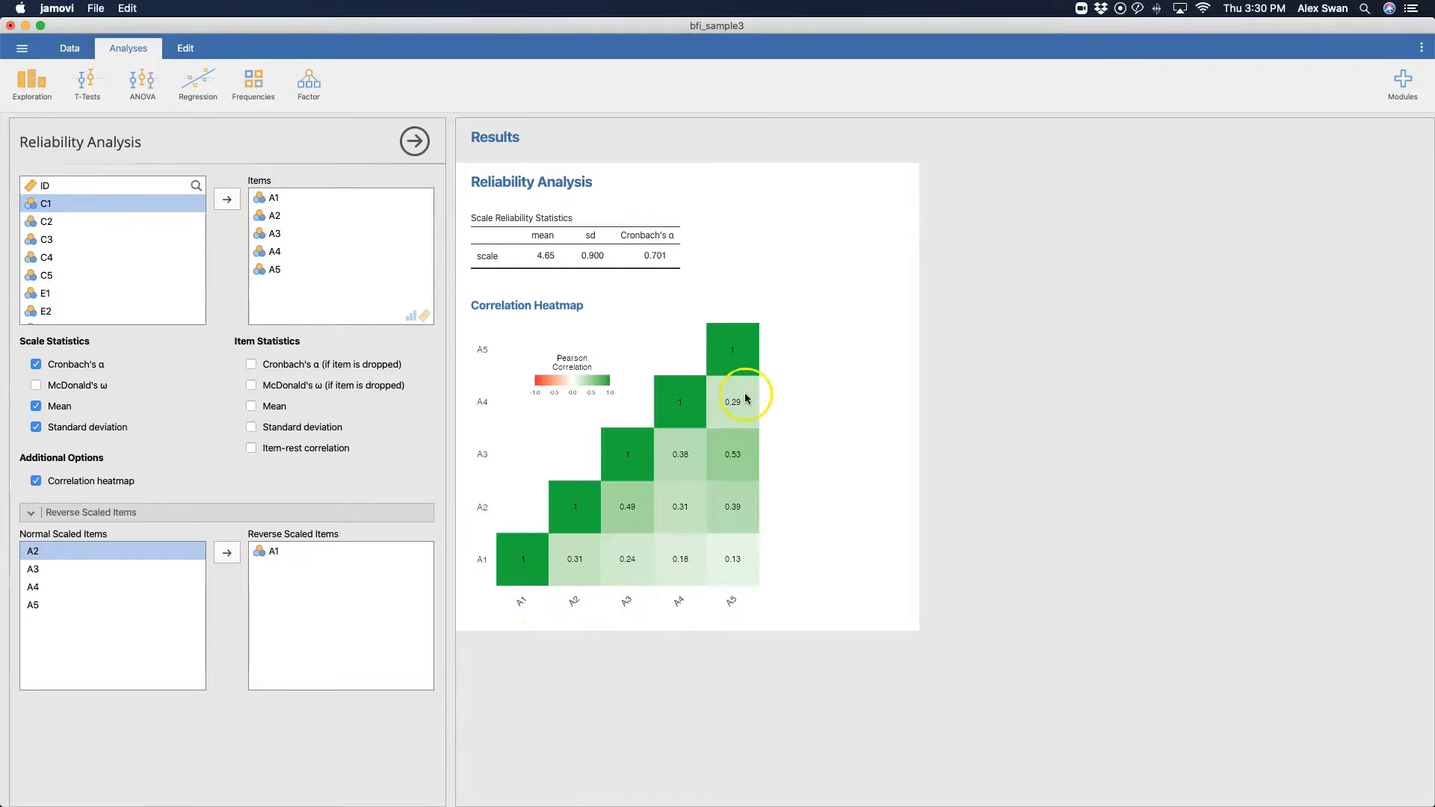
mouse_move(723, 628)
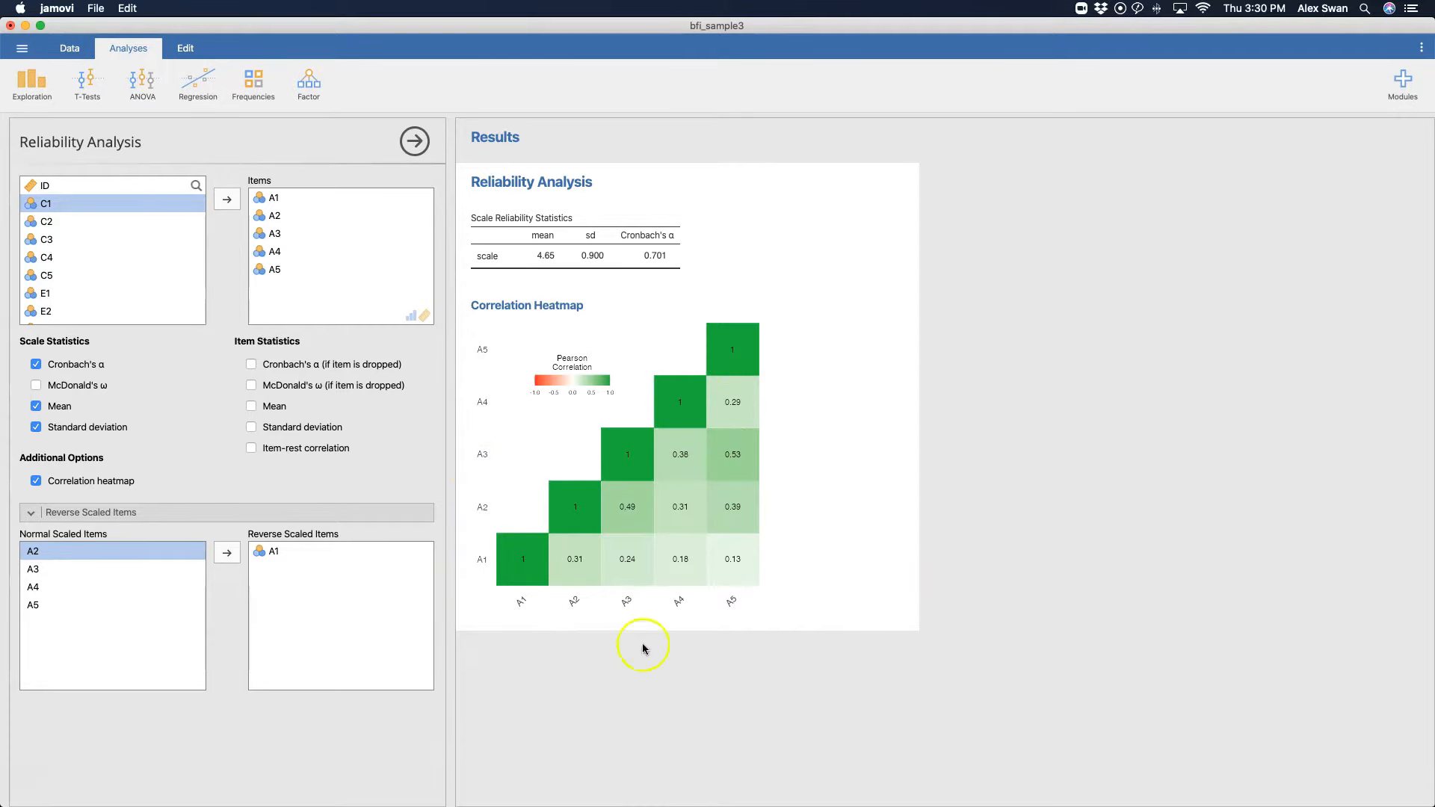
mouse_move(827, 298)
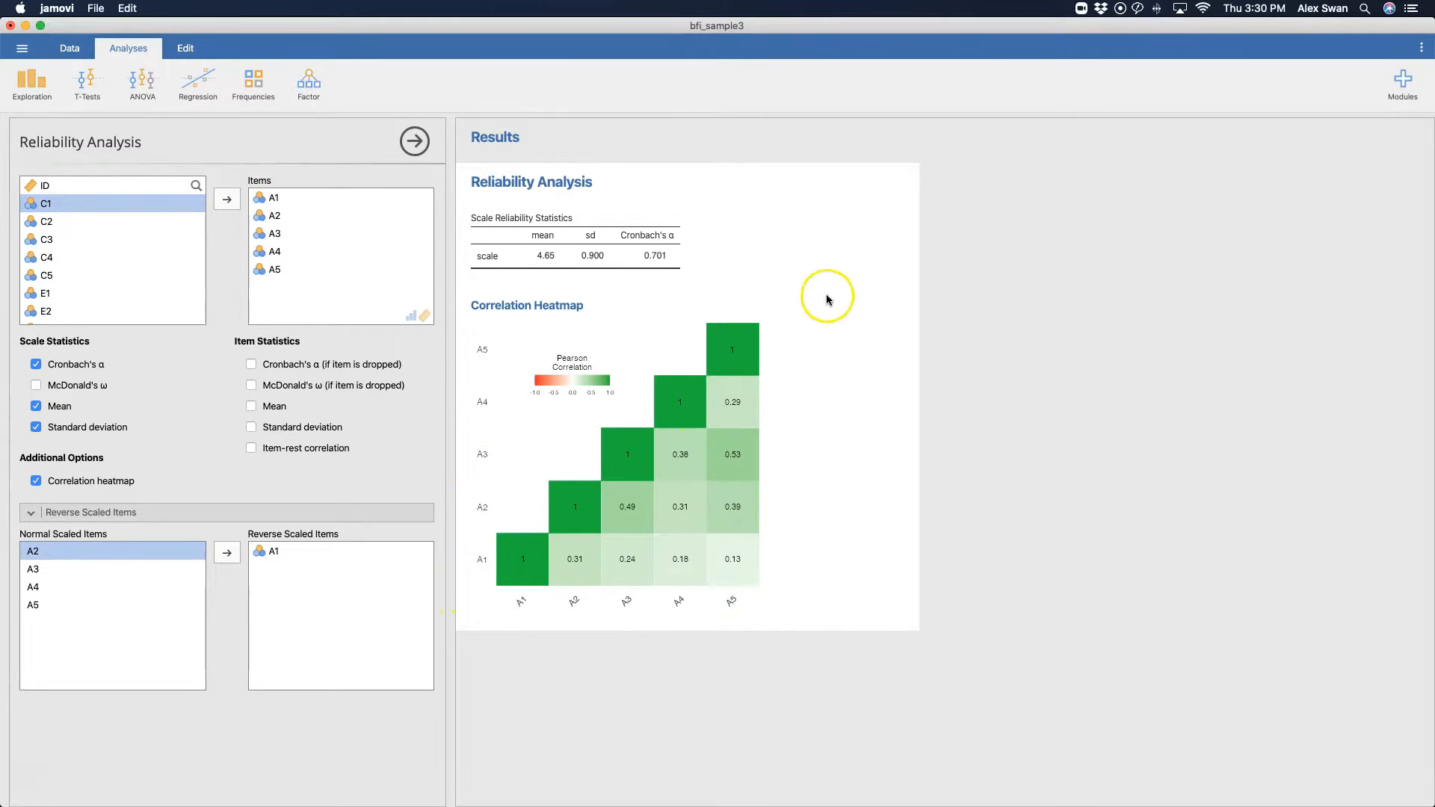
mouse_move(621, 641)
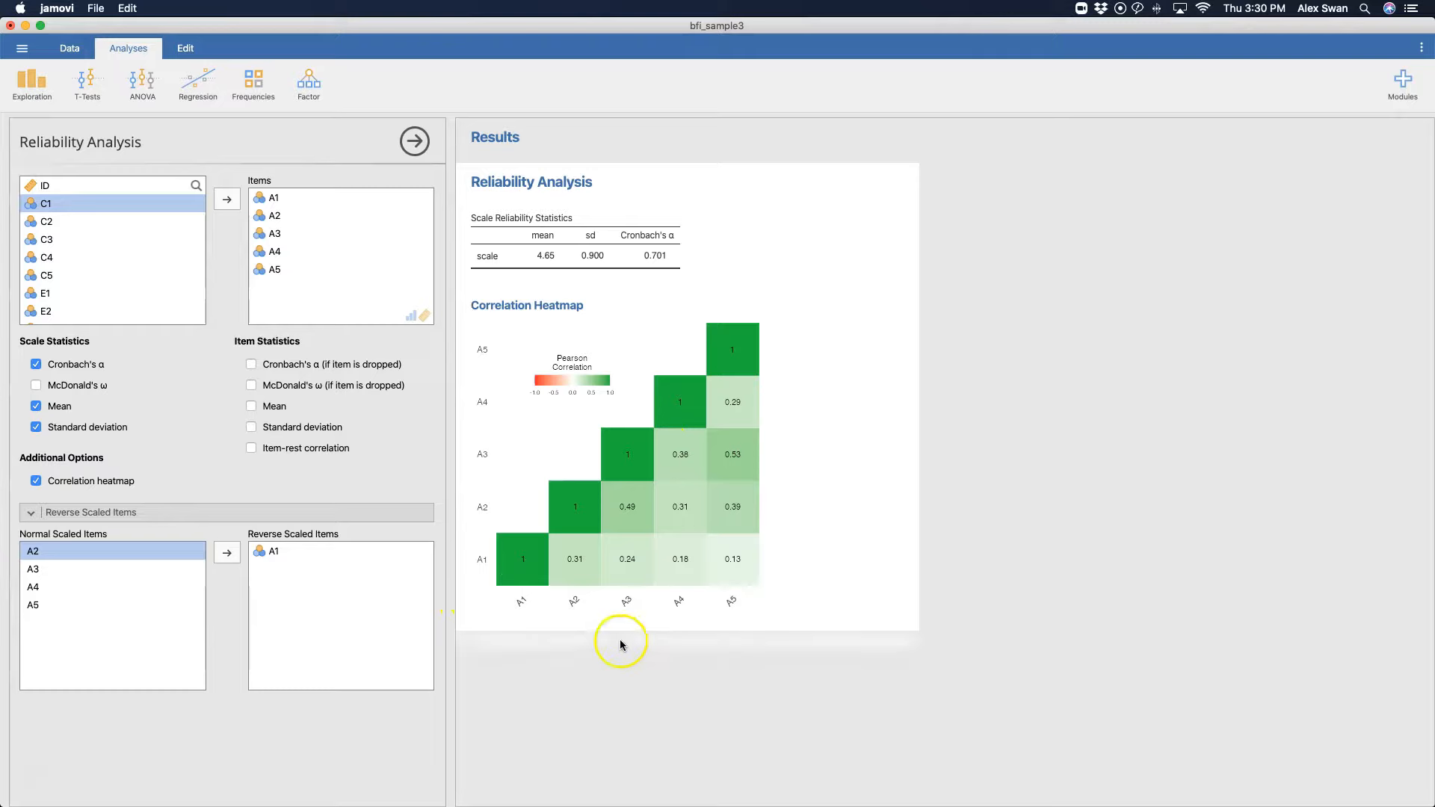
mouse_move(681, 445)
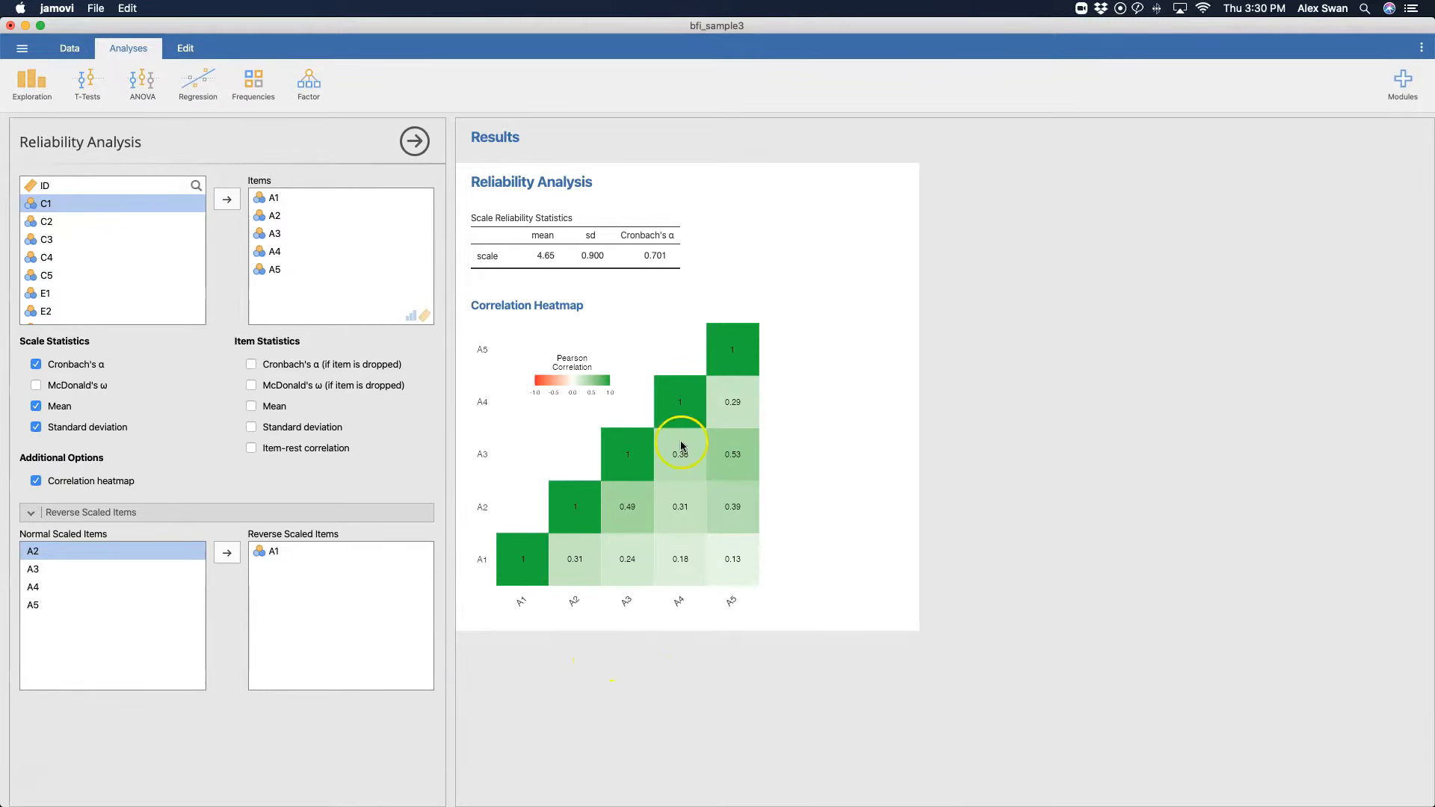
mouse_move(737, 428)
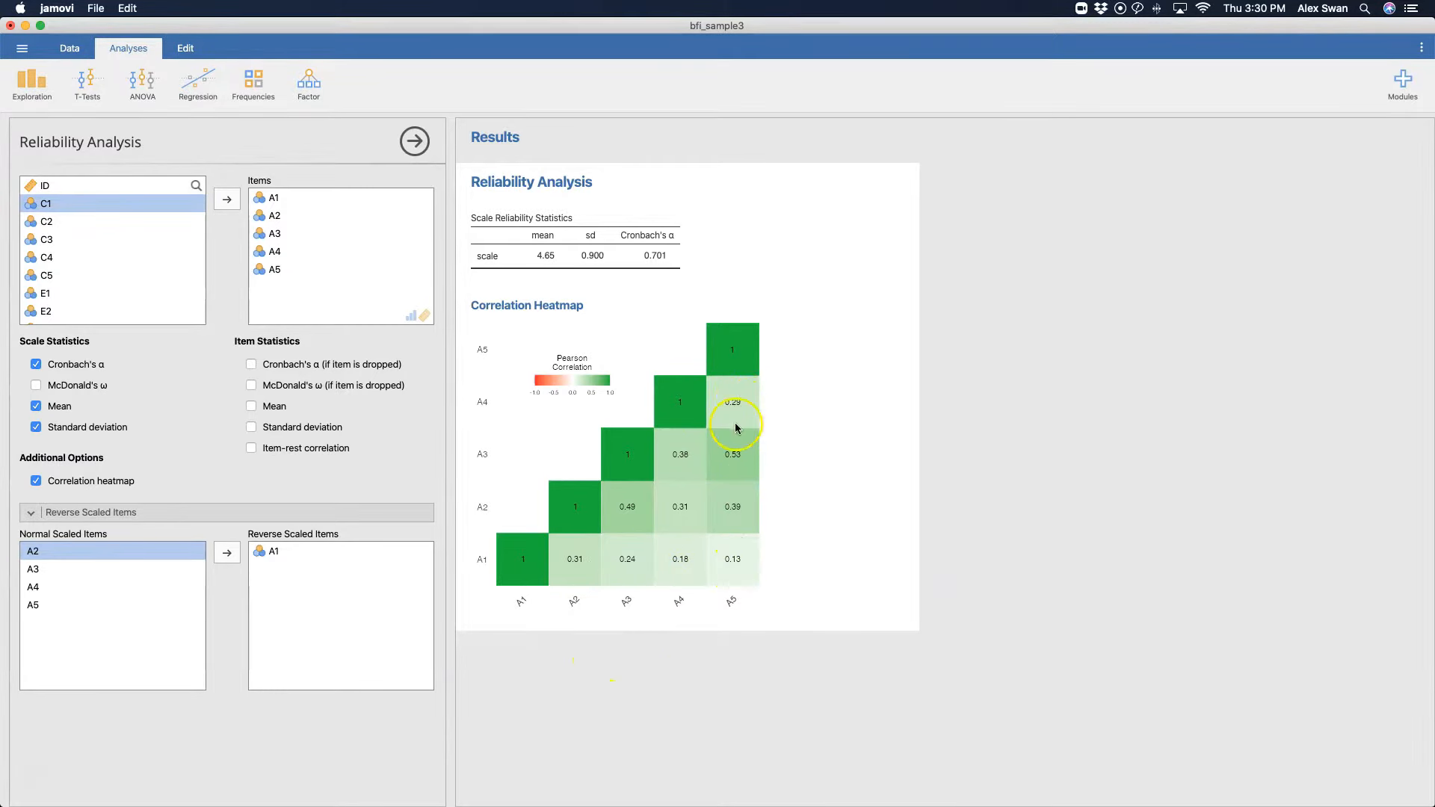
mouse_move(550, 388)
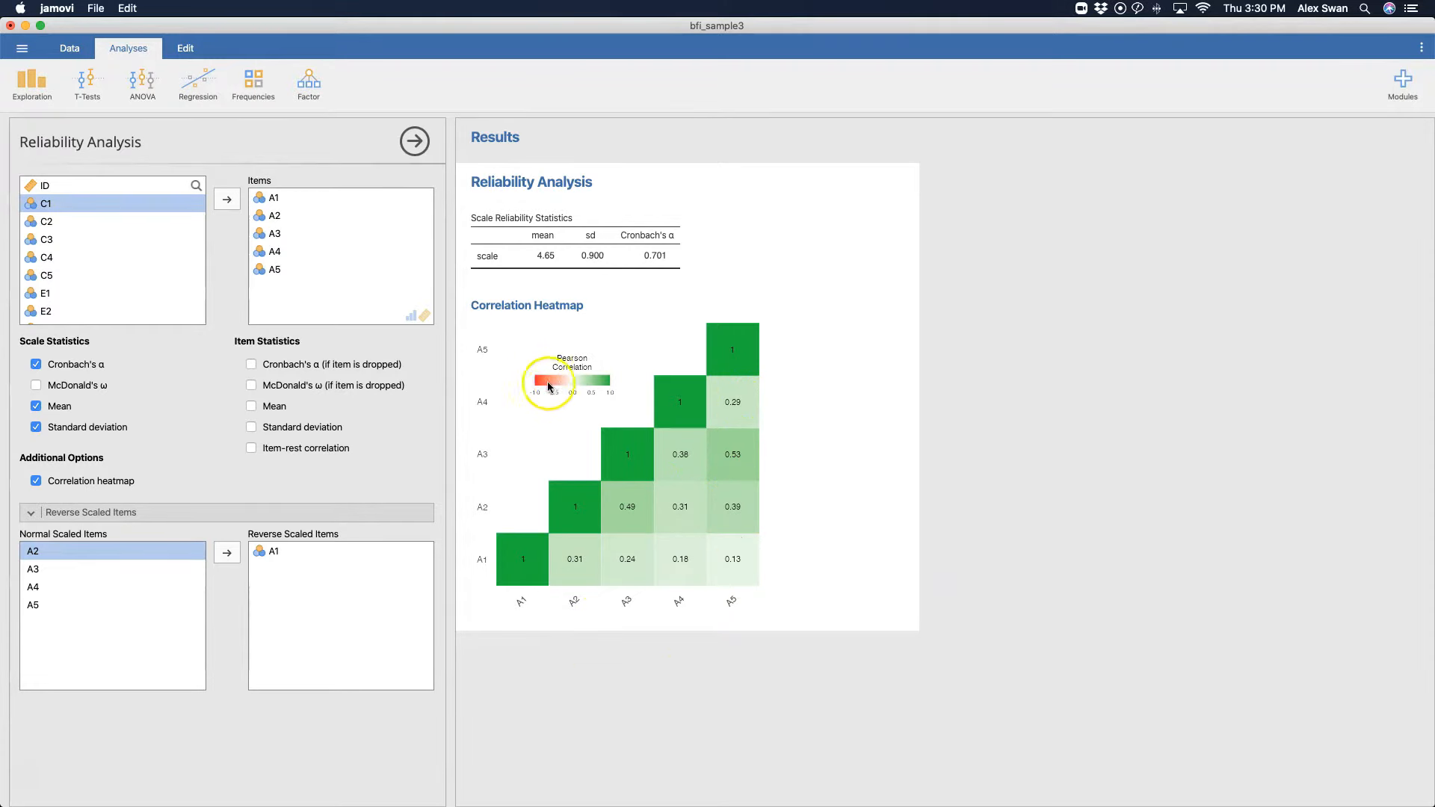
mouse_move(604, 379)
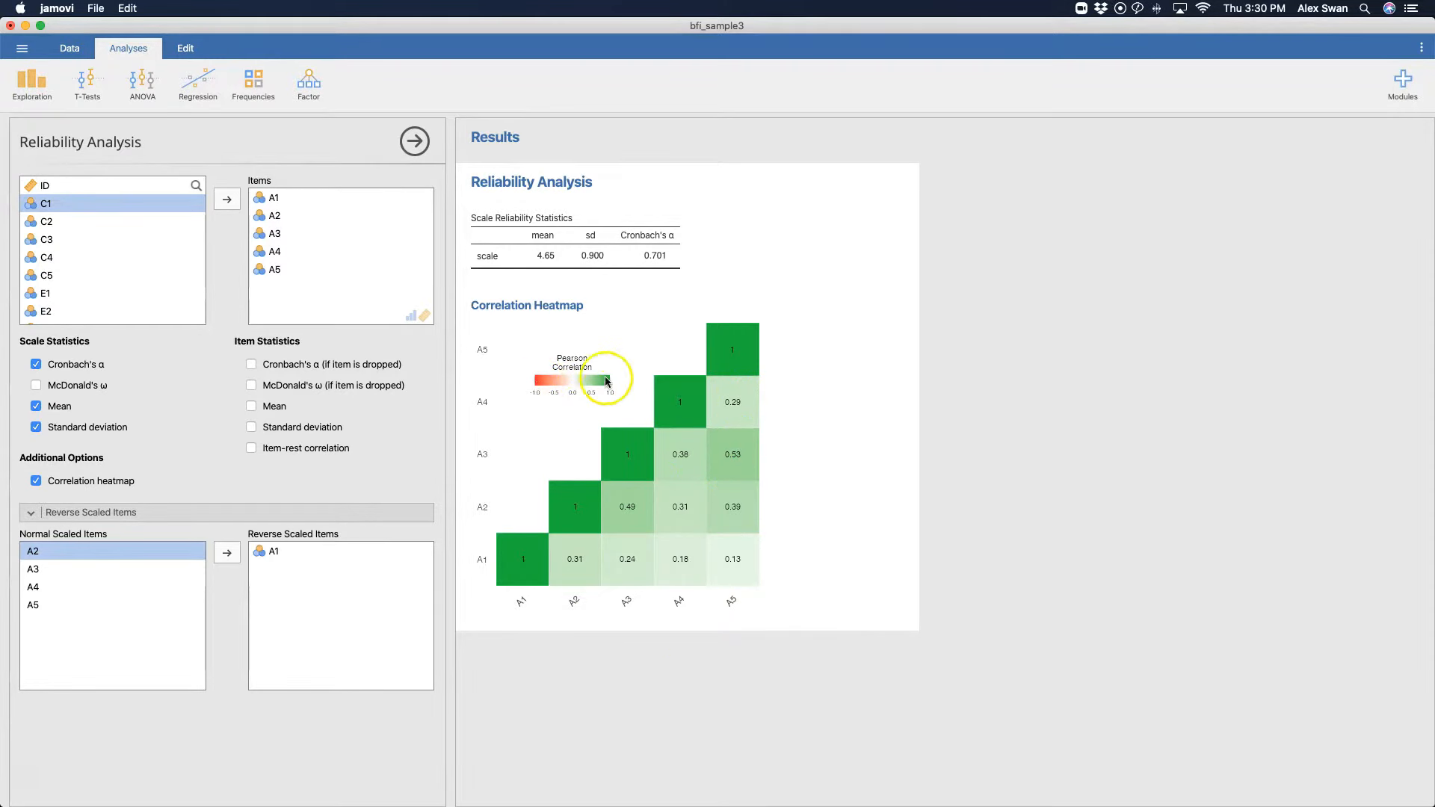
mouse_move(718, 569)
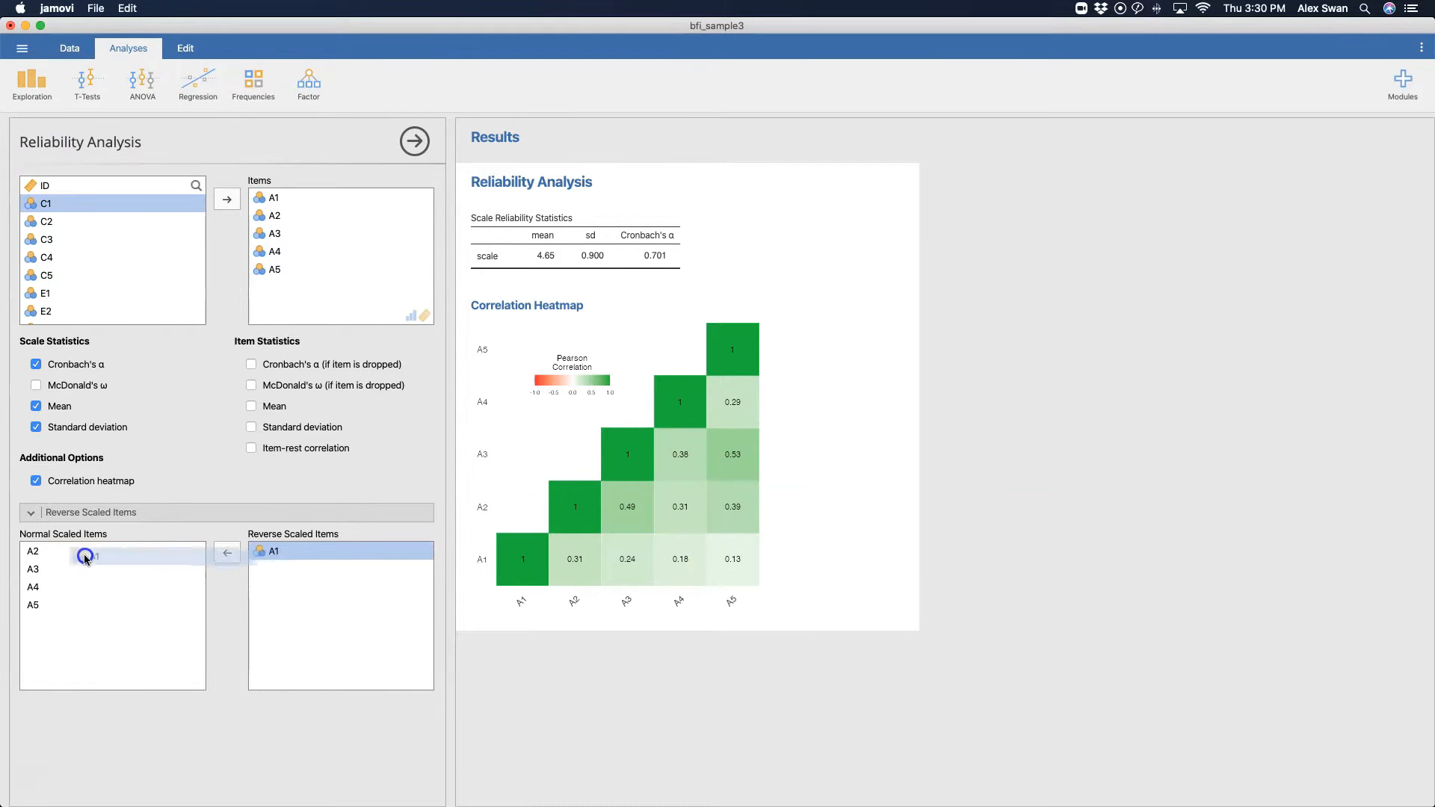
left_click(226, 554)
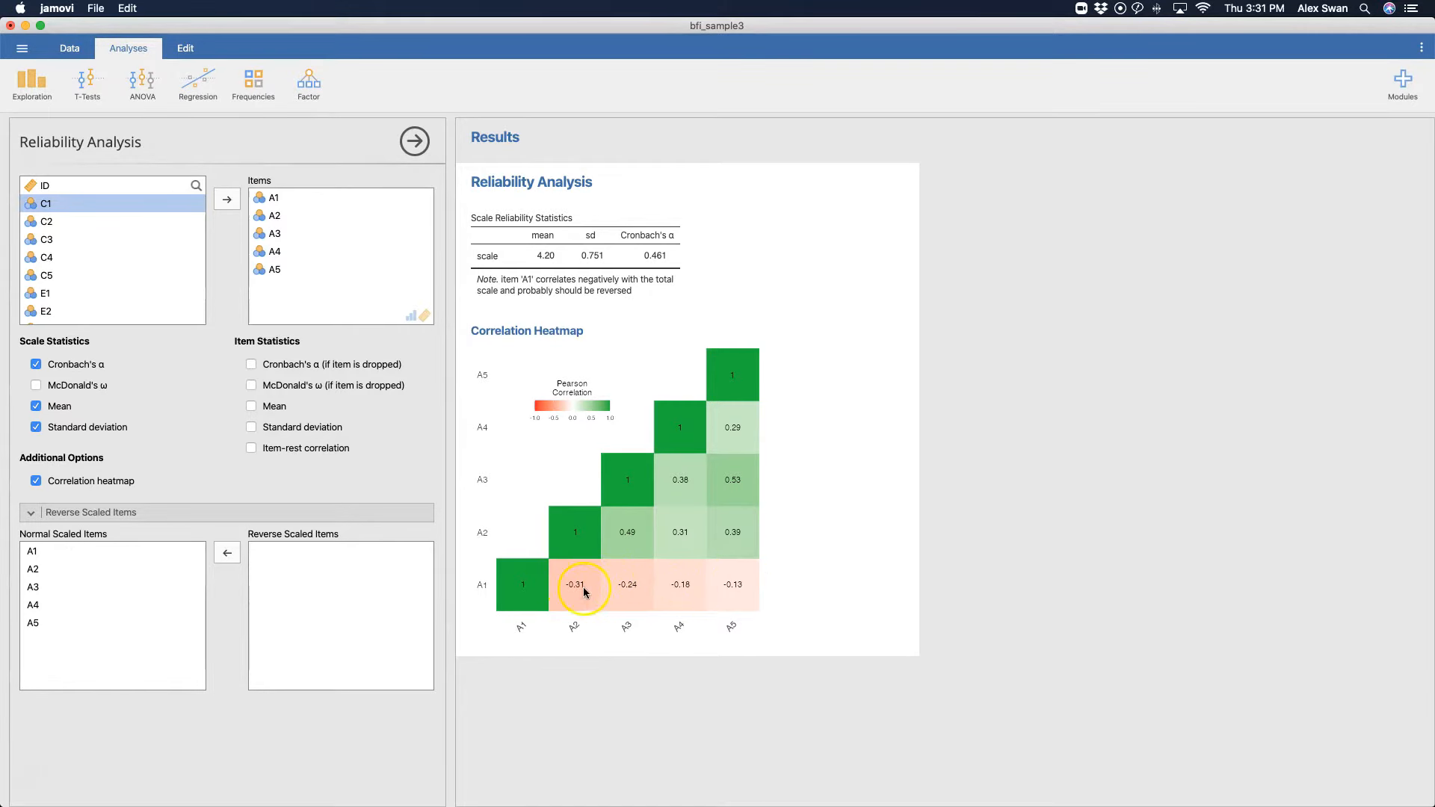
mouse_move(615, 594)
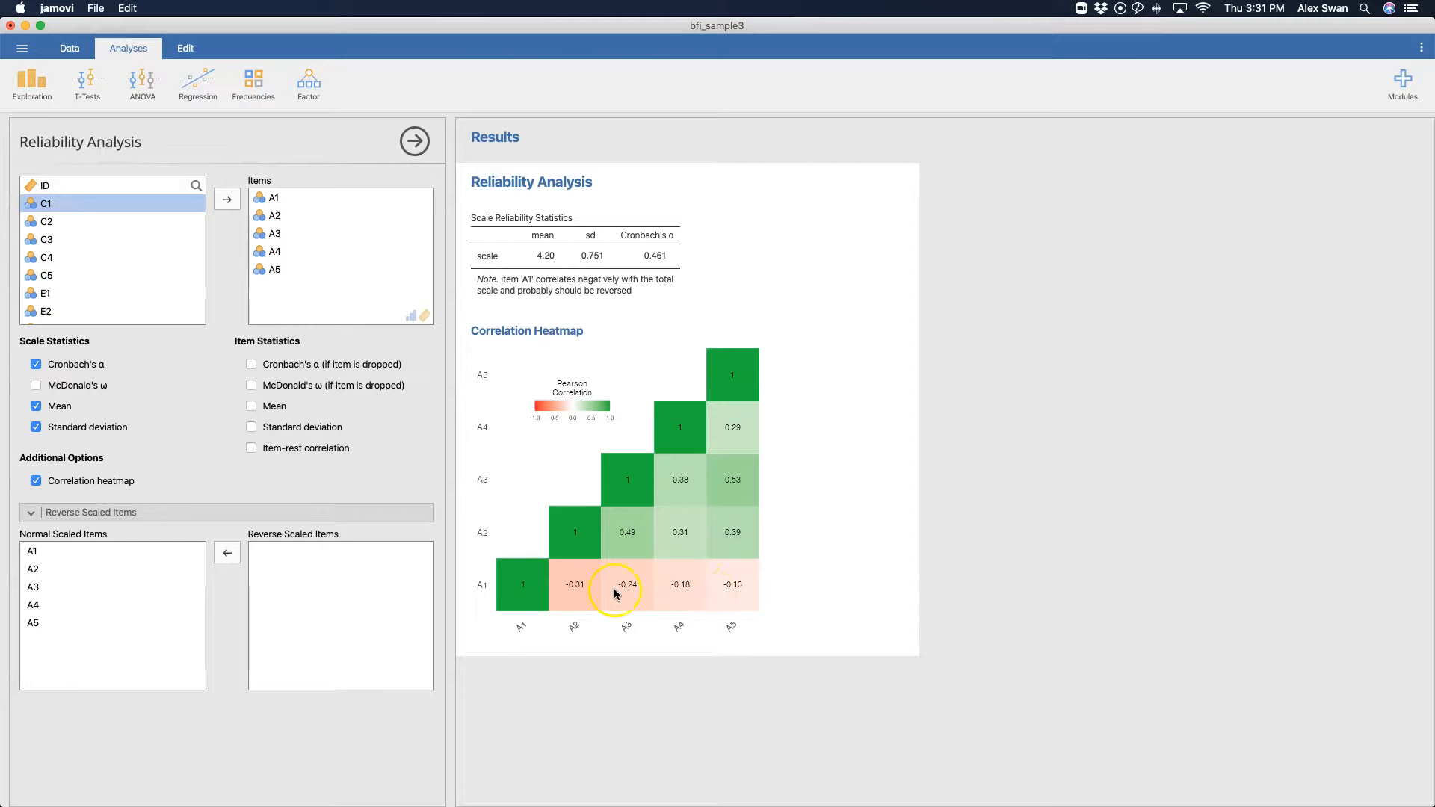
left_click(33, 551)
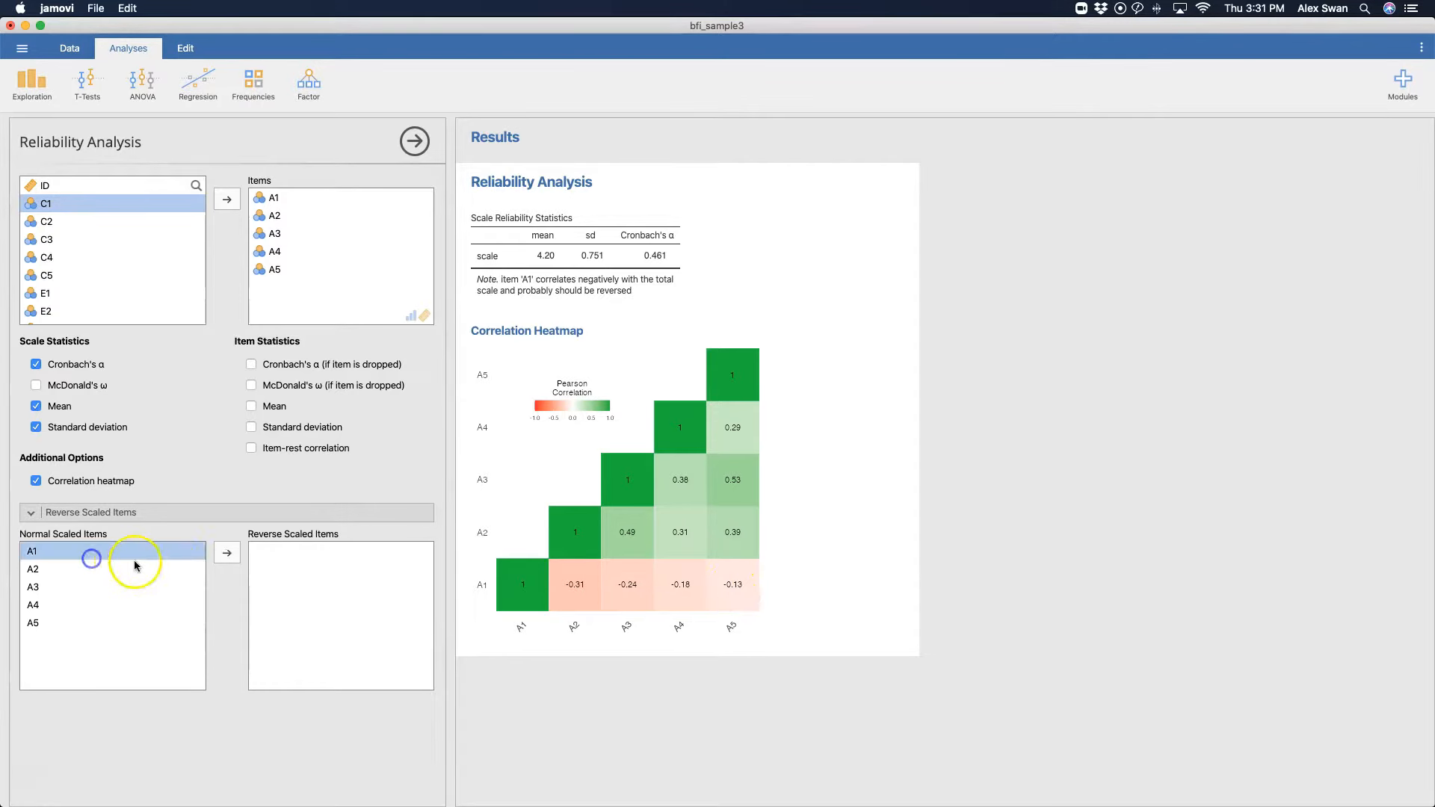
left_click(226, 553)
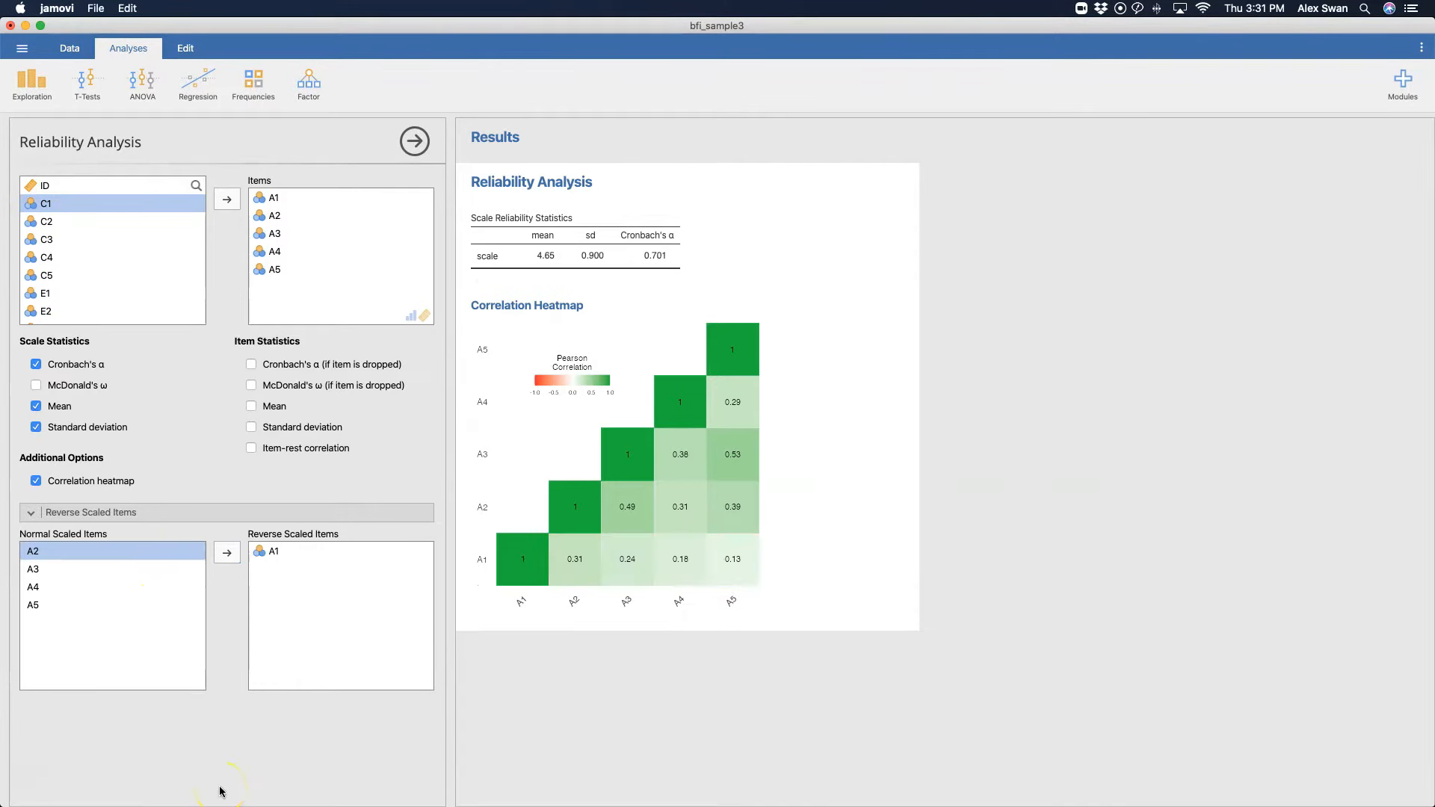
mouse_move(290, 644)
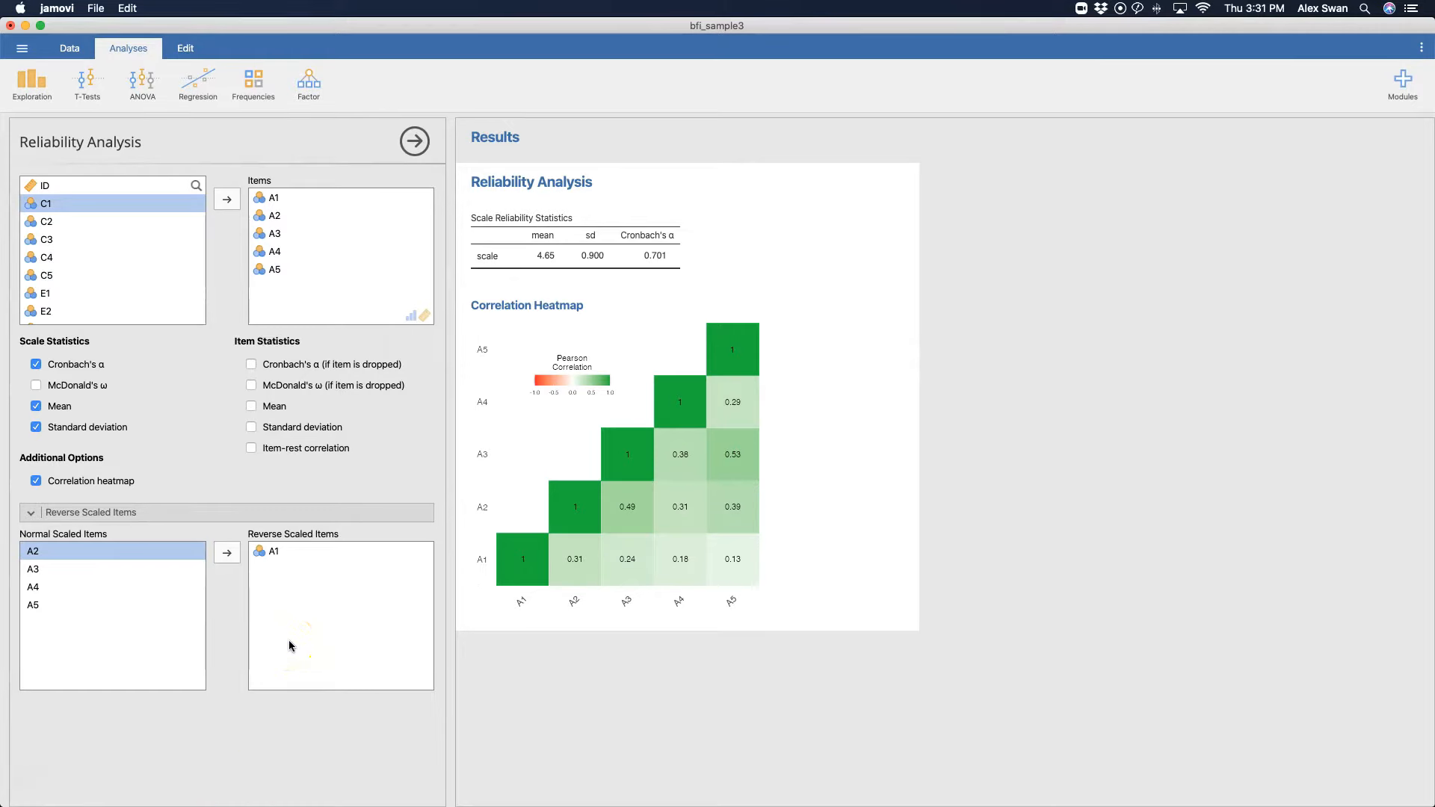
mouse_move(679, 638)
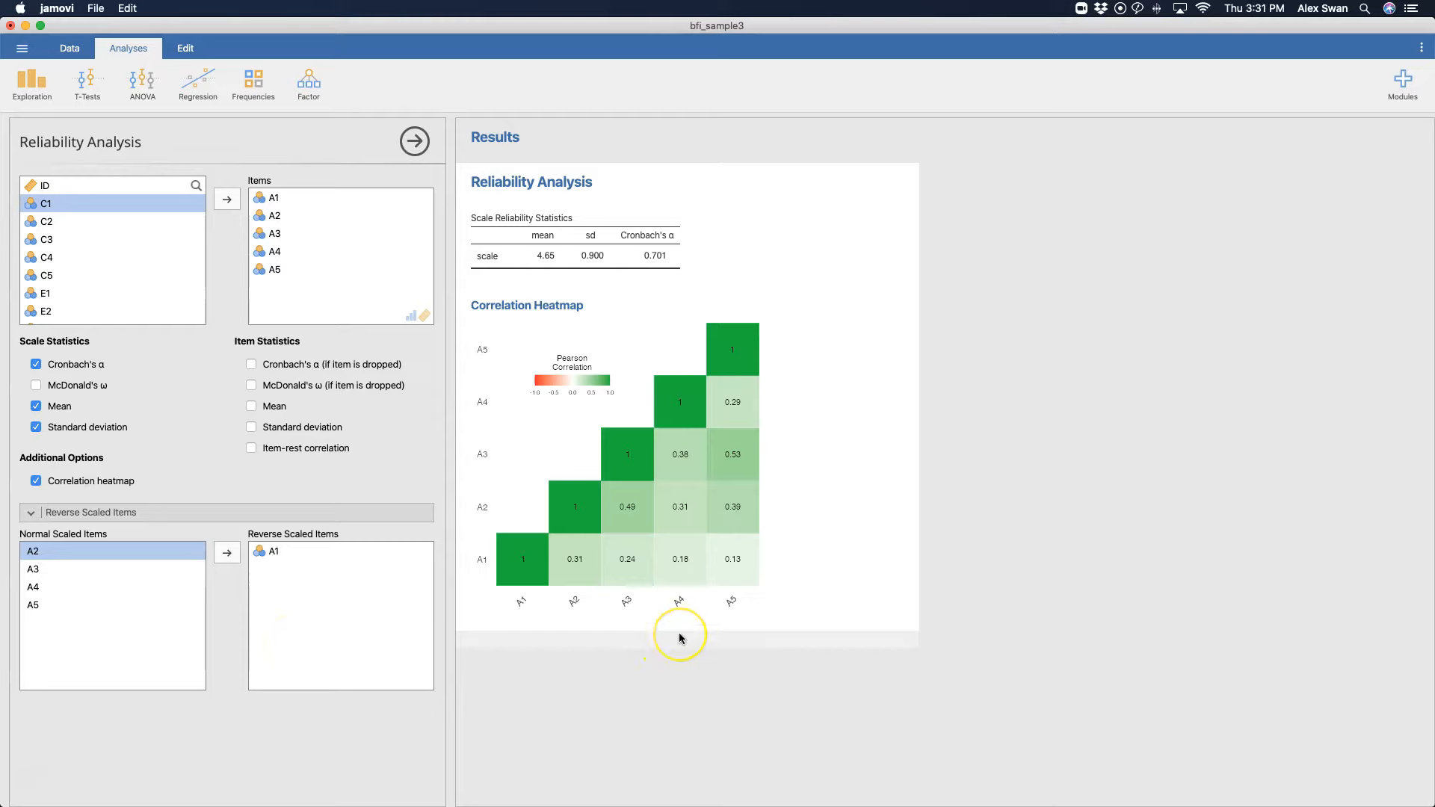
mouse_move(681, 638)
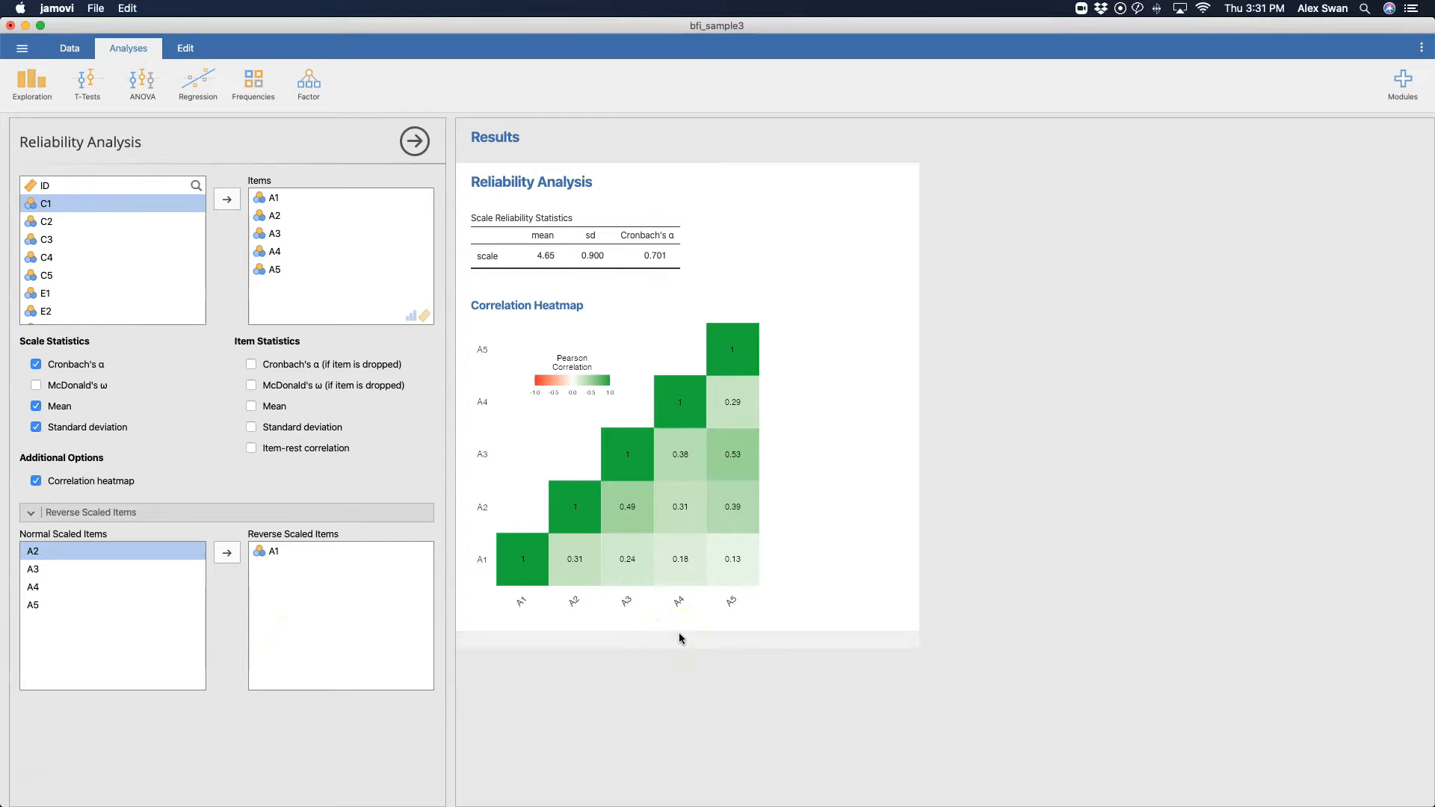
mouse_move(758, 620)
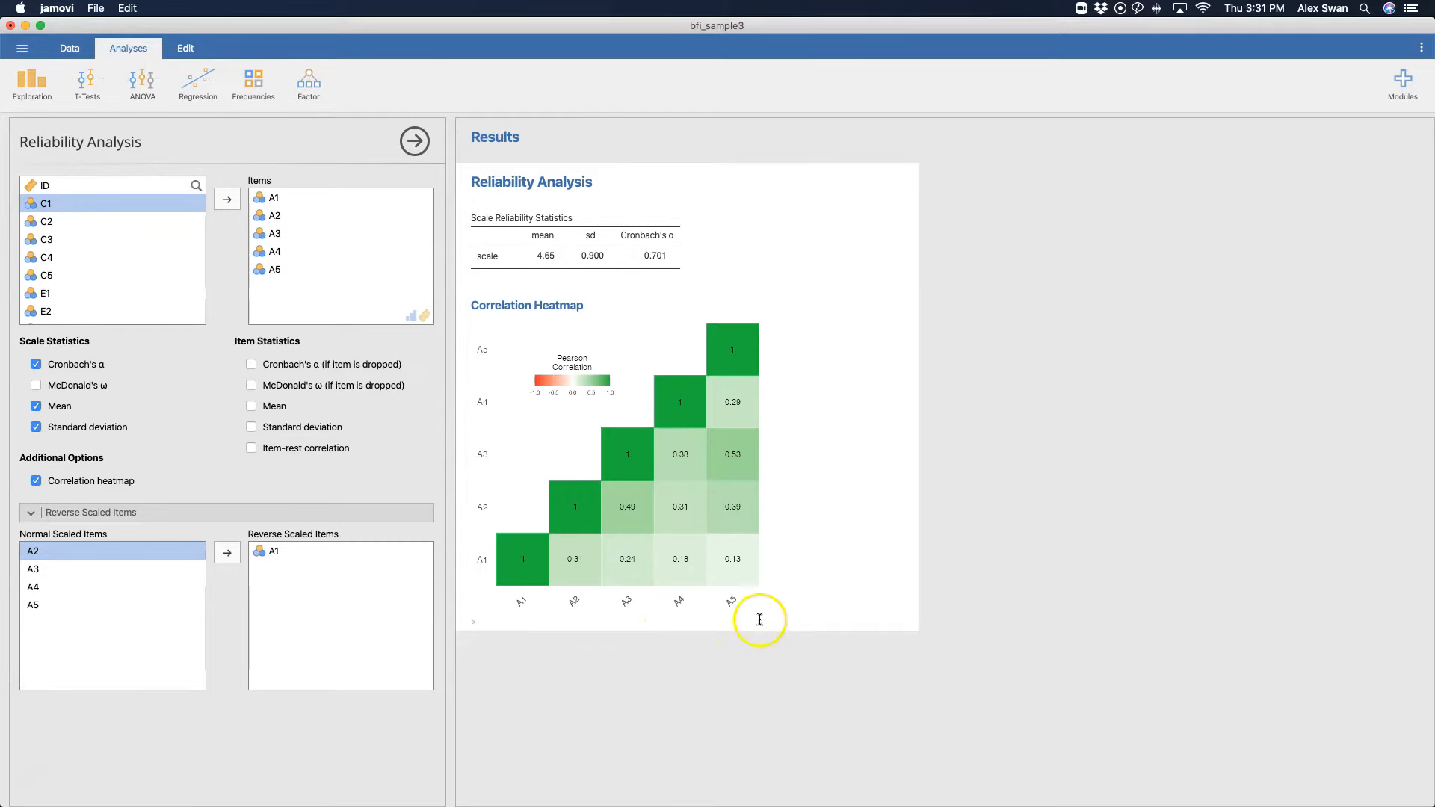
mouse_move(815, 586)
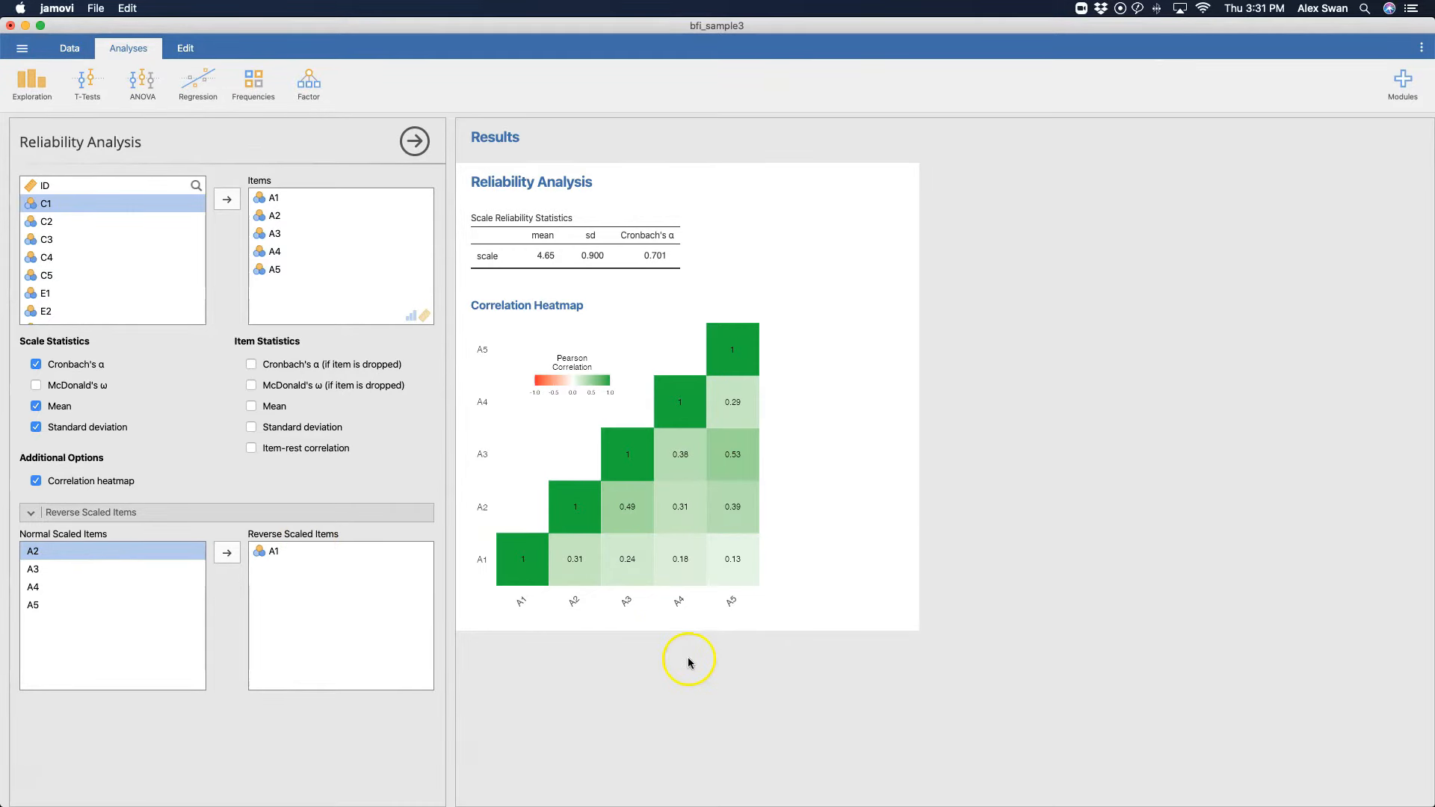
mouse_move(671, 582)
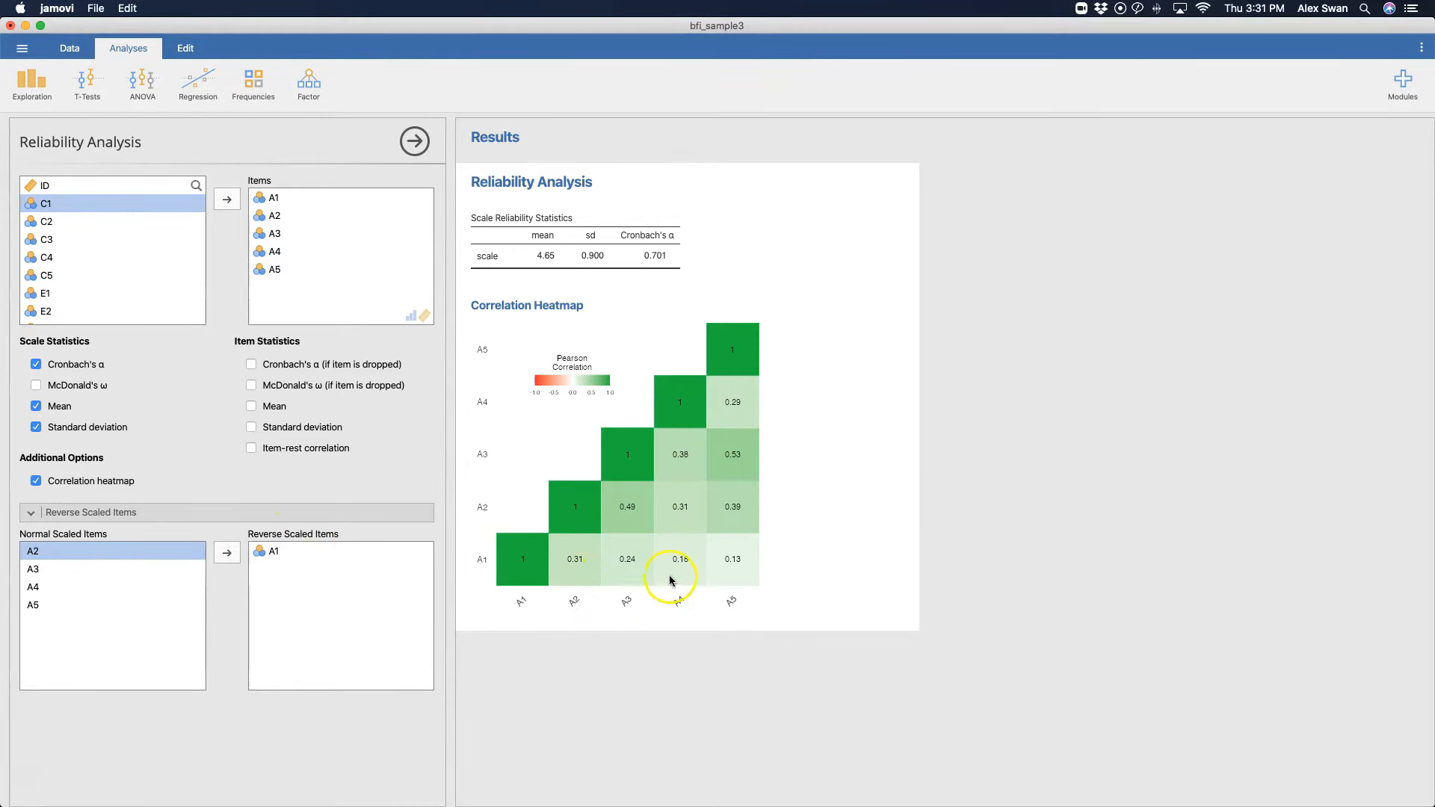
mouse_move(894, 712)
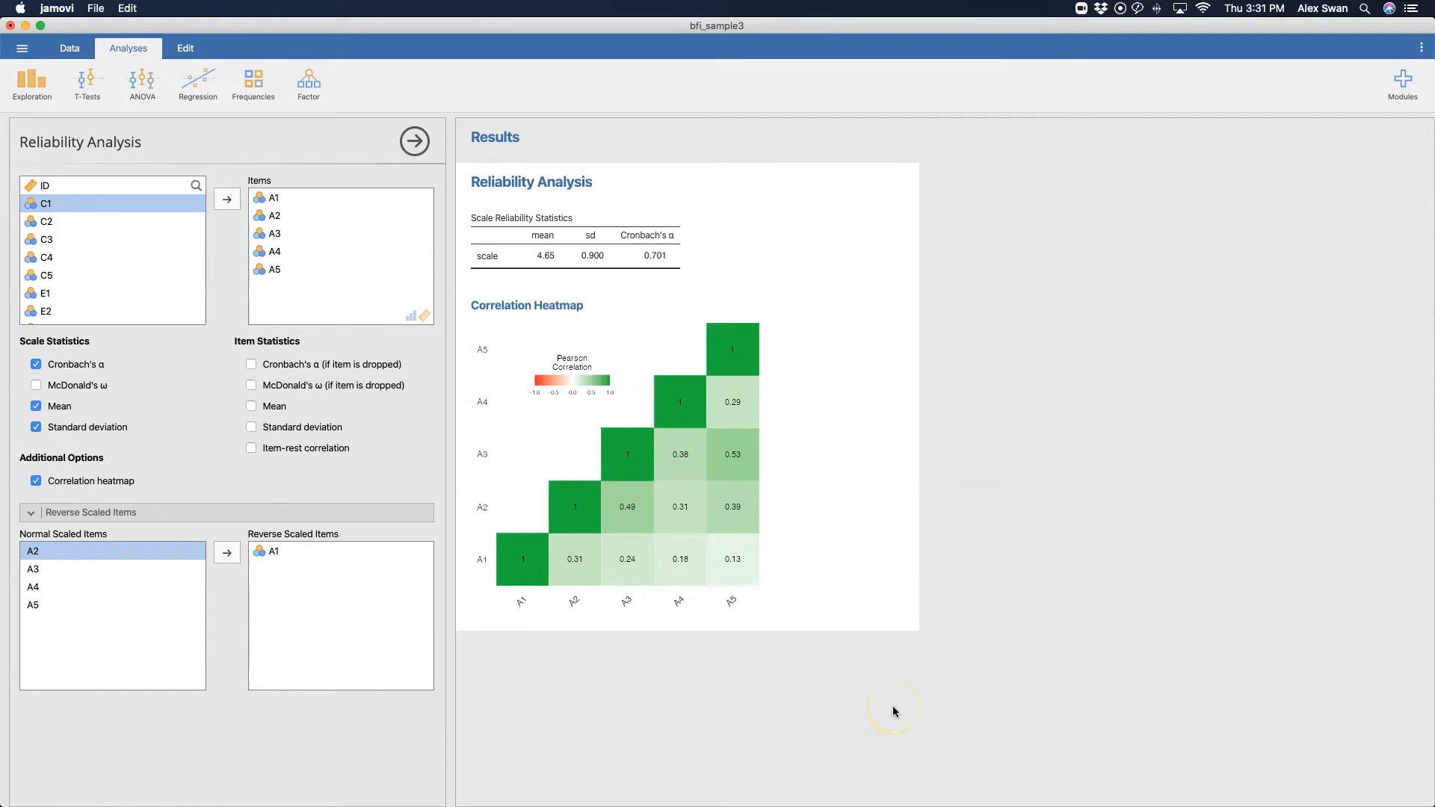
mouse_move(318, 460)
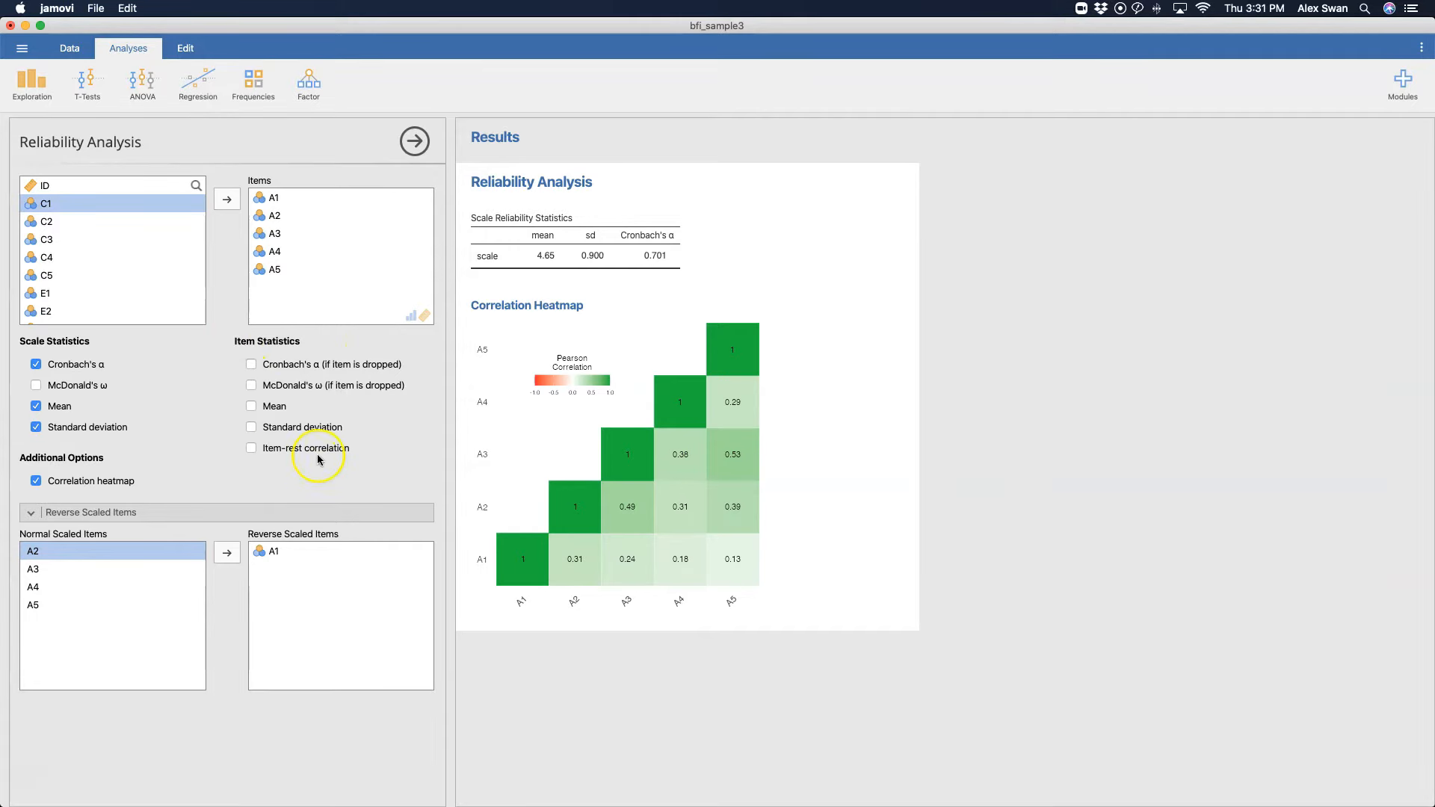
mouse_move(300, 362)
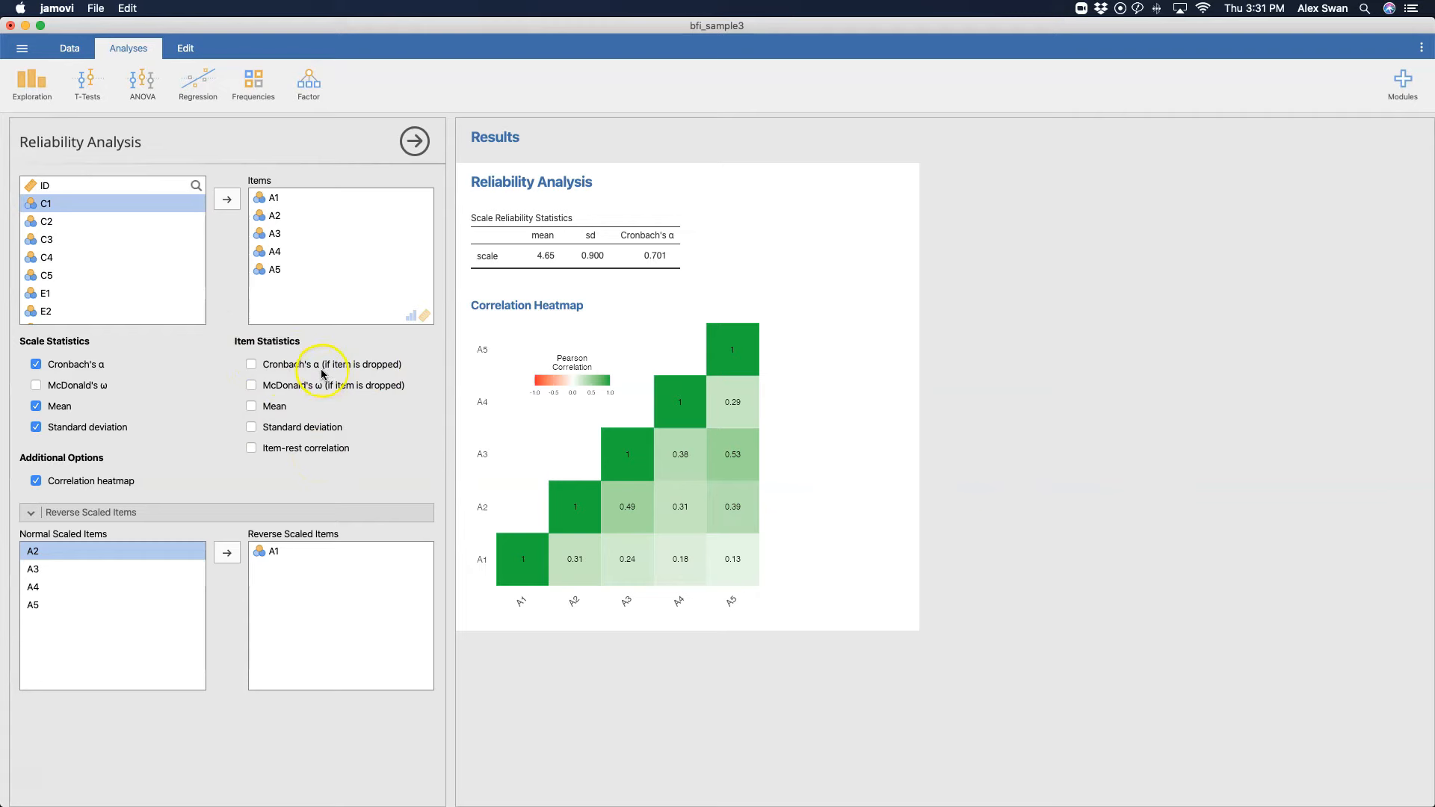
mouse_move(379, 370)
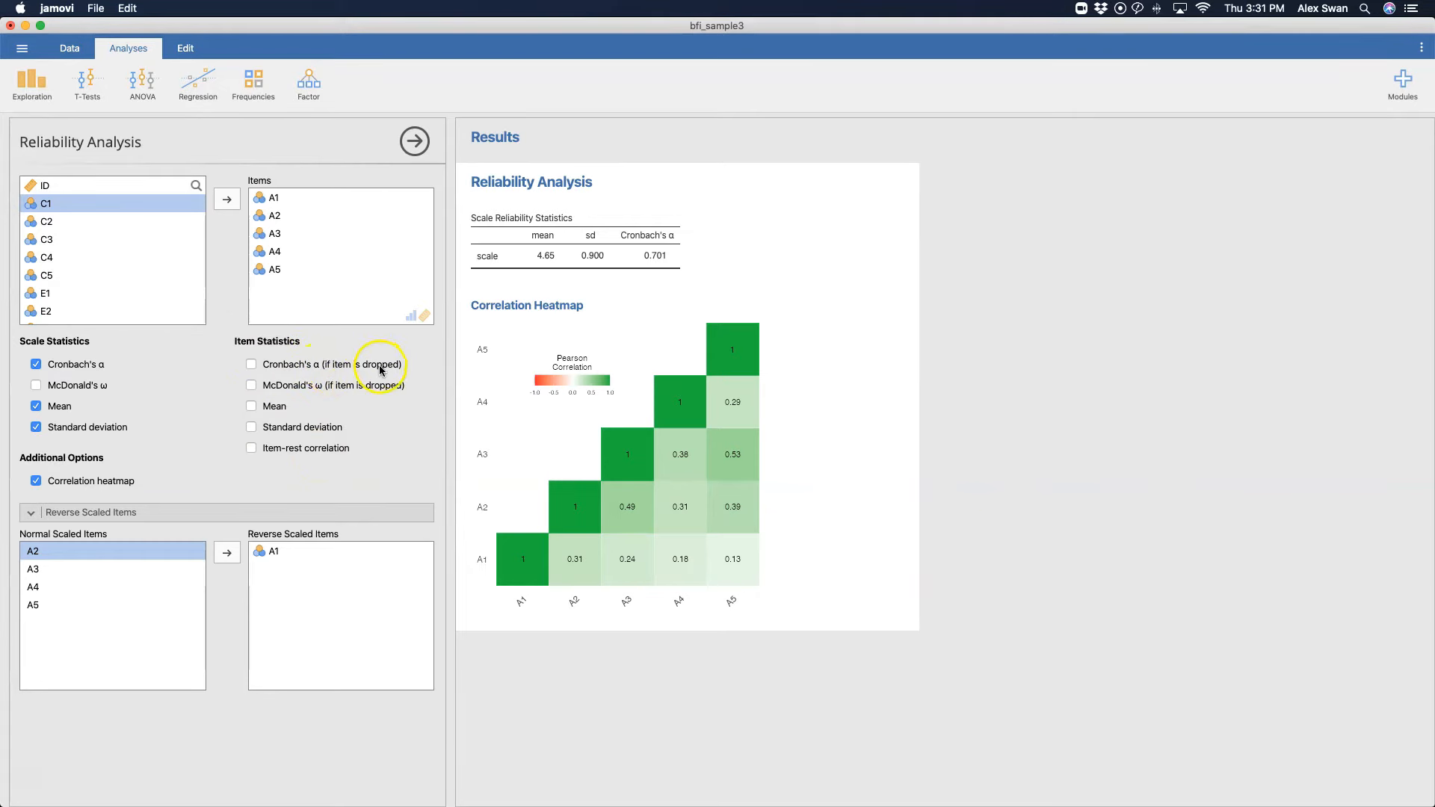
mouse_move(346, 396)
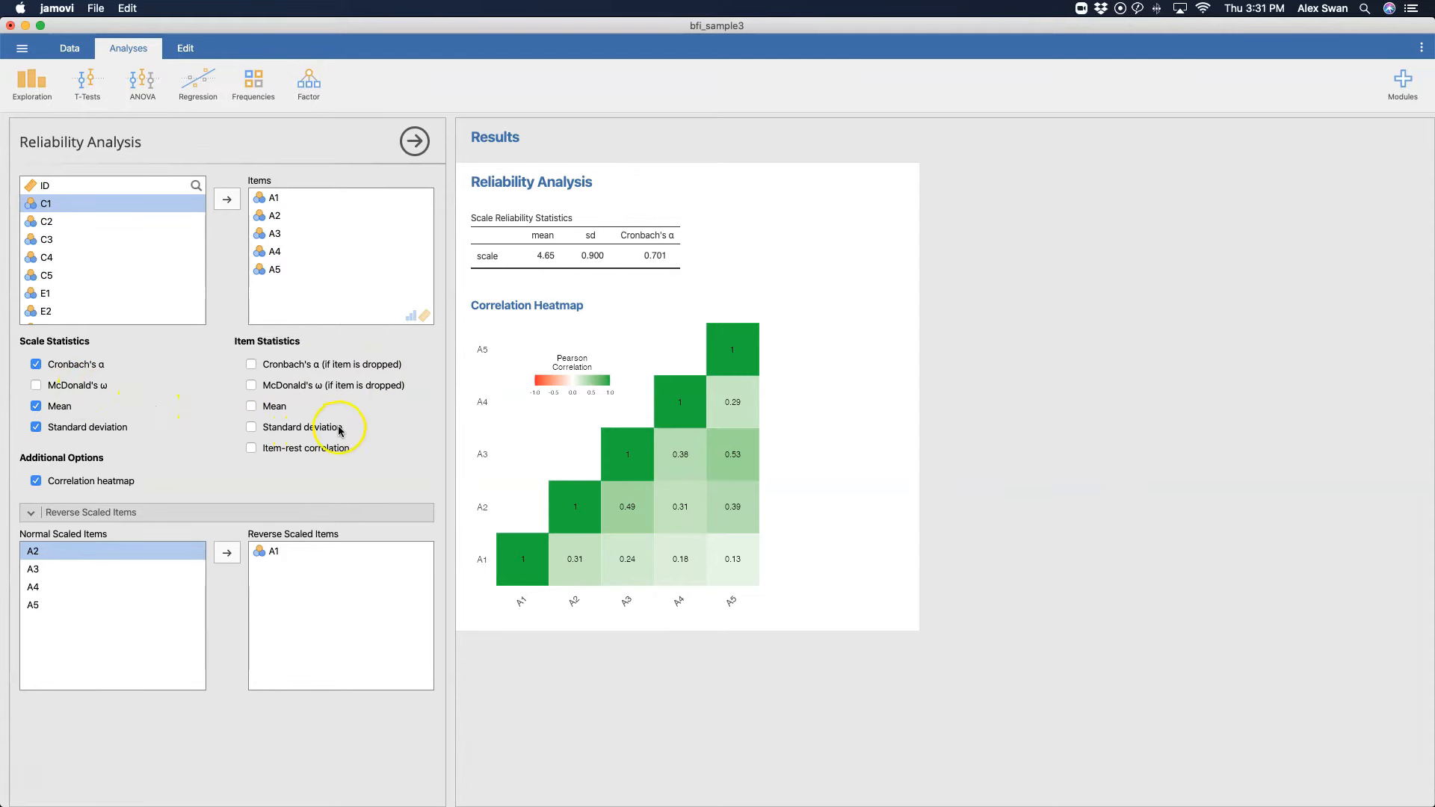
mouse_move(279, 404)
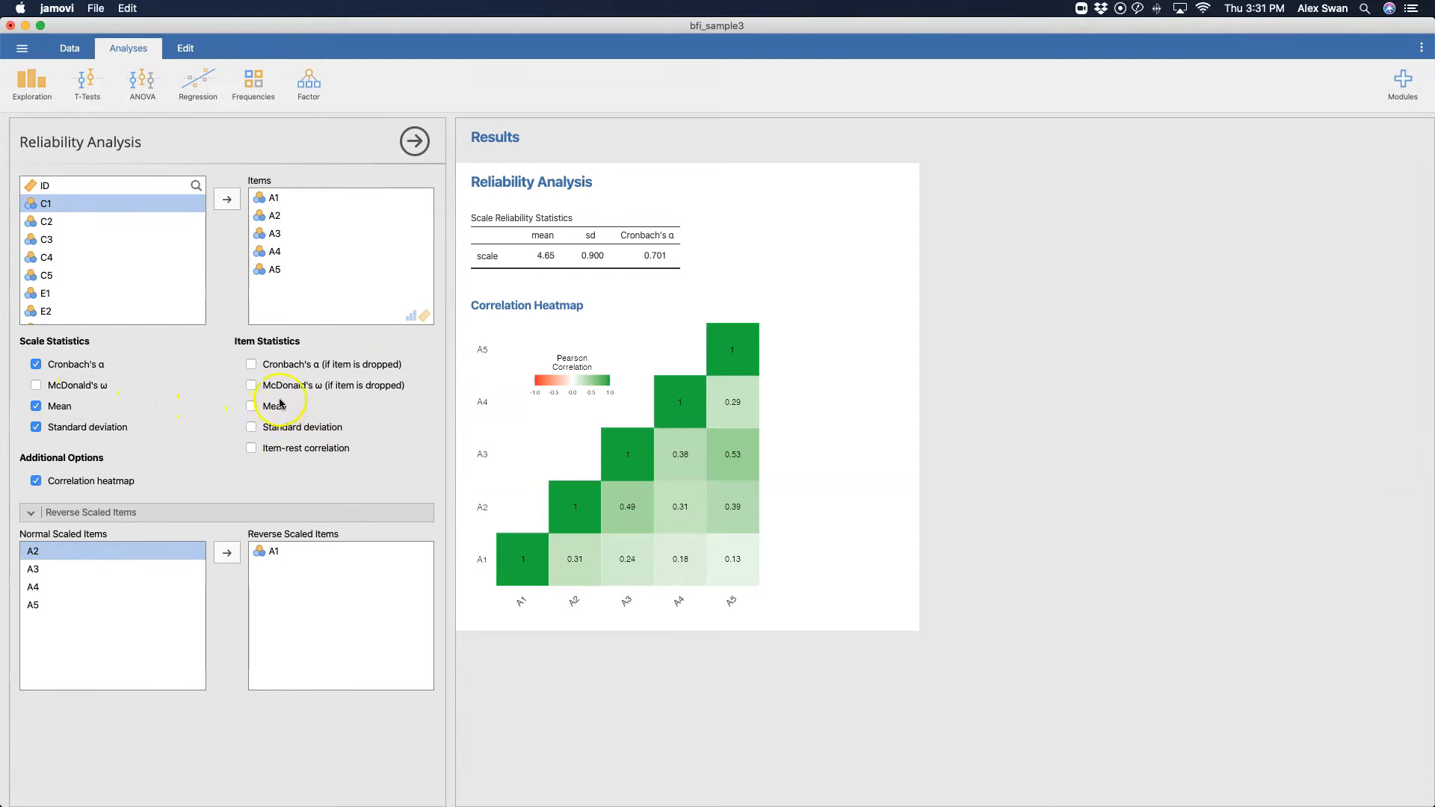
Step: Tick item Mean, Standard deviation and Item-rest correlation, e.g. A1 0.287, A3 0.608
left_click(252, 405)
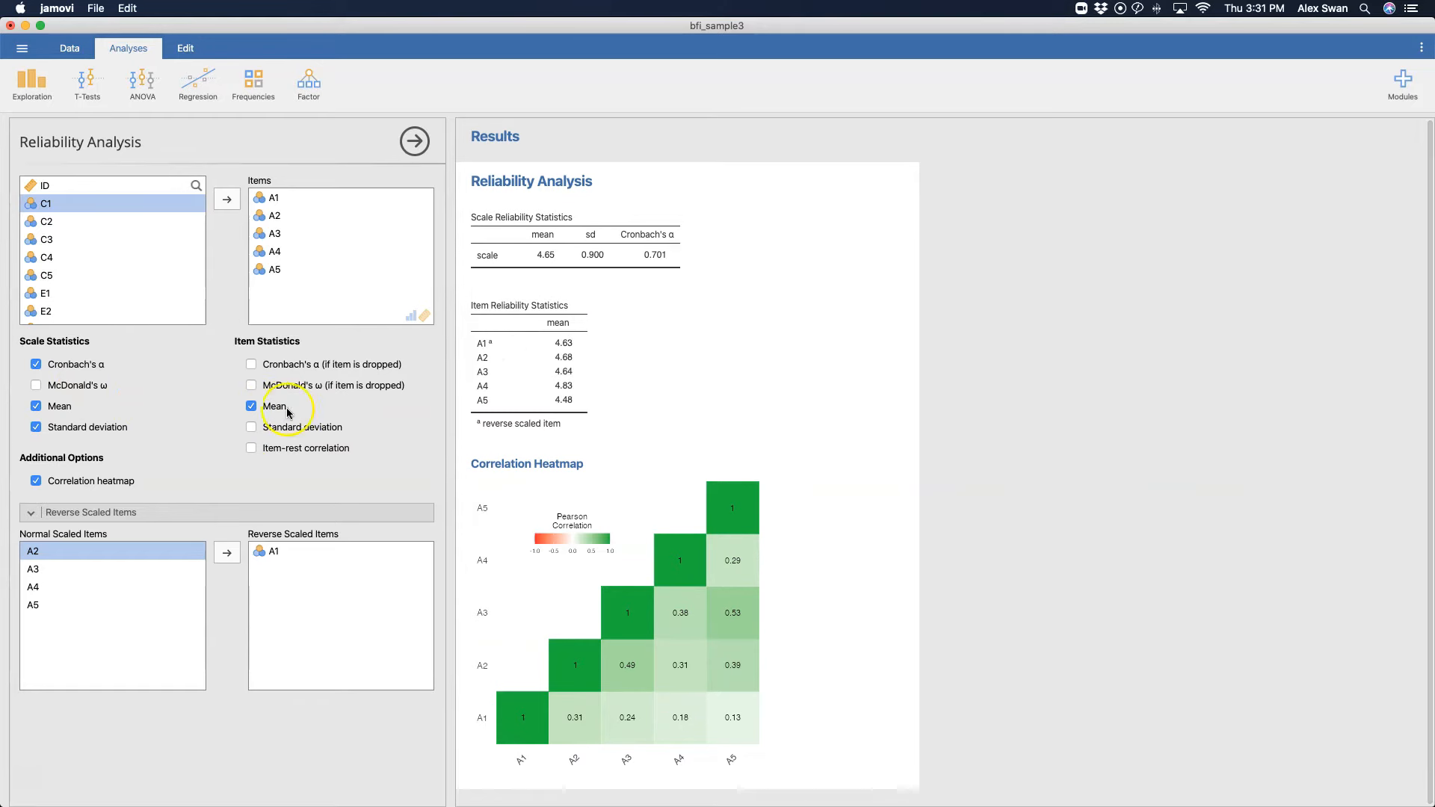
mouse_move(508, 412)
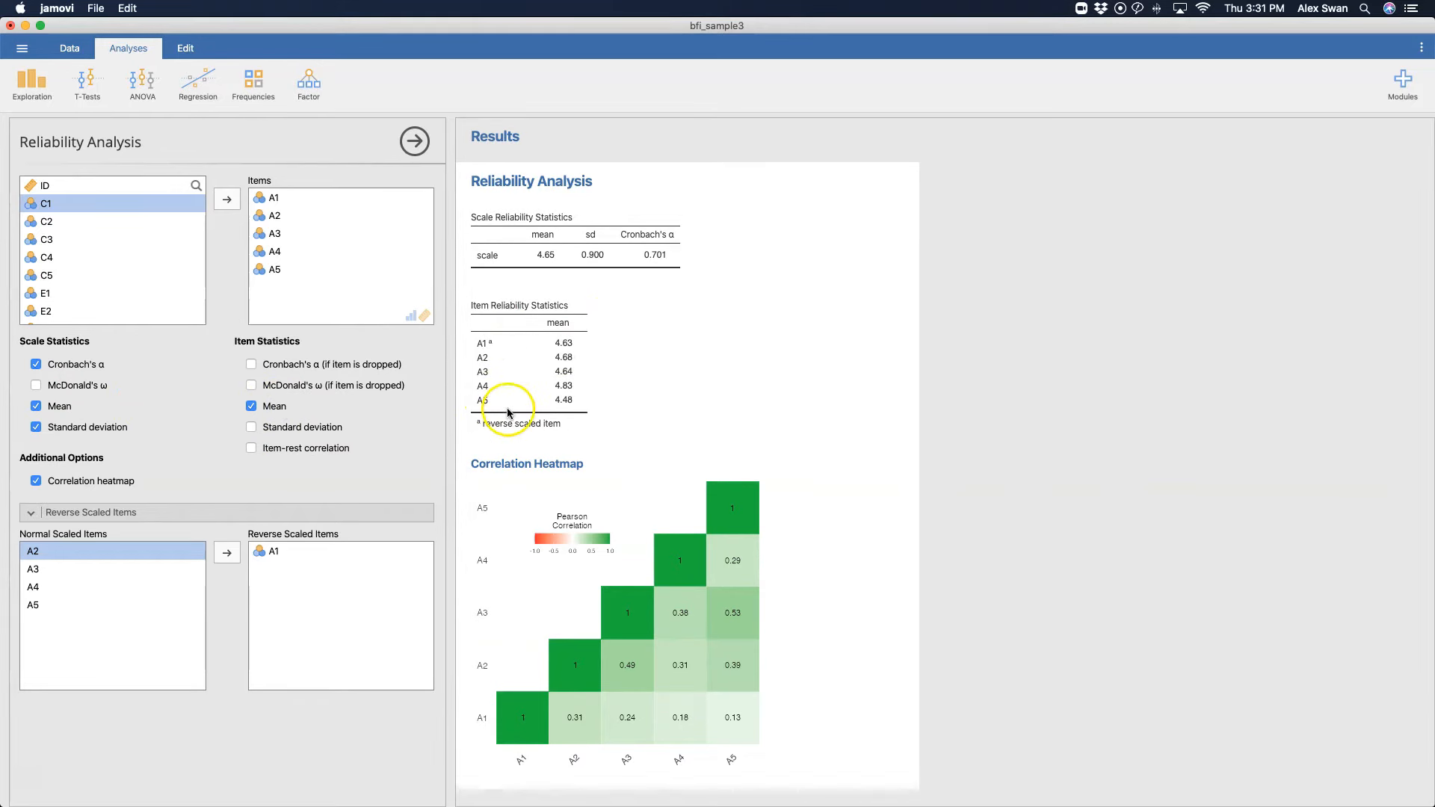
mouse_move(538, 366)
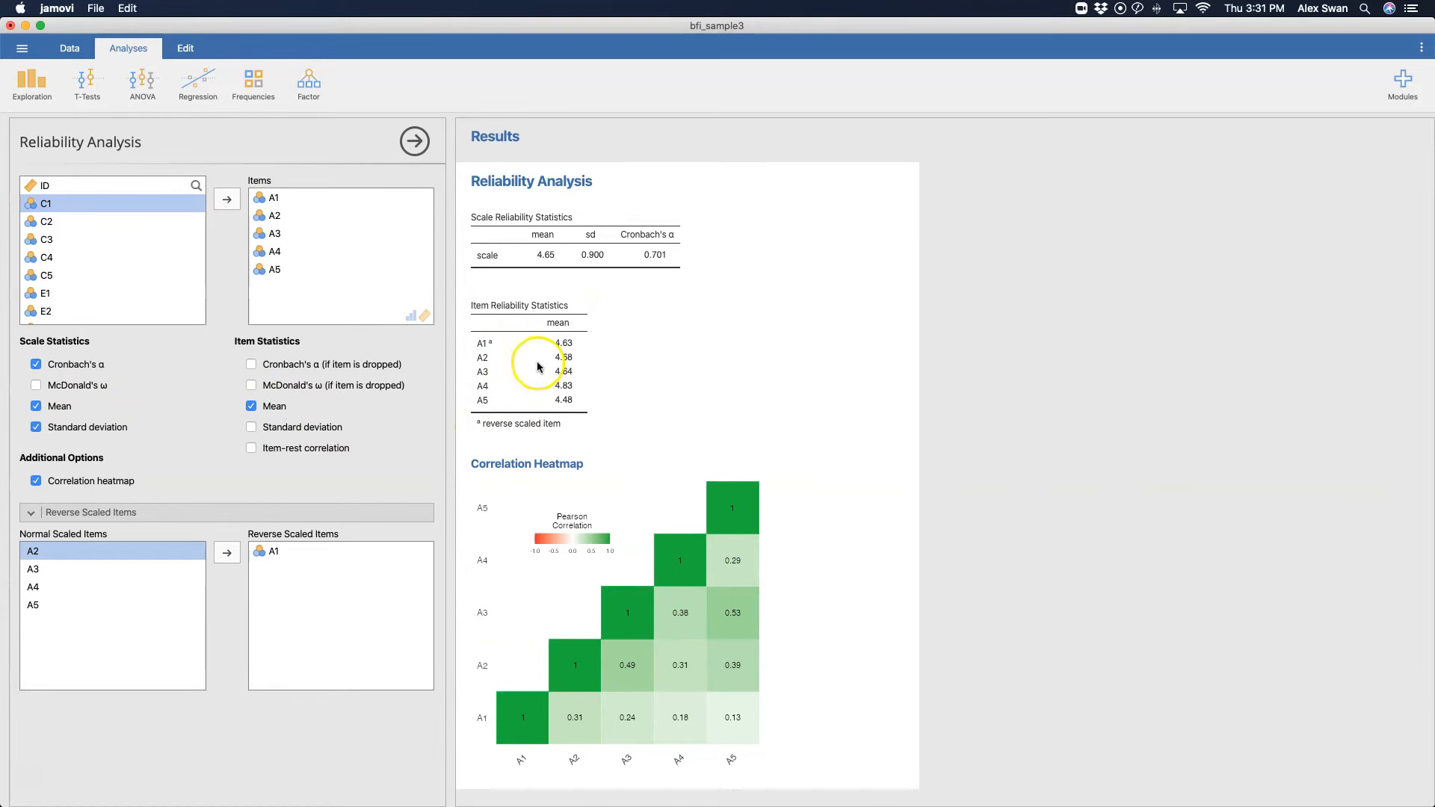
mouse_move(568, 403)
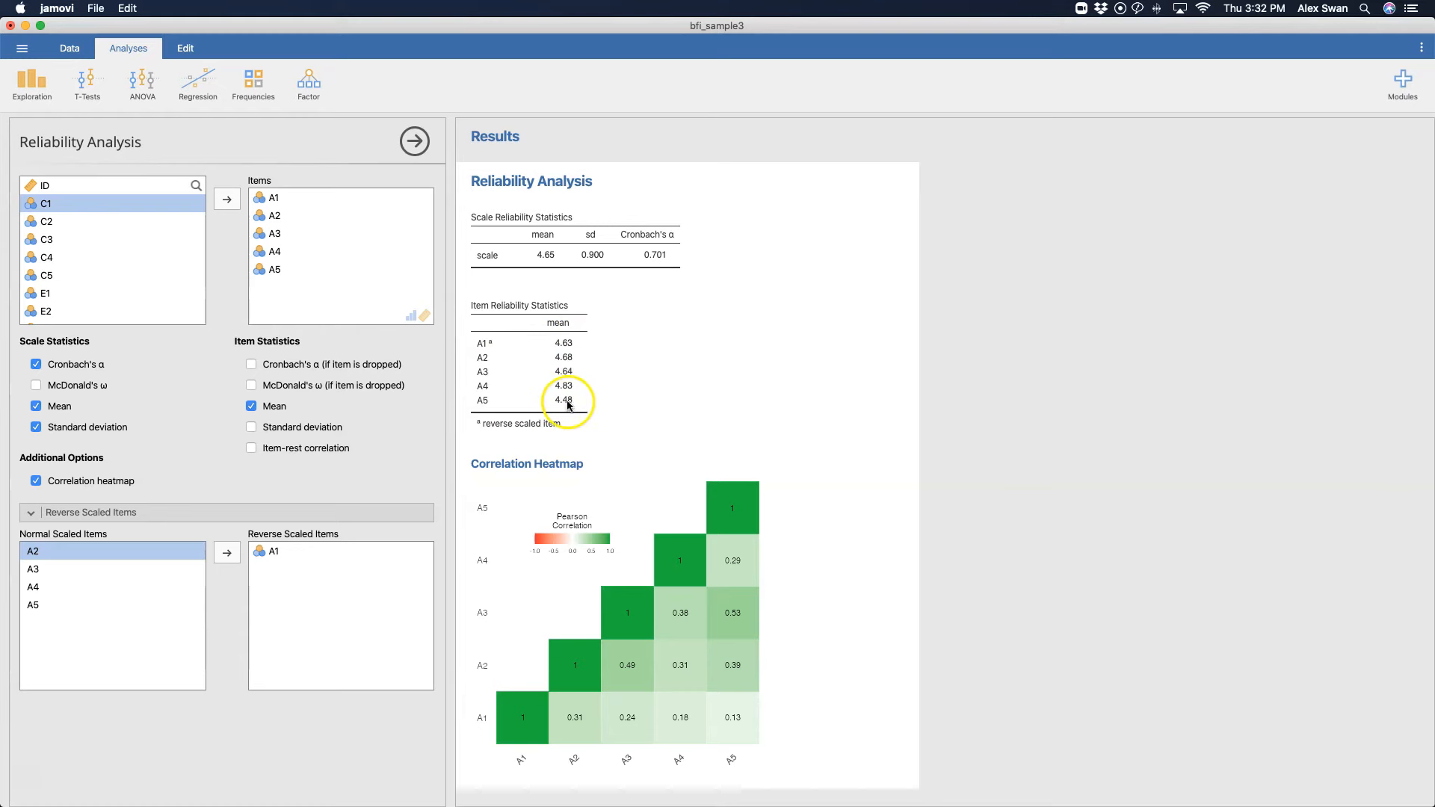
left_click(252, 427)
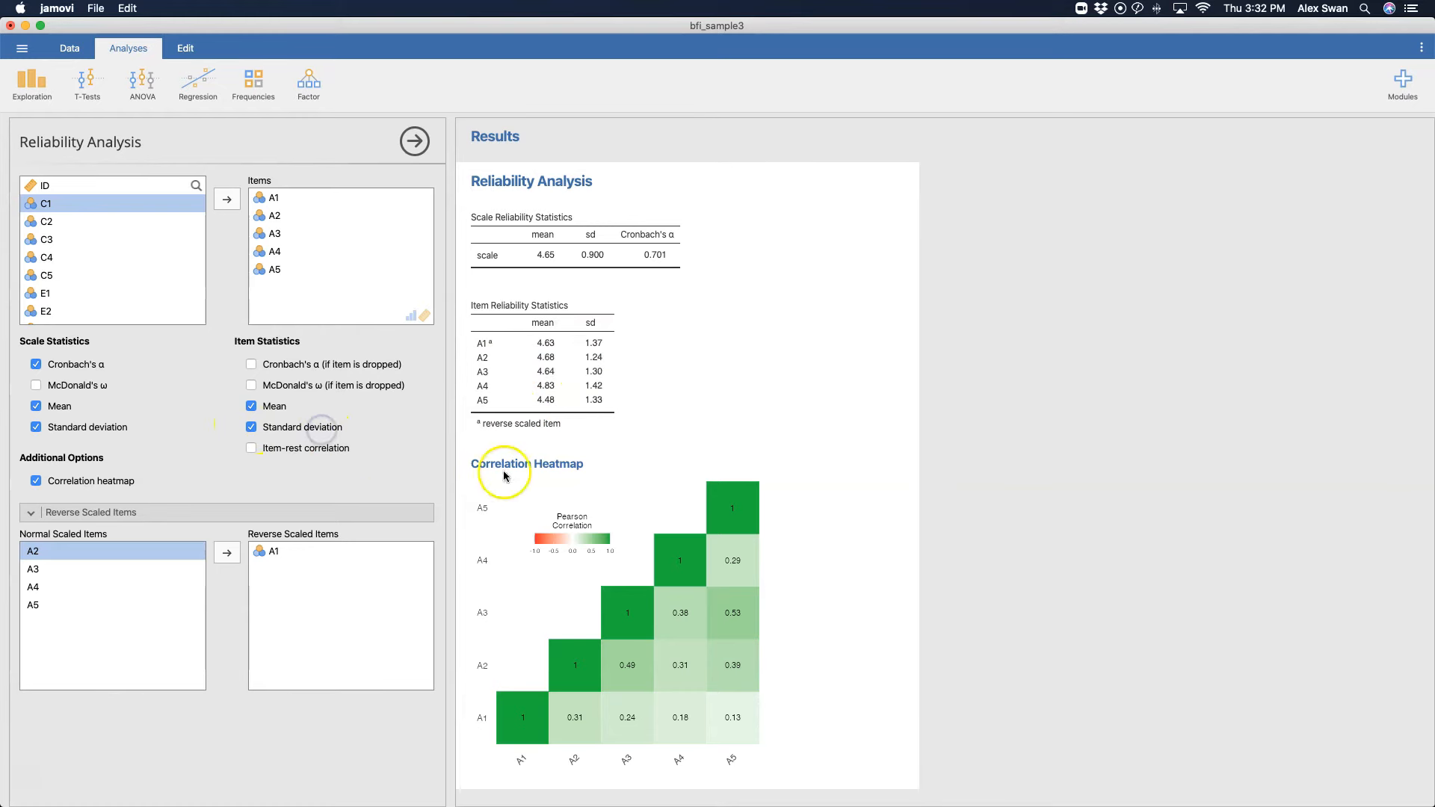
mouse_move(334, 460)
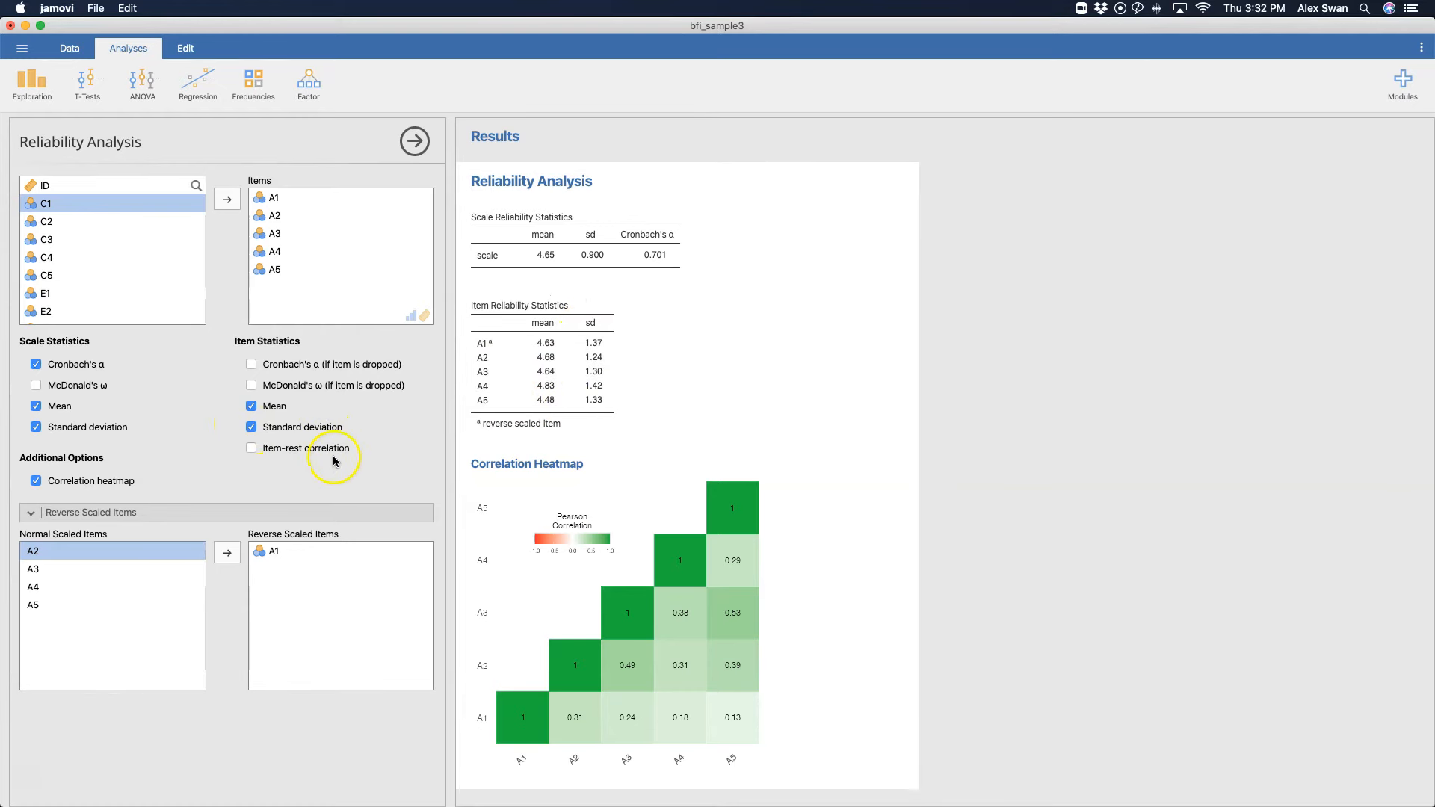
left_click(252, 448)
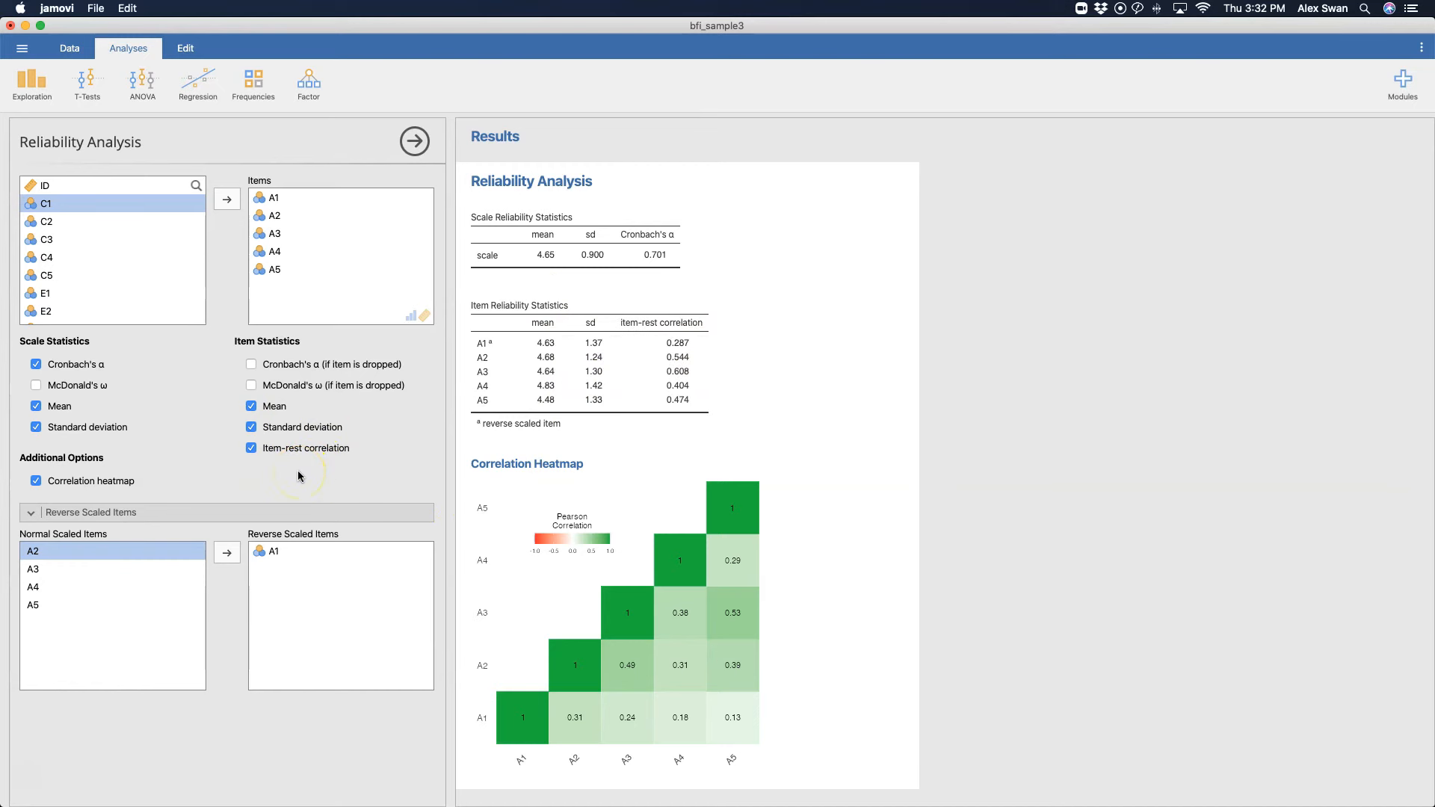